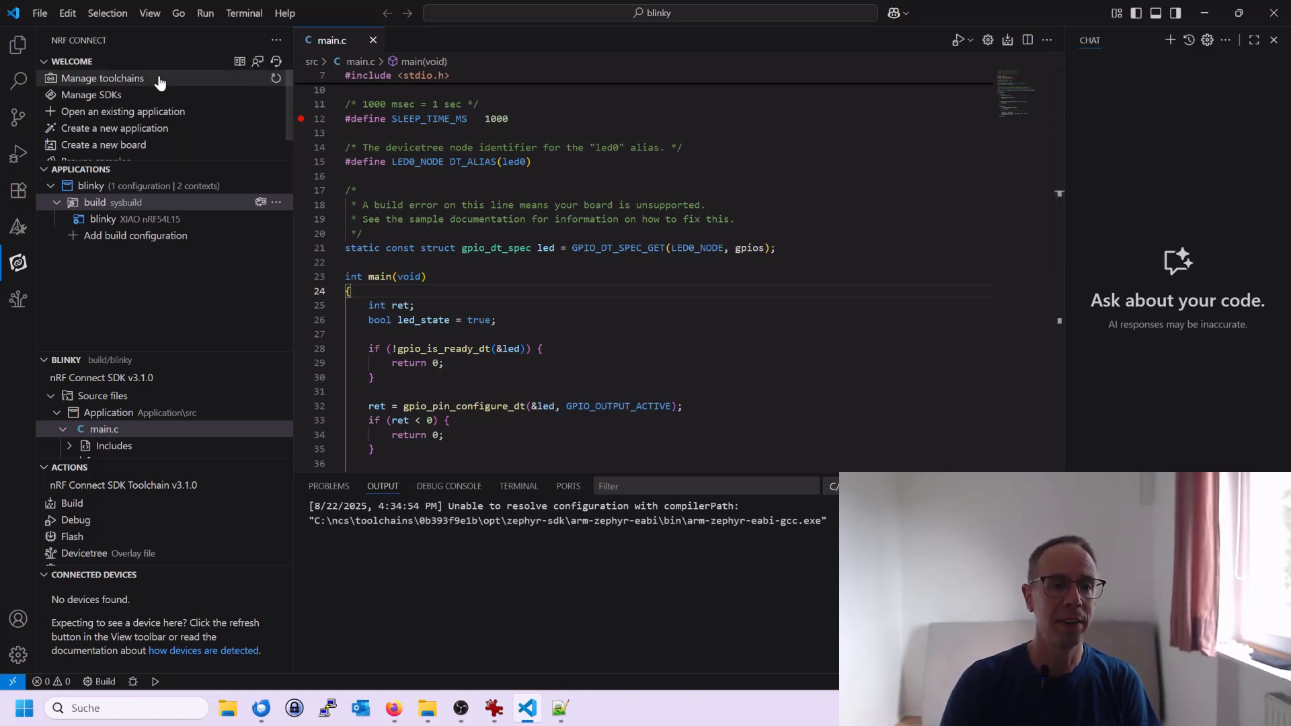
Step: Bring up the Manage toolchains actions from the nRF Connect Welcome section
{"action": "left_click", "coordinate": [101, 78]}
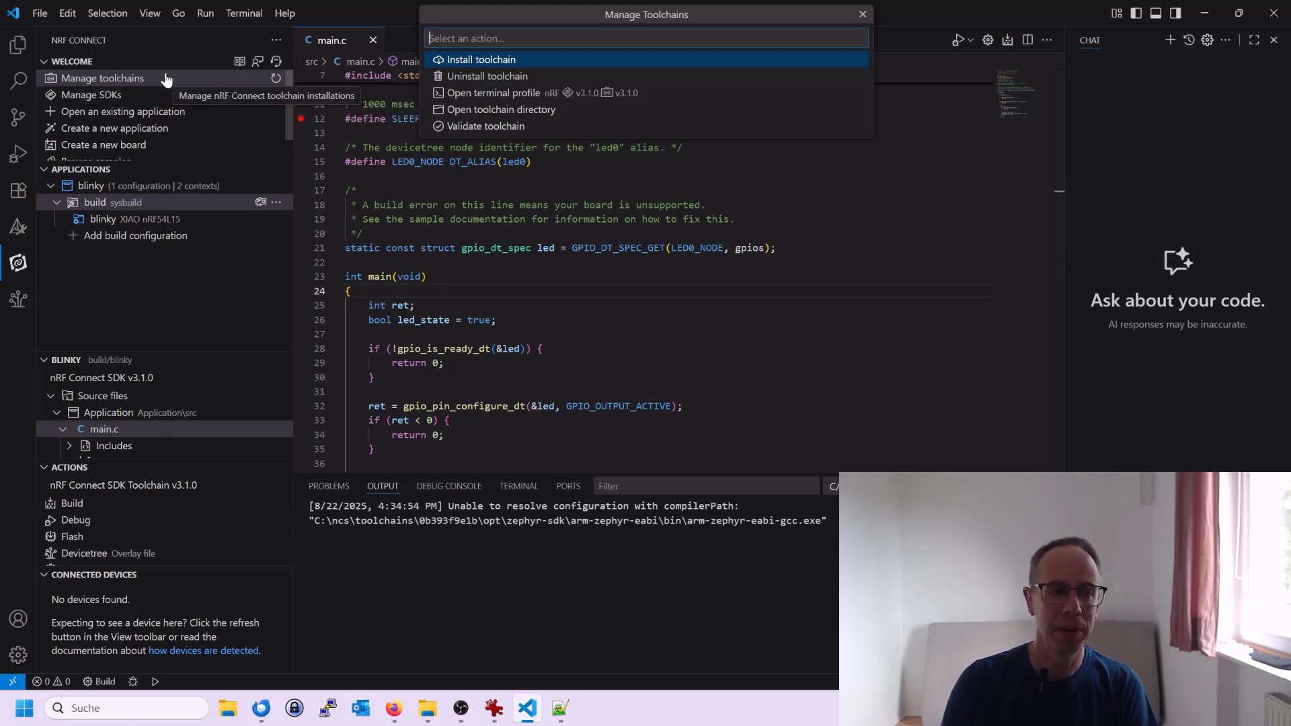
{"action": "mouse_move", "coordinate": [185, 78]}
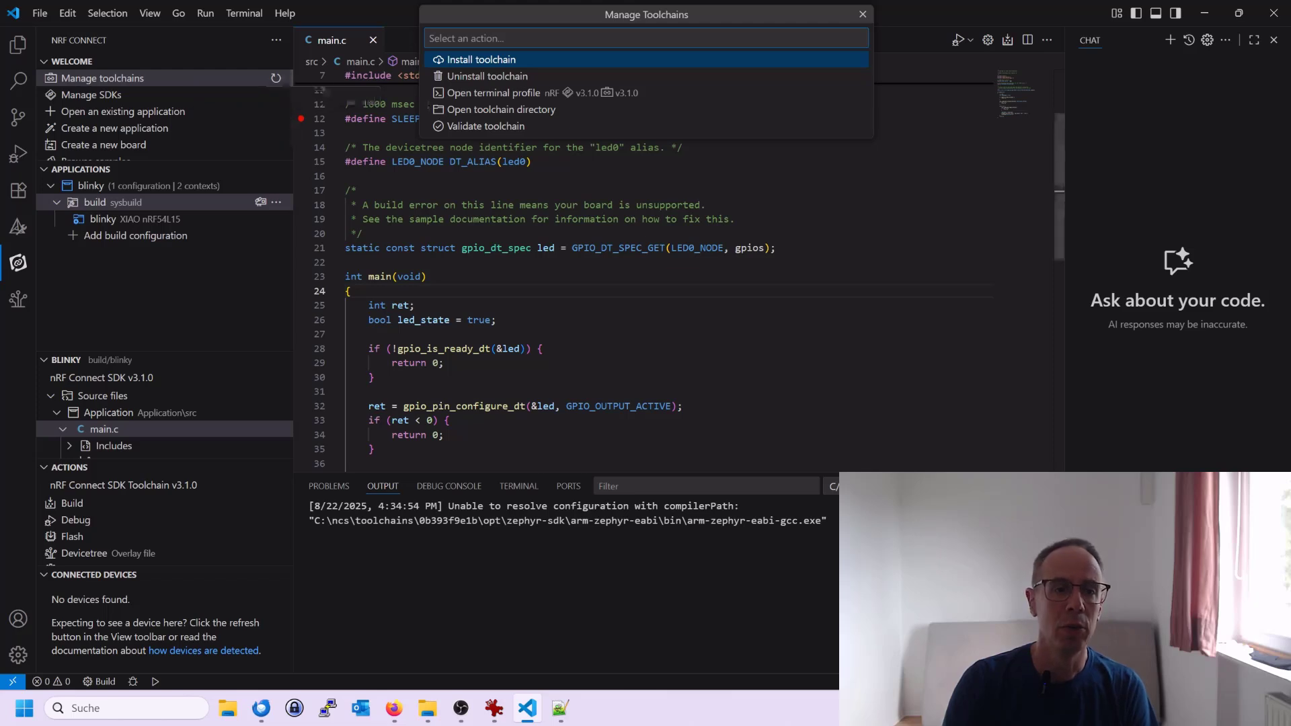
{"action": "mouse_move", "coordinate": [501, 59]}
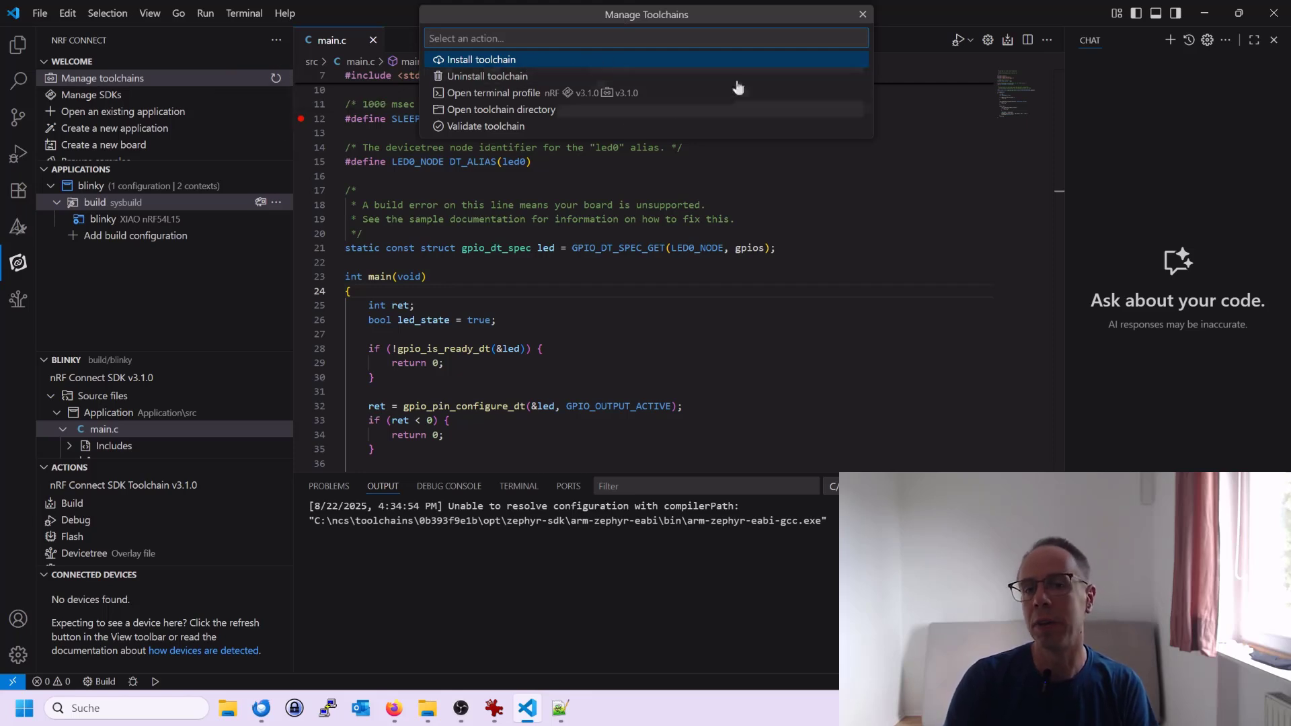
{"action": "mouse_move", "coordinate": [593, 74]}
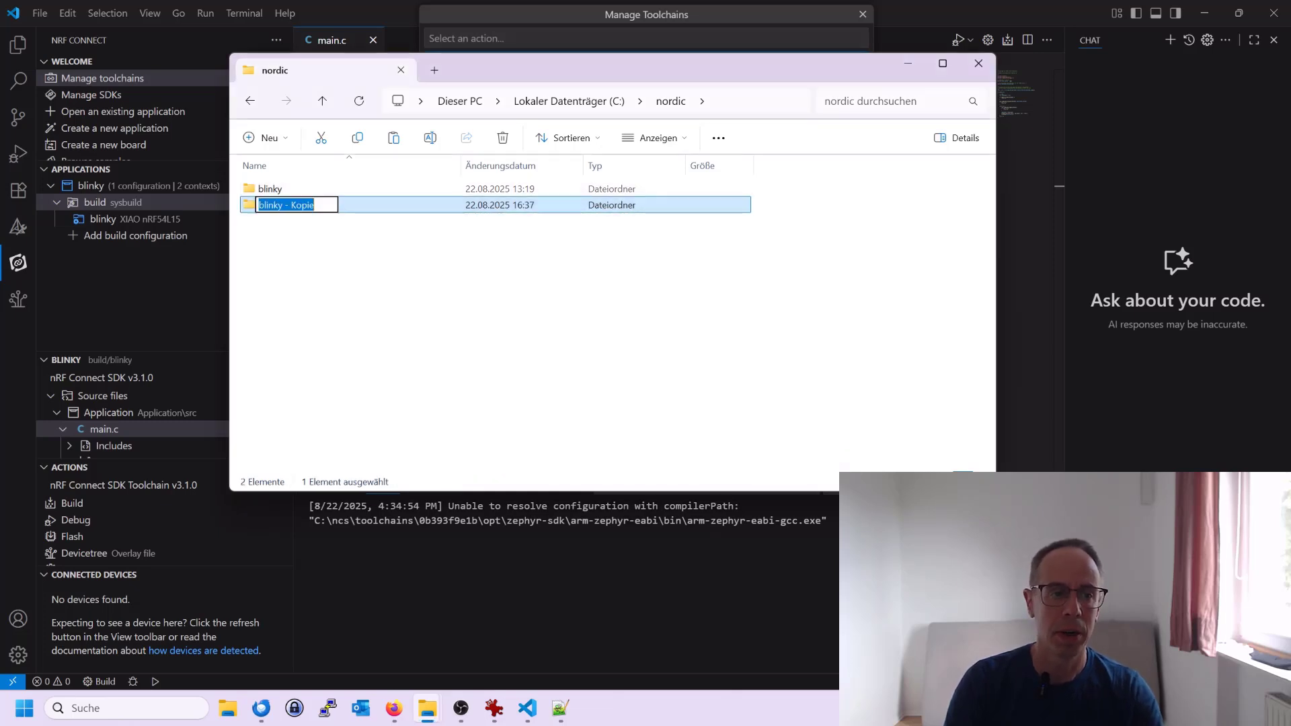
Step: Rename the copied blinky folder in C:\nordic to gpio_print
{"action": "type", "text": "g"}
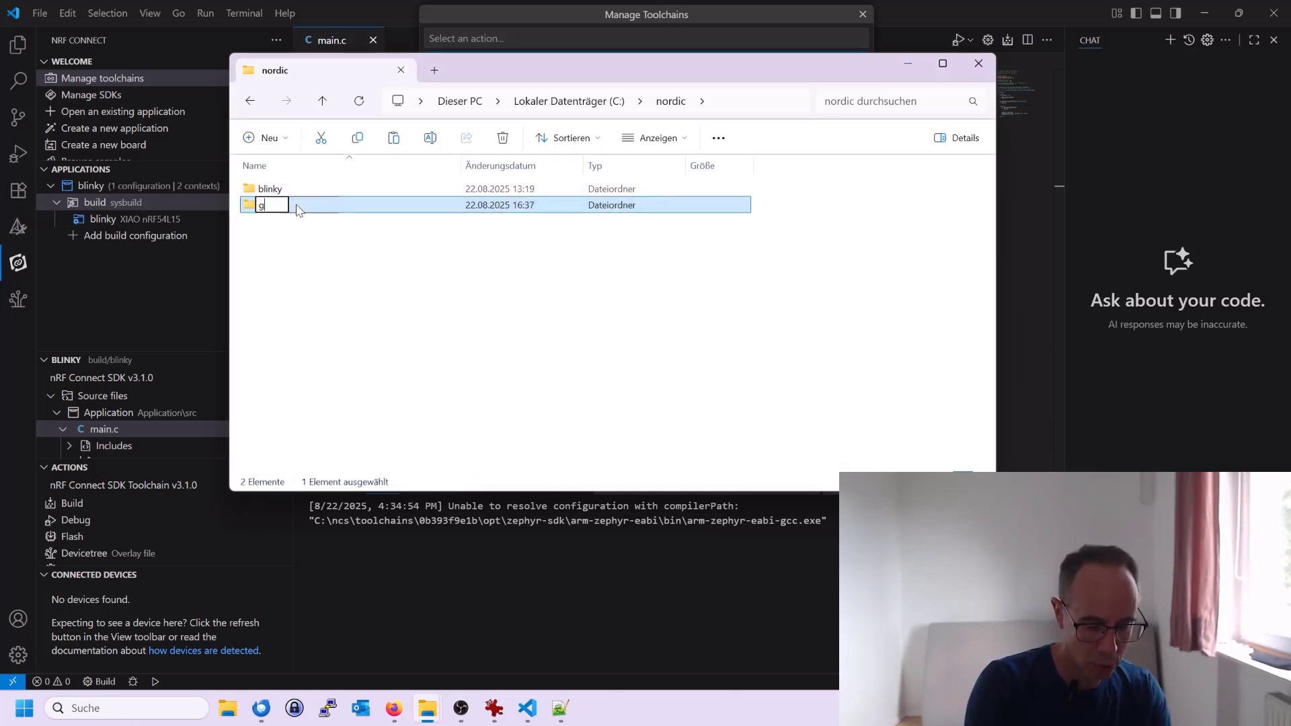
{"action": "type", "text": "pio_"}
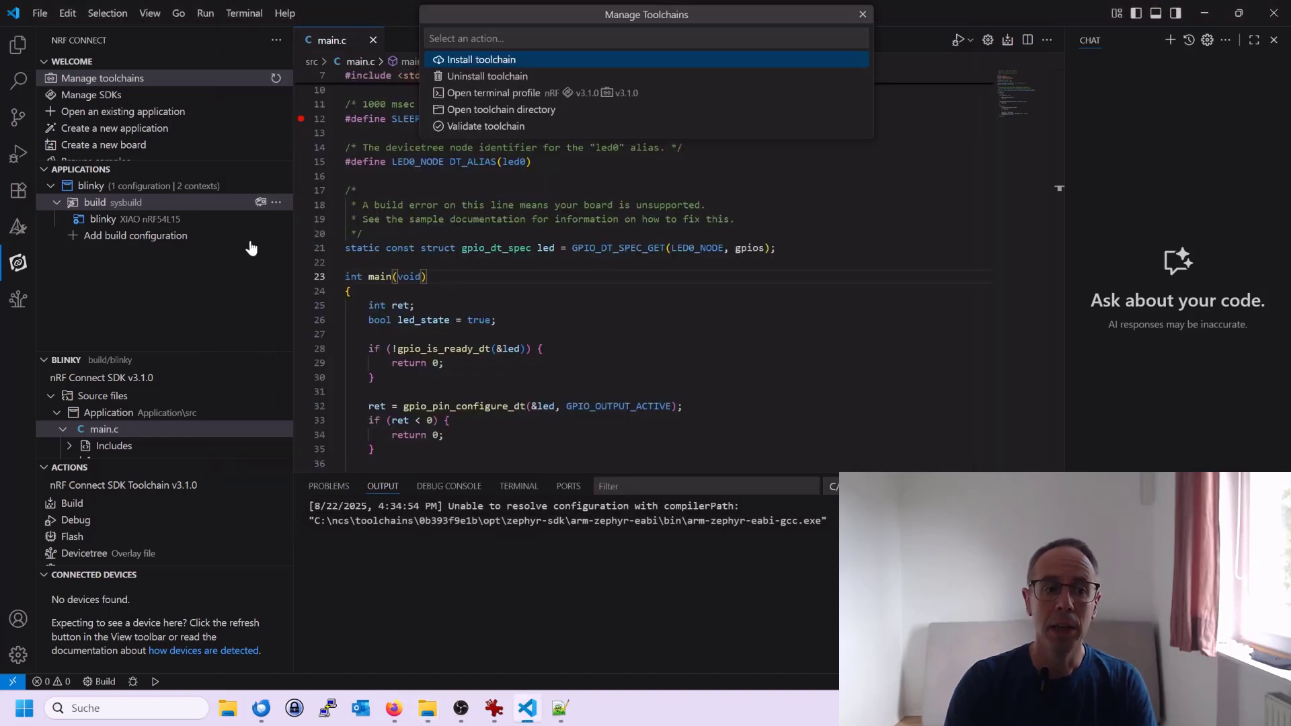
{"action": "mouse_move", "coordinate": [123, 203]}
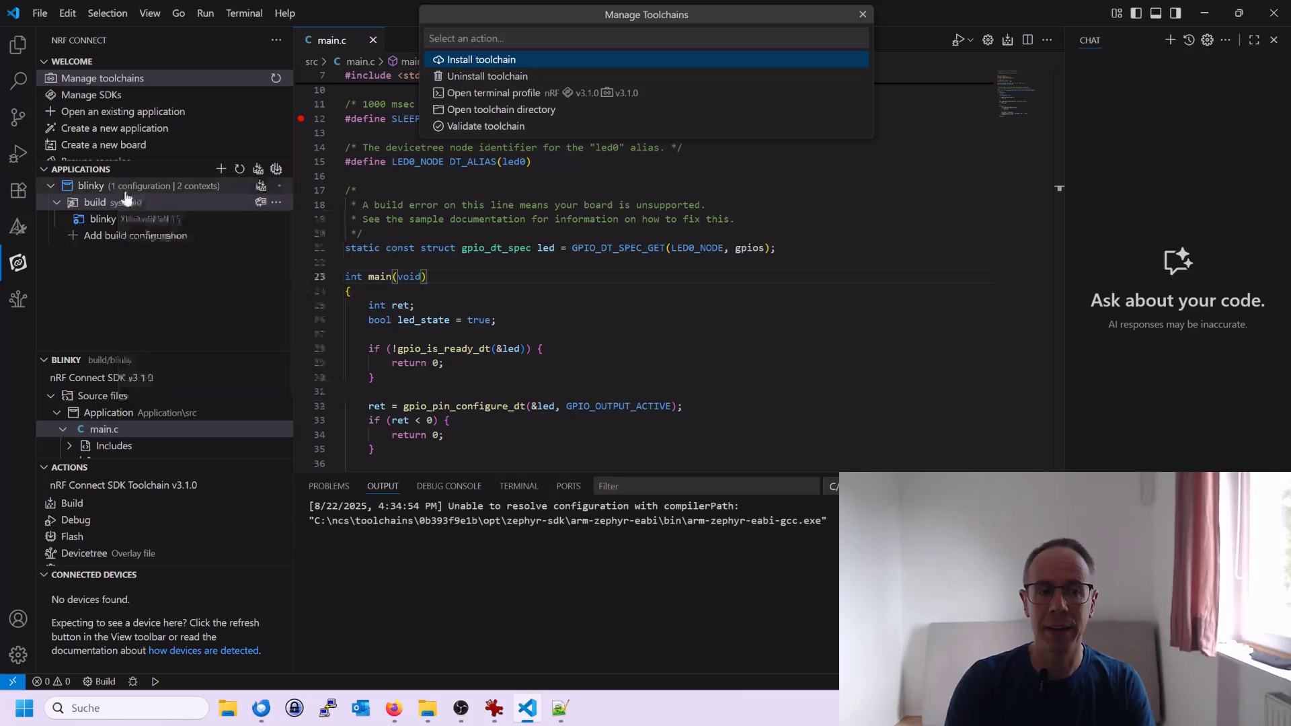
{"action": "mouse_move", "coordinate": [123, 111]}
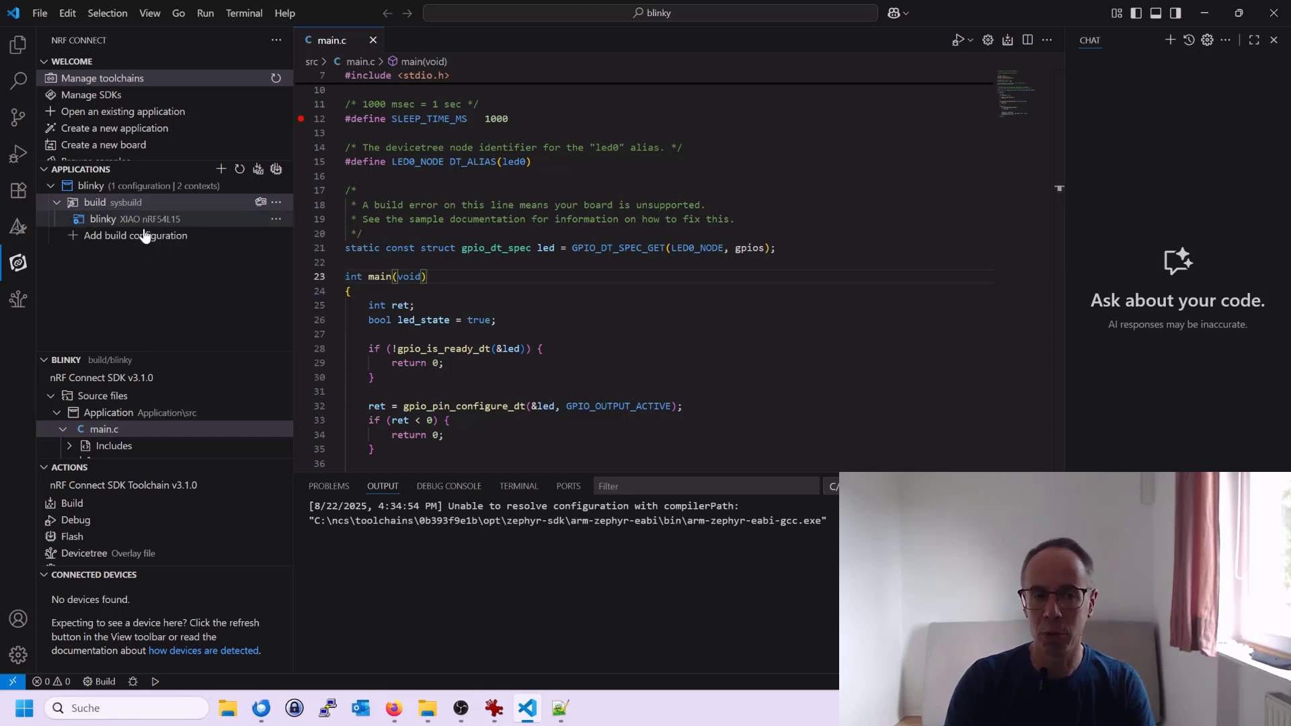
Step: Select the blinky XIAO nRF54L15 build under Applications
{"action": "left_click", "coordinate": [135, 218]}
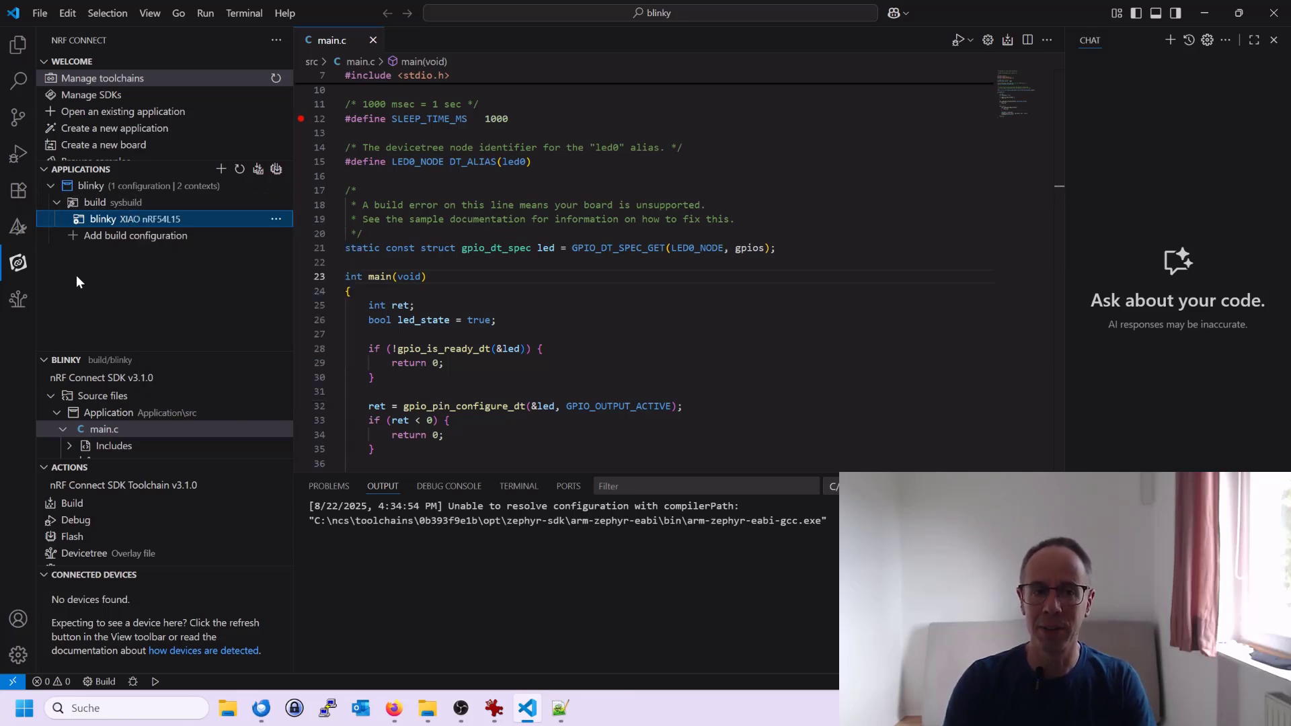
{"action": "mouse_move", "coordinate": [144, 284]}
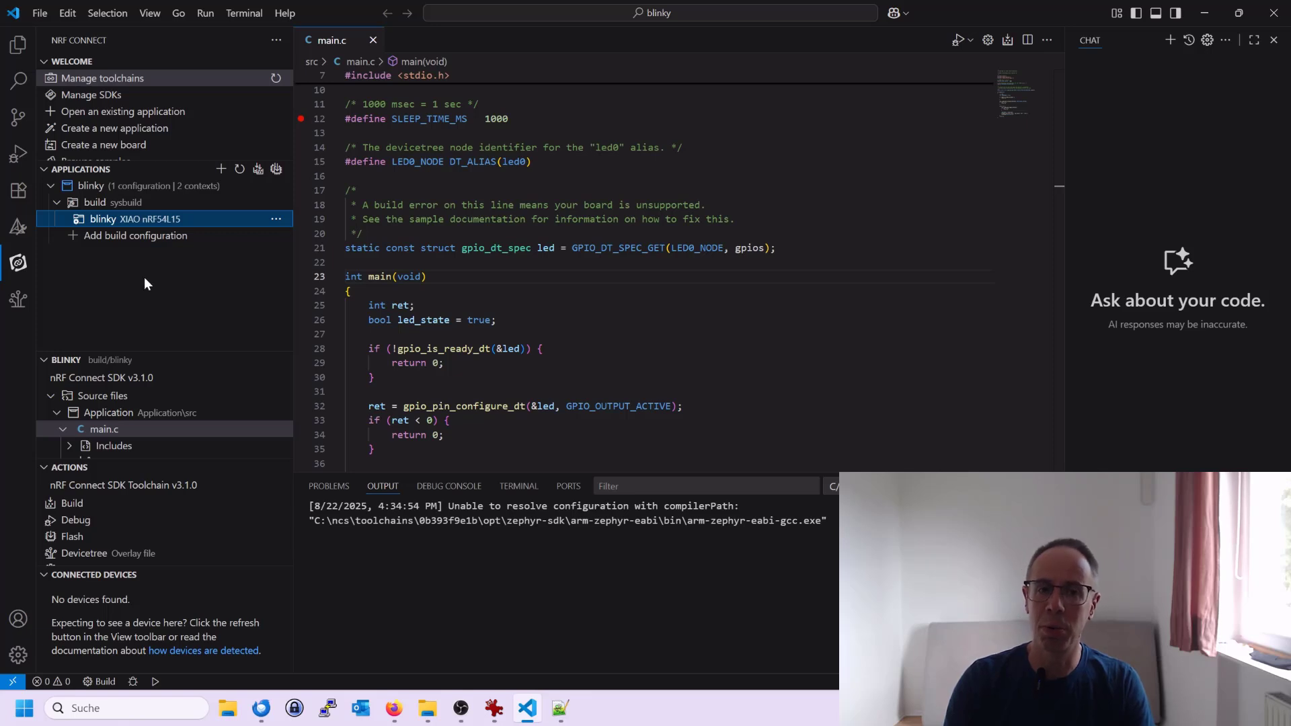
{"action": "mouse_move", "coordinate": [194, 264]}
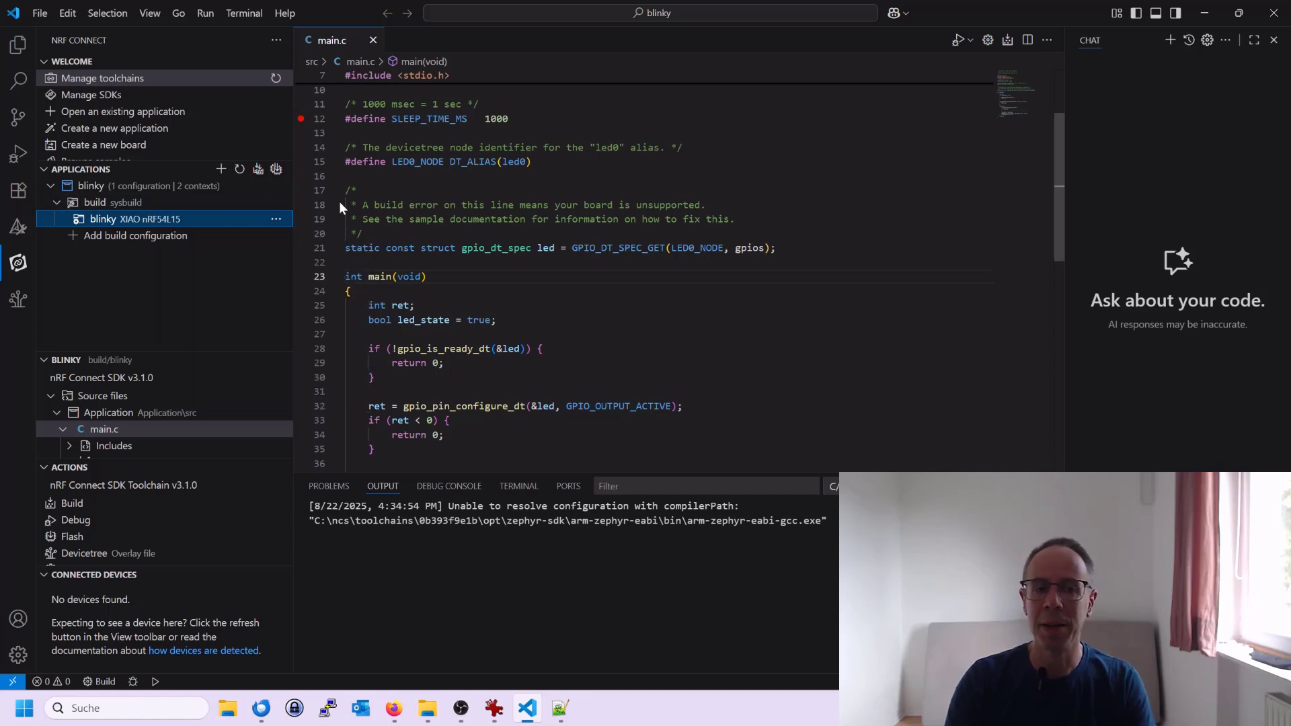
{"action": "mouse_move", "coordinate": [240, 218]}
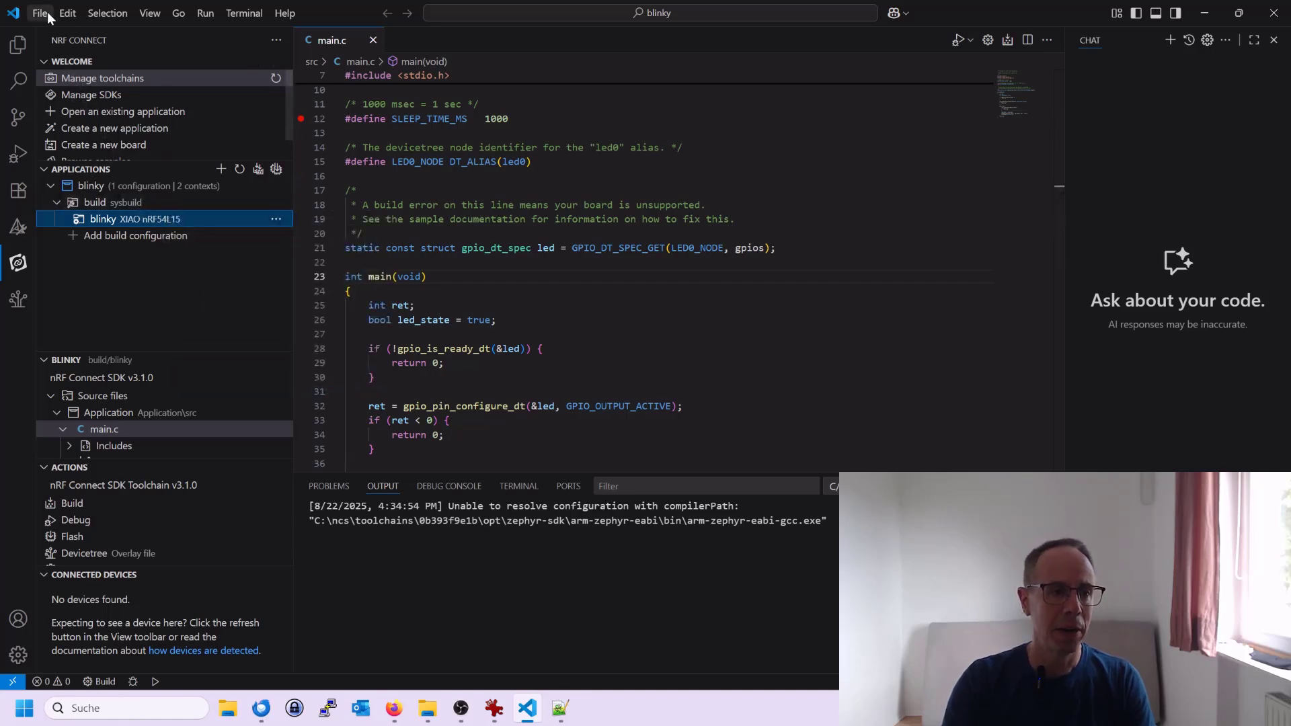
Step: Remove the blinky application and its folder from the workspace
{"action": "left_click", "coordinate": [39, 12]}
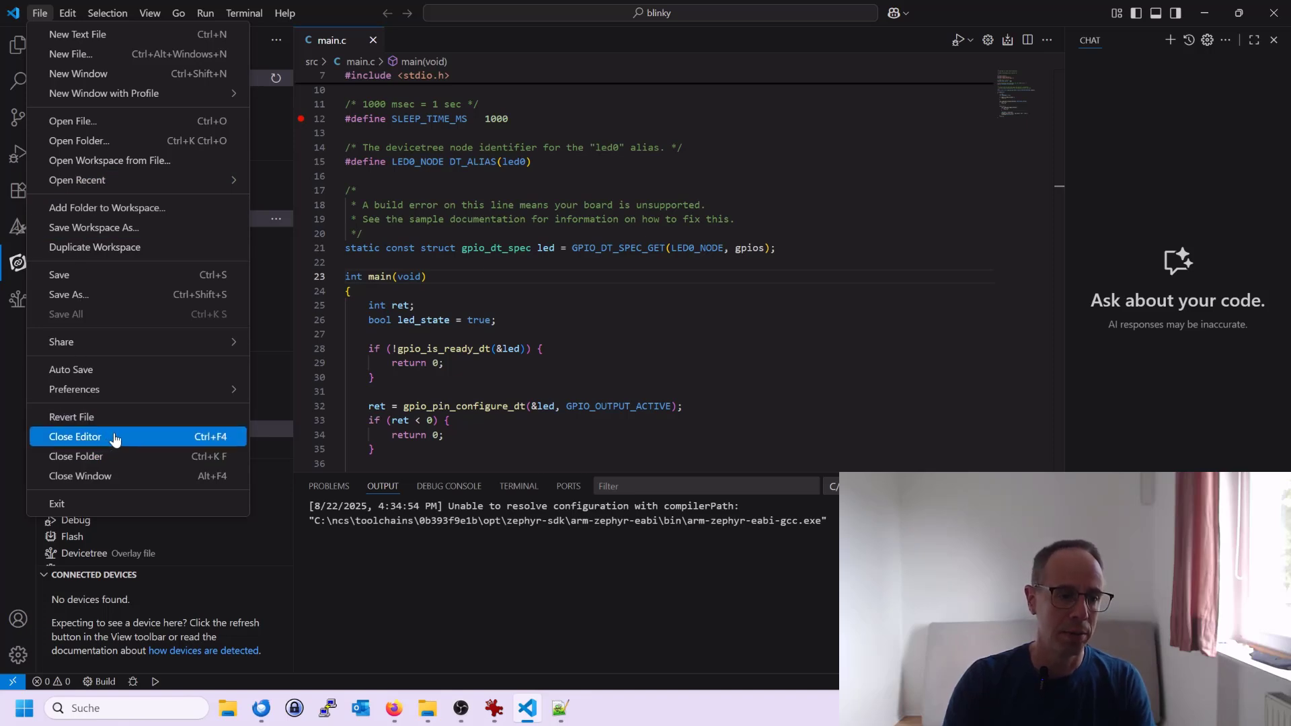
{"action": "mouse_move", "coordinate": [122, 278]}
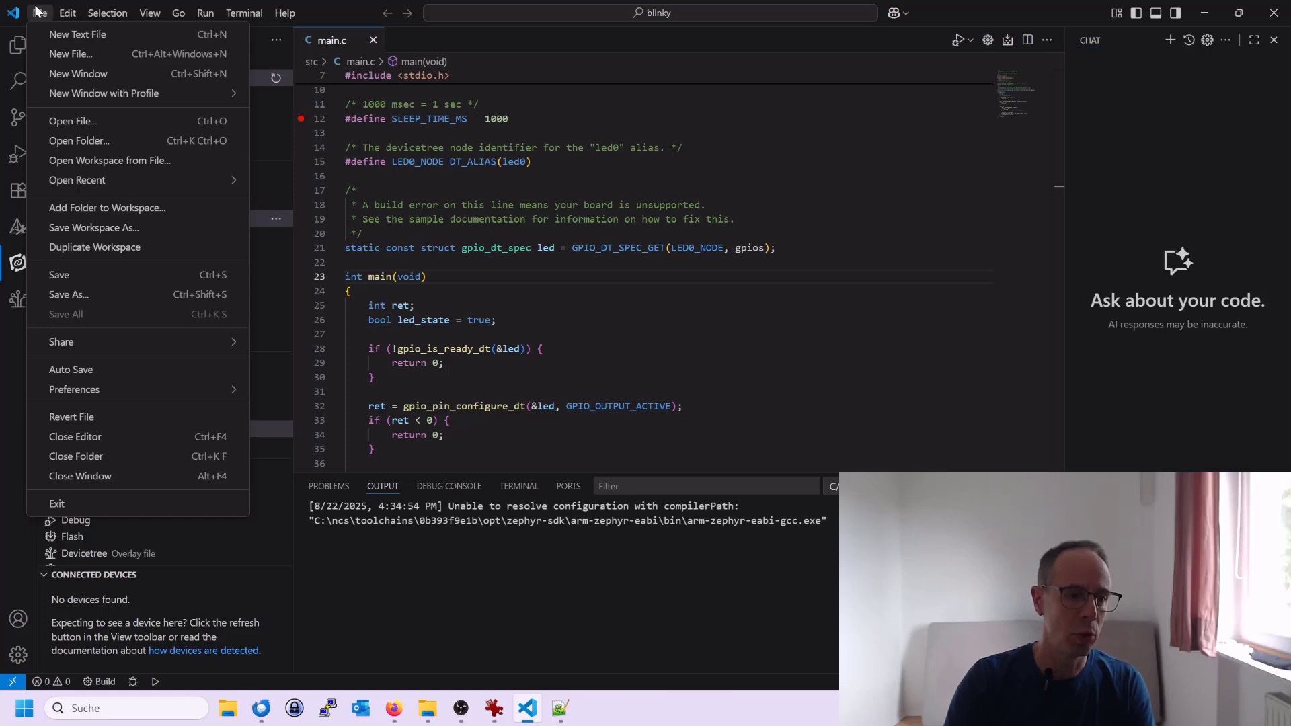
{"action": "left_click", "coordinate": [39, 12]}
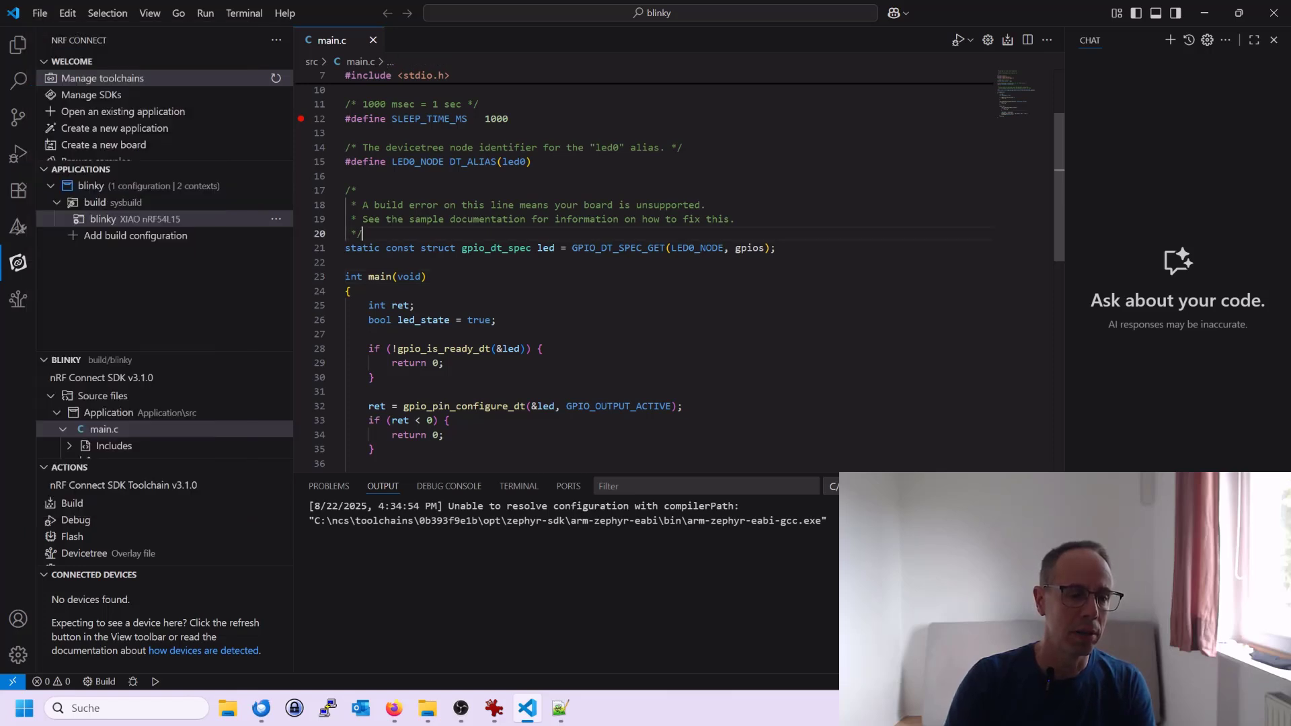
{"action": "left_click", "coordinate": [112, 202]}
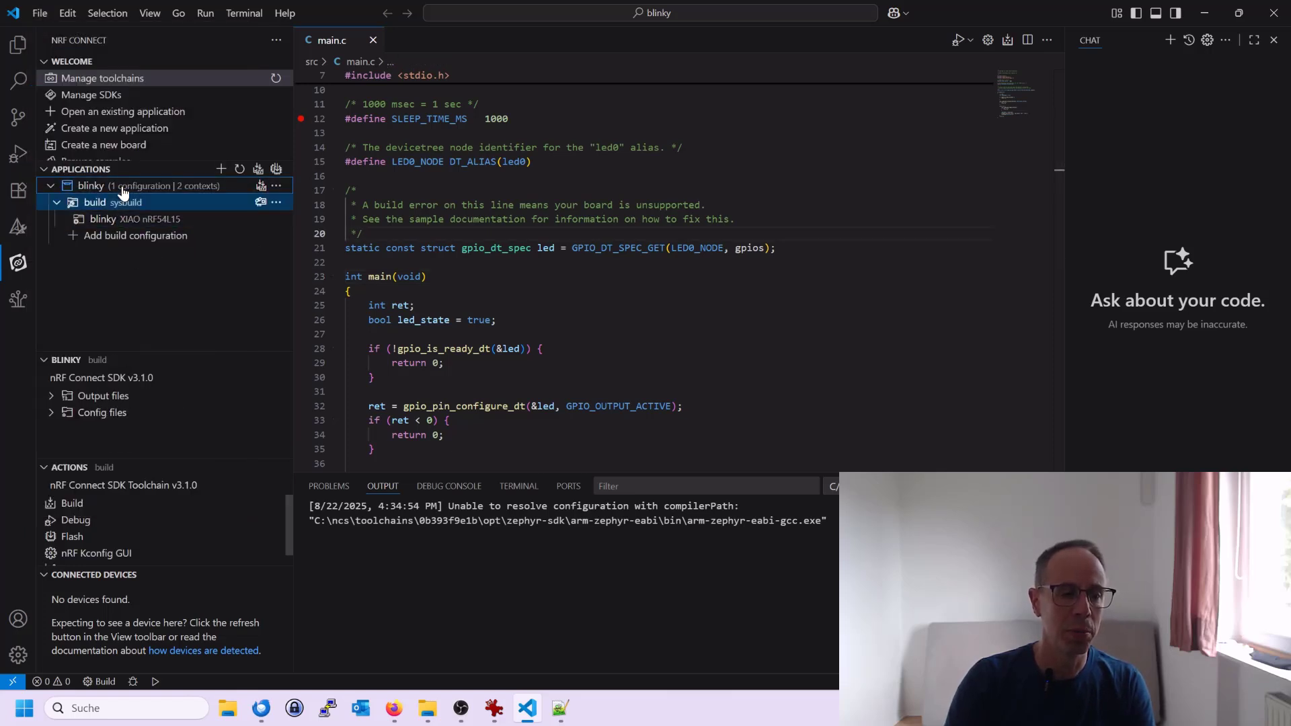
{"action": "right_click", "coordinate": [90, 186]}
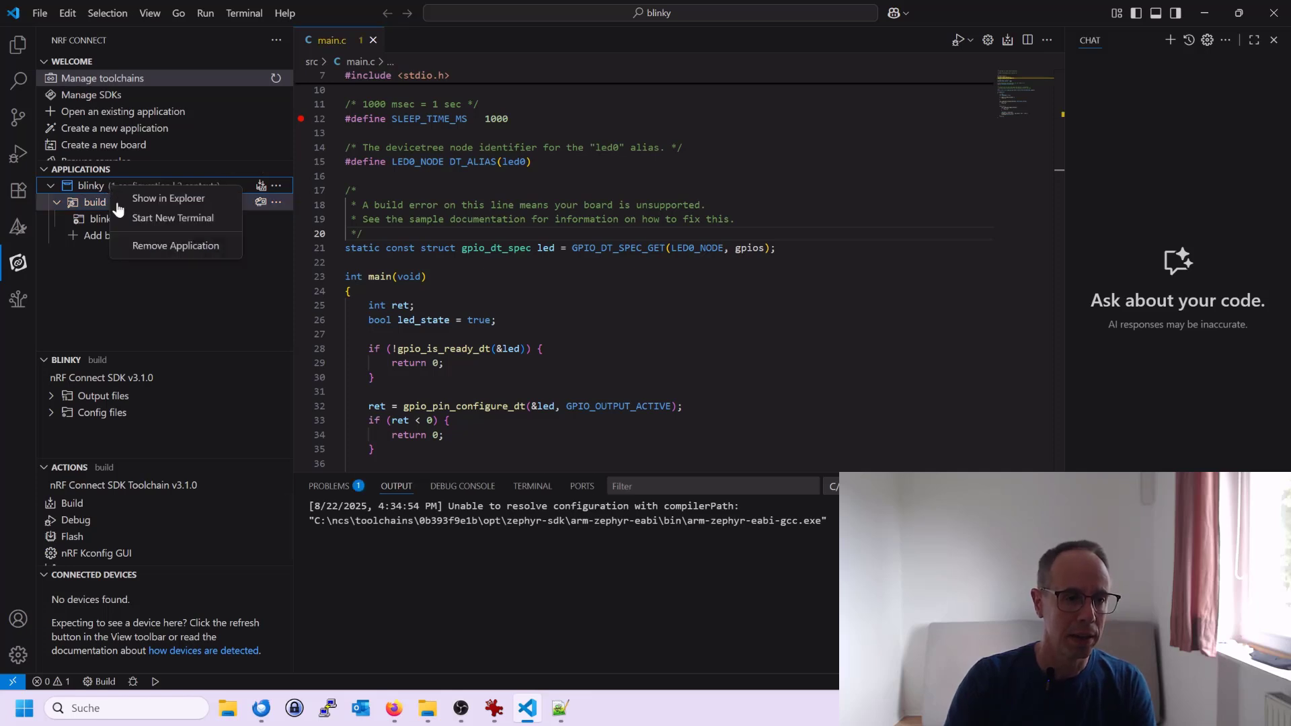
{"action": "left_click", "coordinate": [175, 245]}
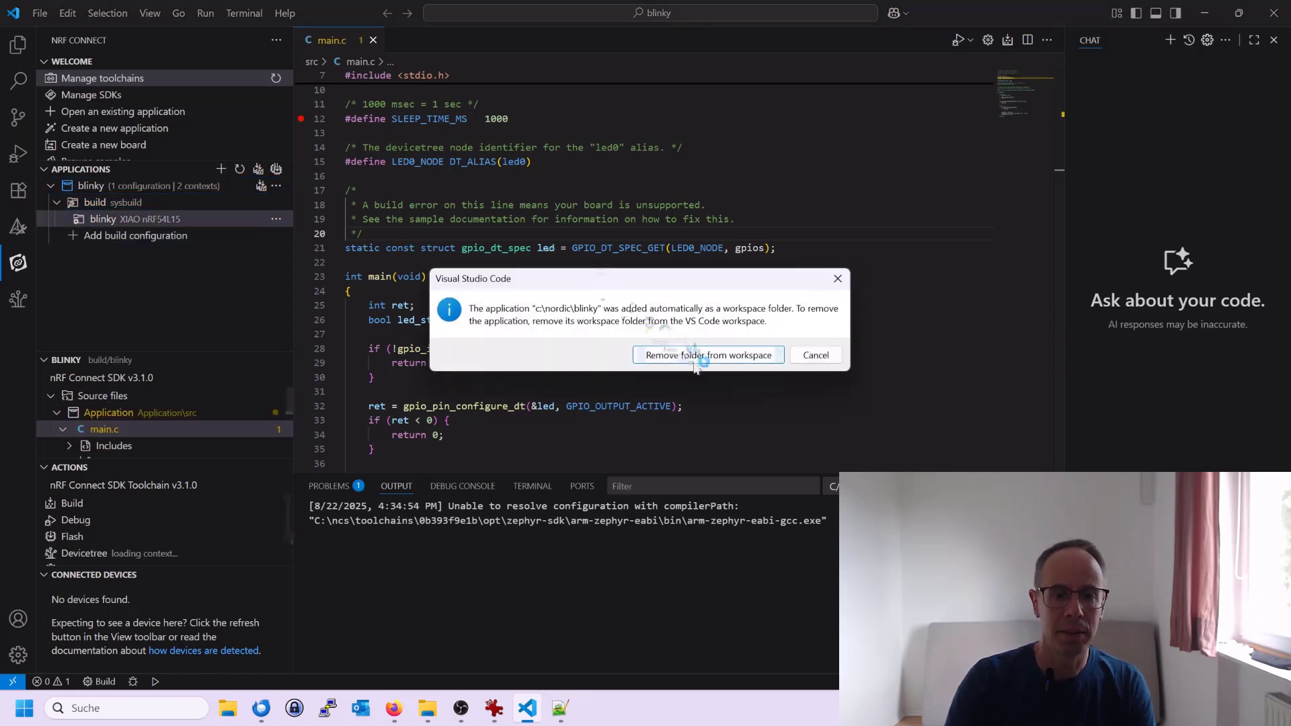
{"action": "left_click", "coordinate": [39, 12]}
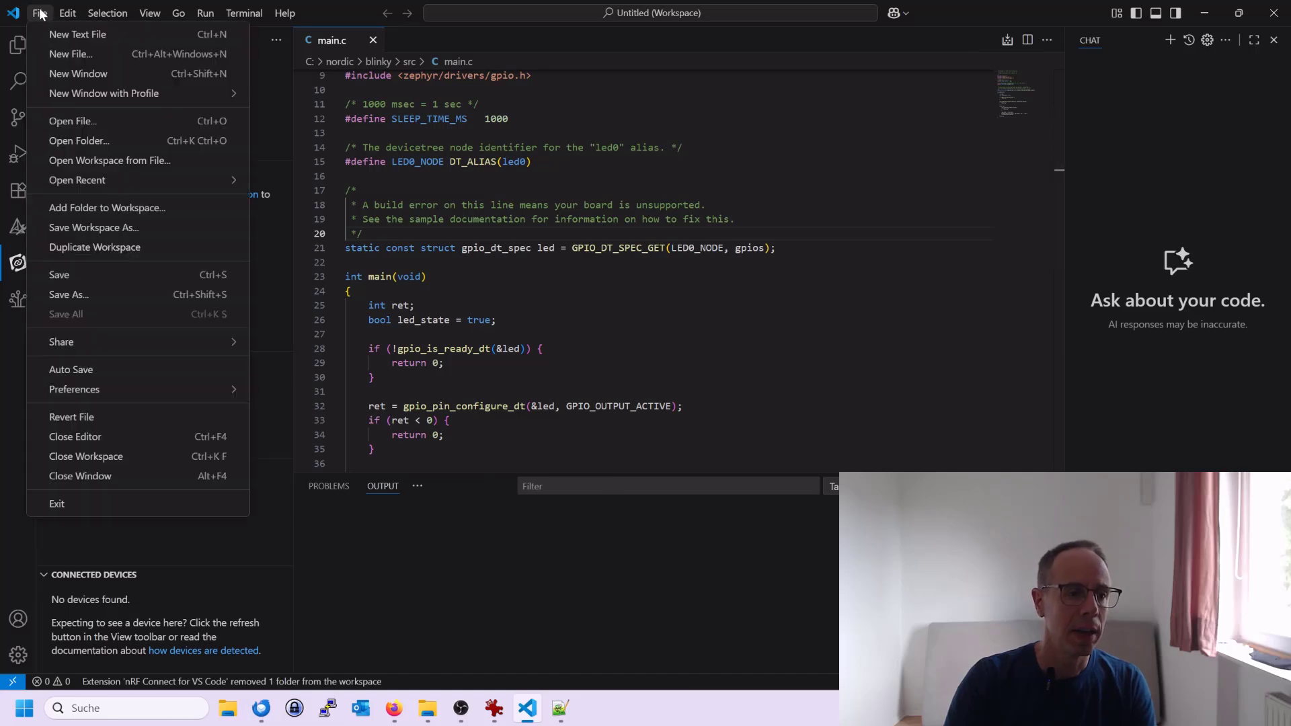
Step: Add the C:\nordic\gpio_print folder to the workspace
{"action": "left_click", "coordinate": [106, 207]}
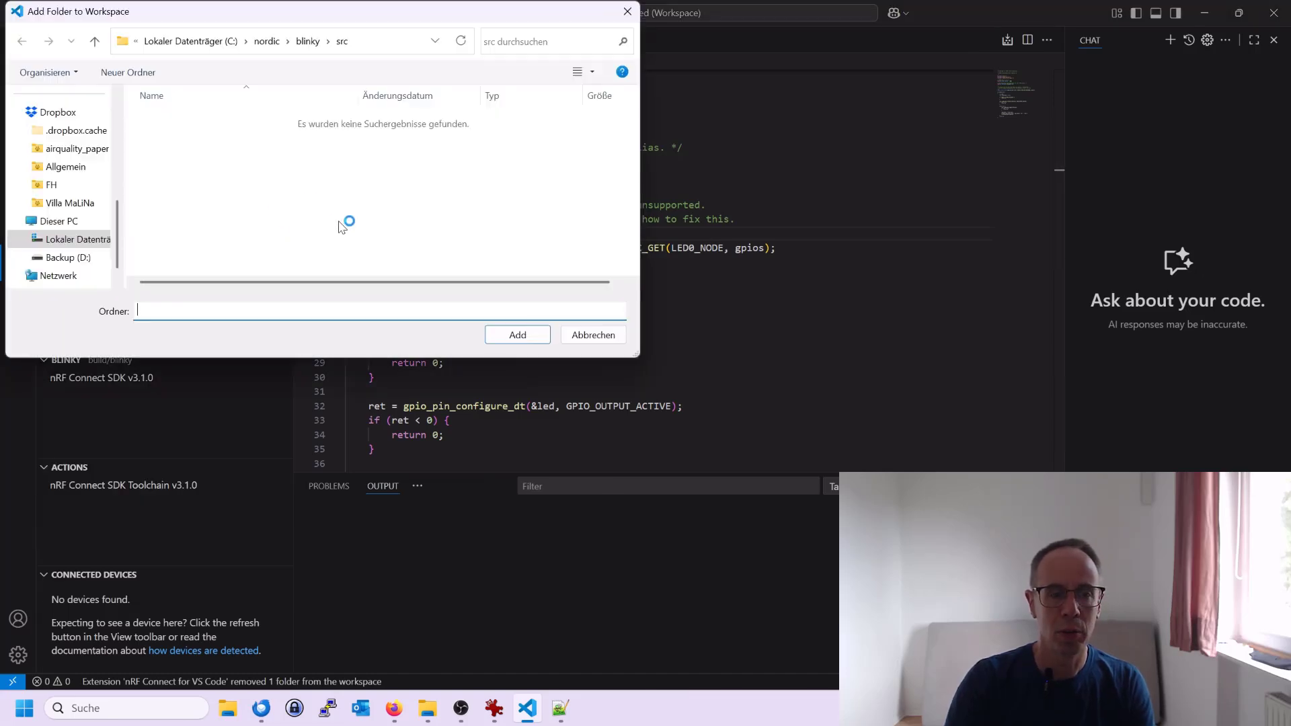
{"action": "left_click", "coordinate": [320, 41]}
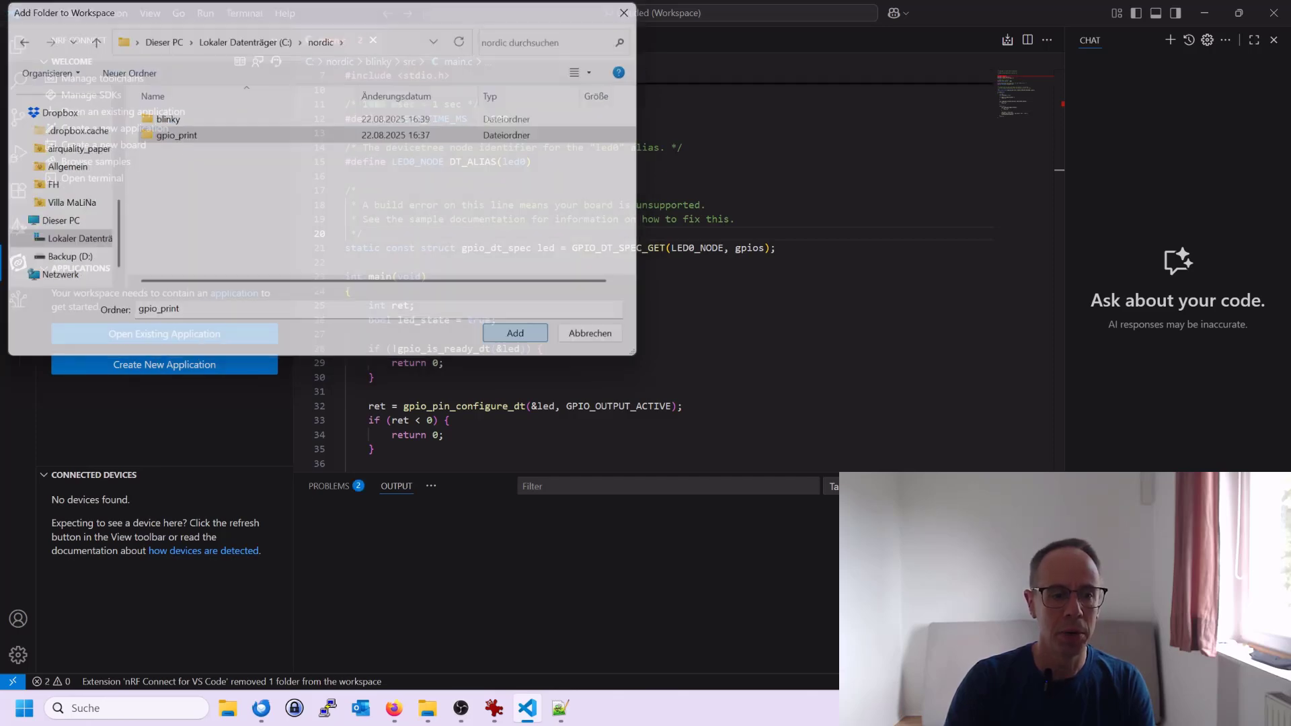
{"action": "left_click", "coordinate": [589, 332]}
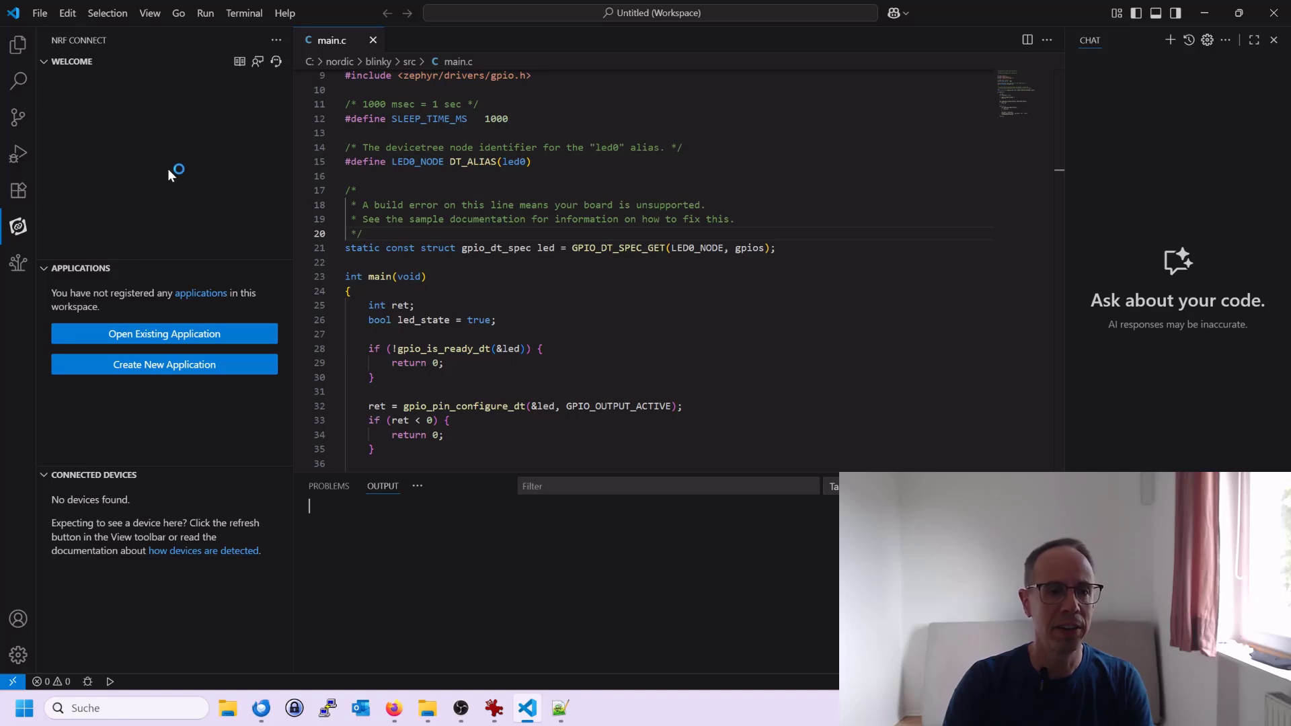
{"action": "left_click", "coordinate": [164, 546]}
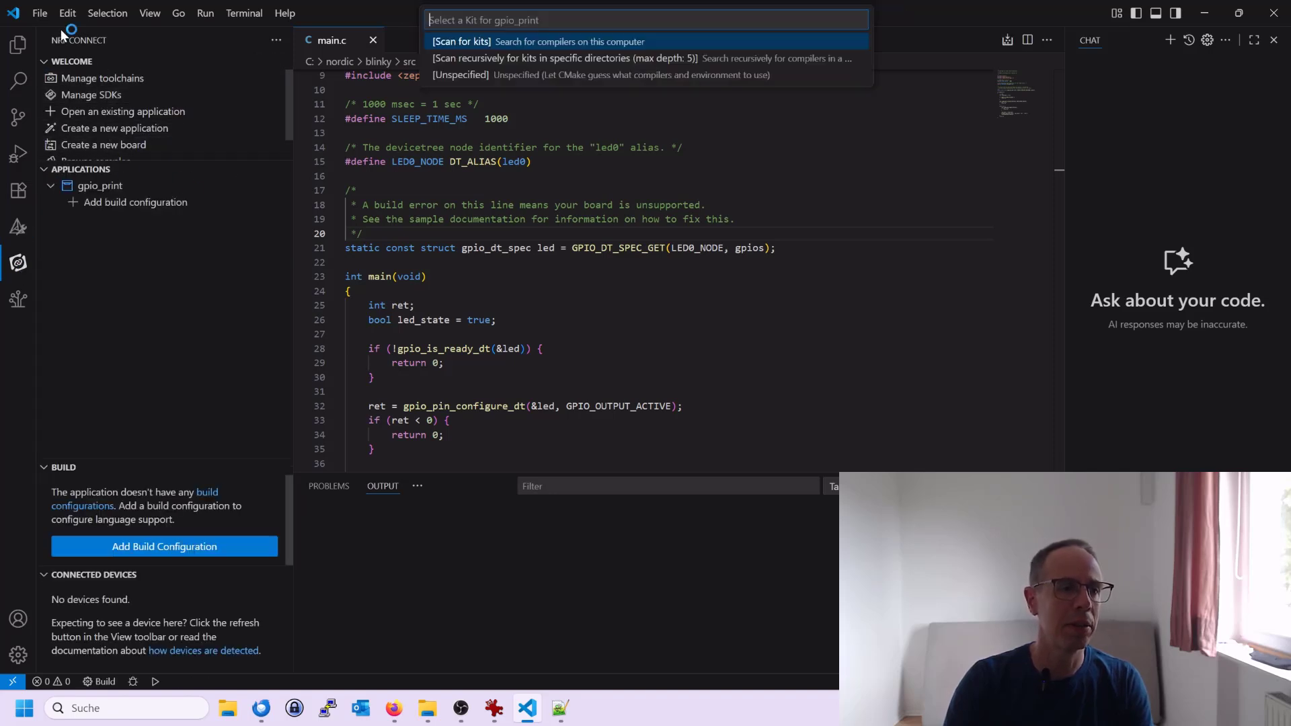
Step: Save the workspace as gpio_print.code-workspace inside C:\nordic\gpio_print
{"action": "left_click", "coordinate": [39, 12]}
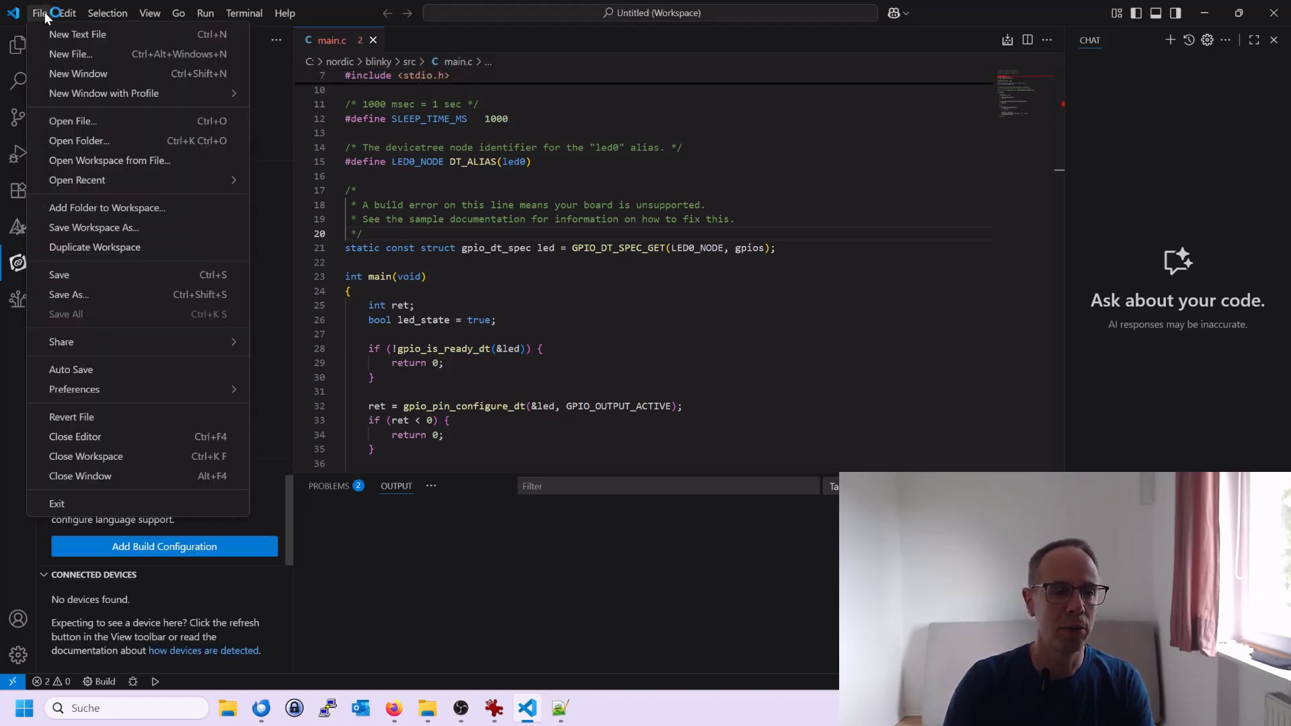
{"action": "left_click", "coordinate": [93, 227]}
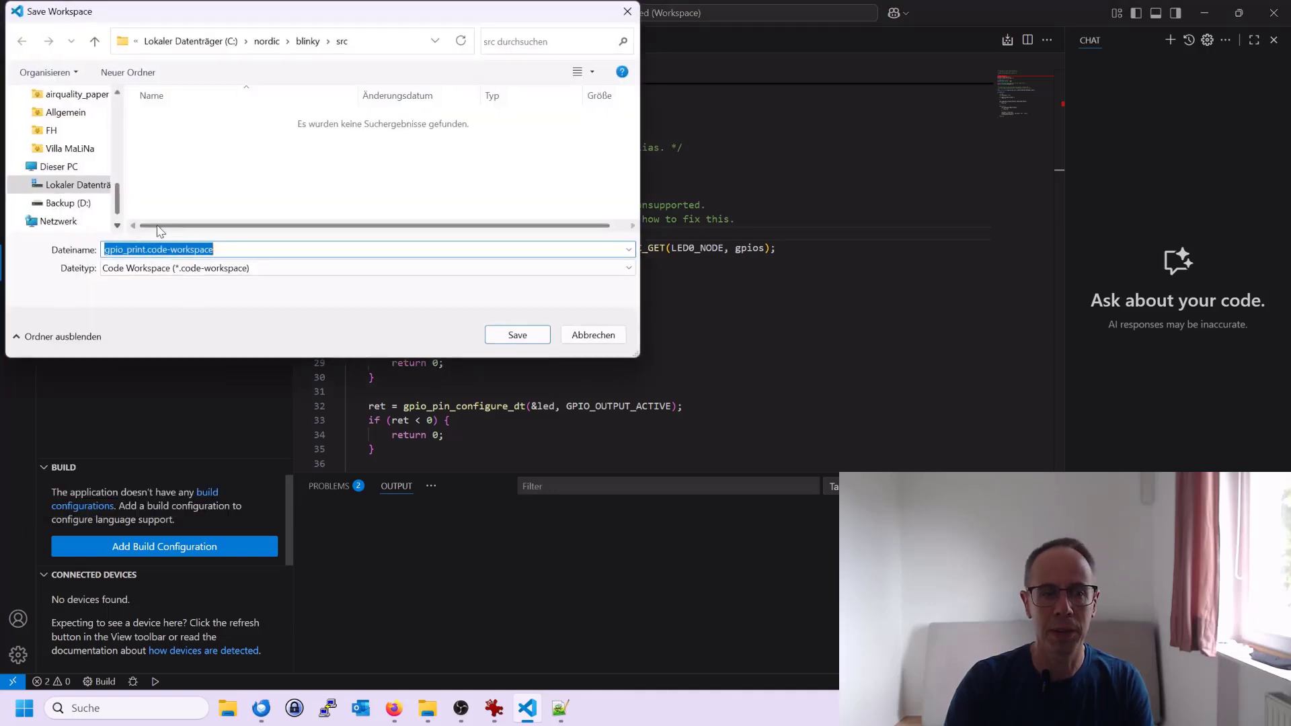
{"action": "left_click", "coordinate": [308, 40]}
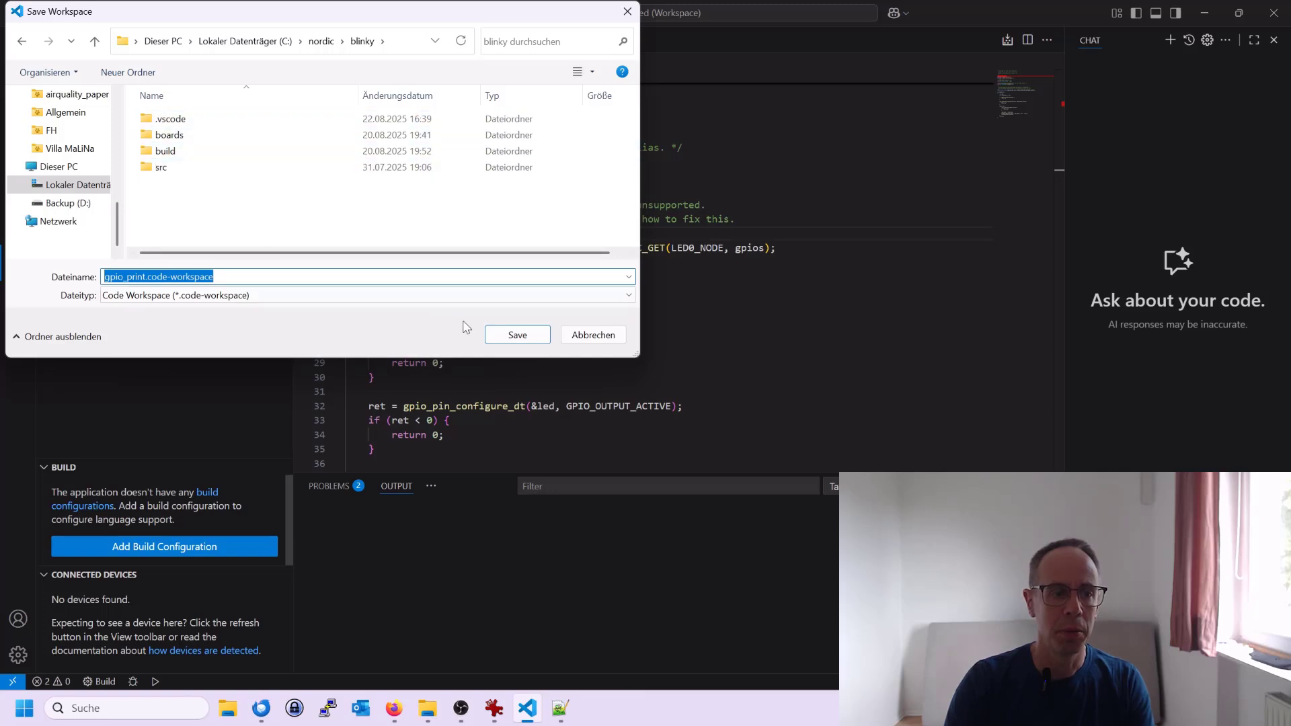
{"action": "left_click", "coordinate": [321, 41]}
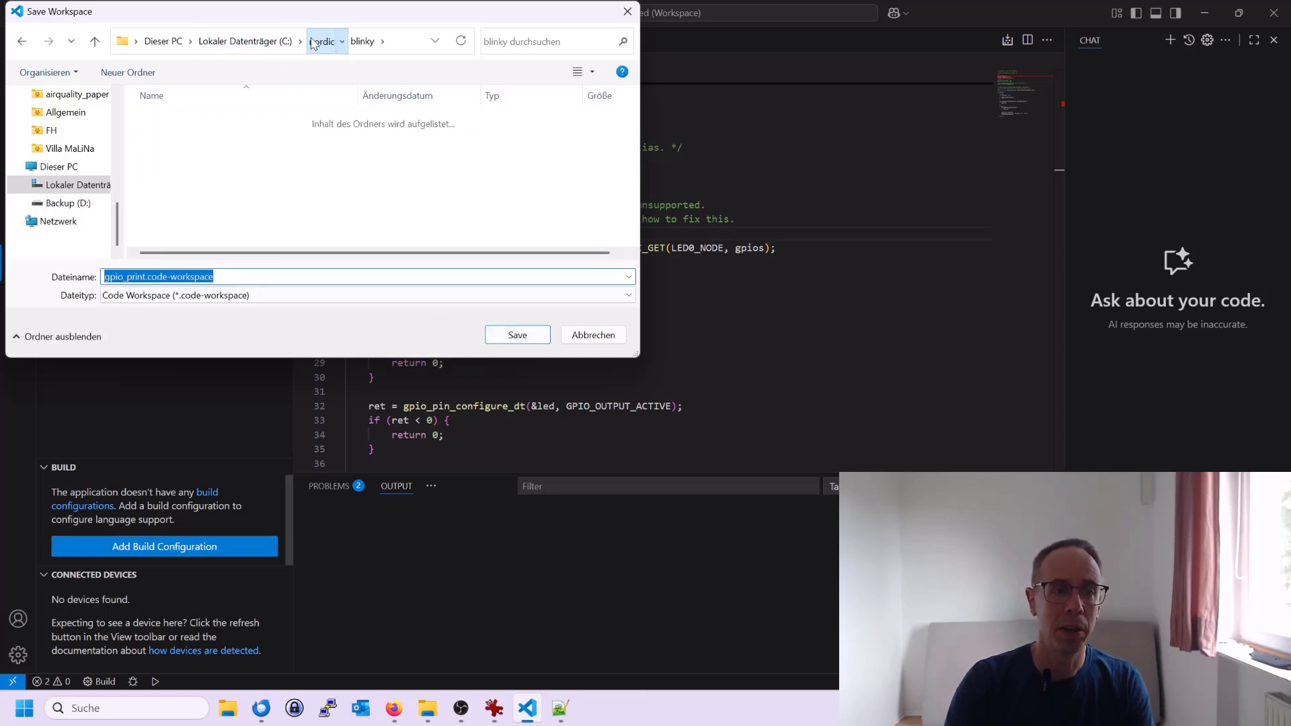
{"action": "left_click", "coordinate": [322, 41]}
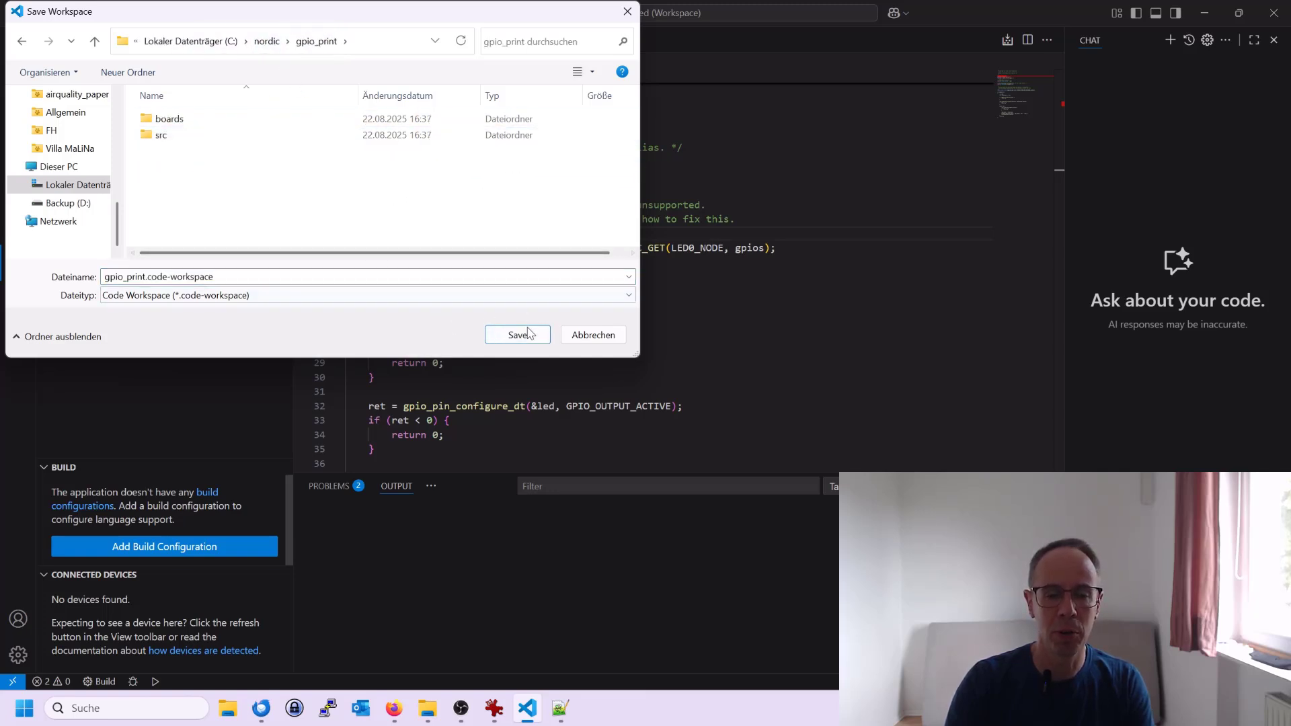
{"action": "left_click", "coordinate": [517, 335]}
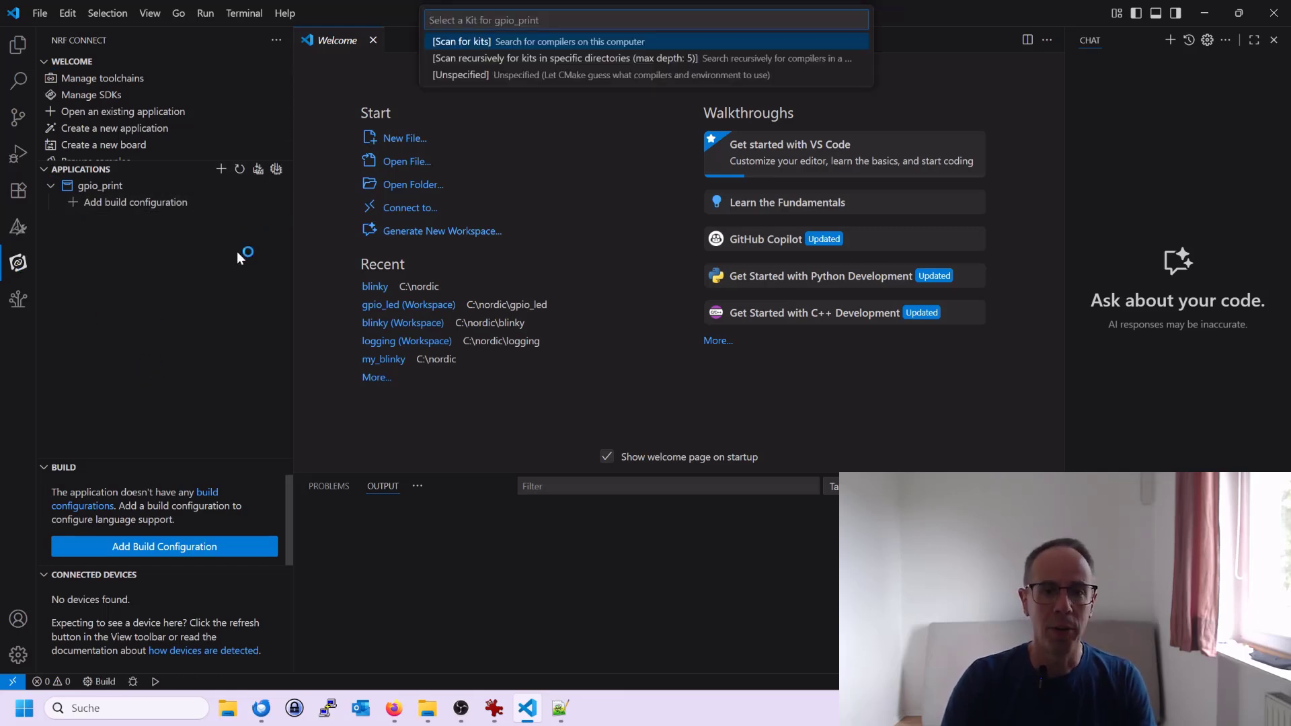
{"action": "mouse_move", "coordinate": [164, 546]}
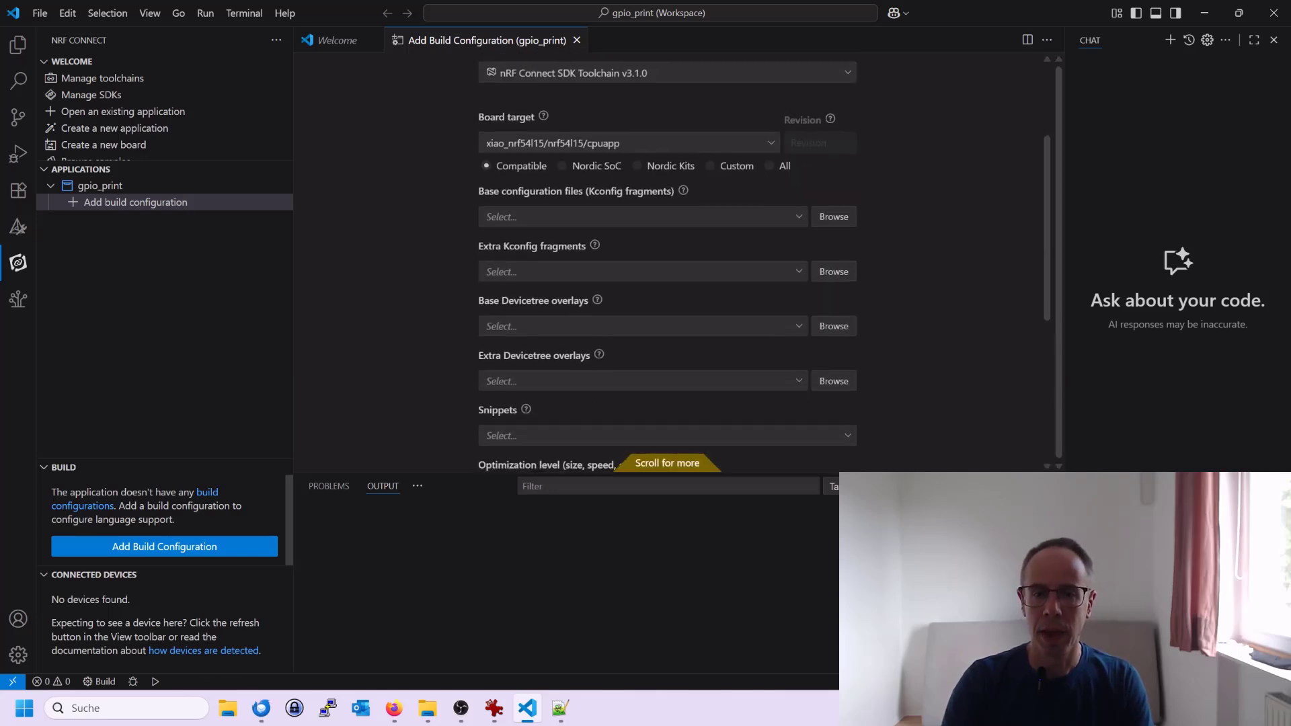
Step: Generate and build the xiao_nrf54l15/nrf54l15/cpuapp configuration and select its build context
{"action": "scroll", "scroll_direction": "down", "scroll_amount": 3}
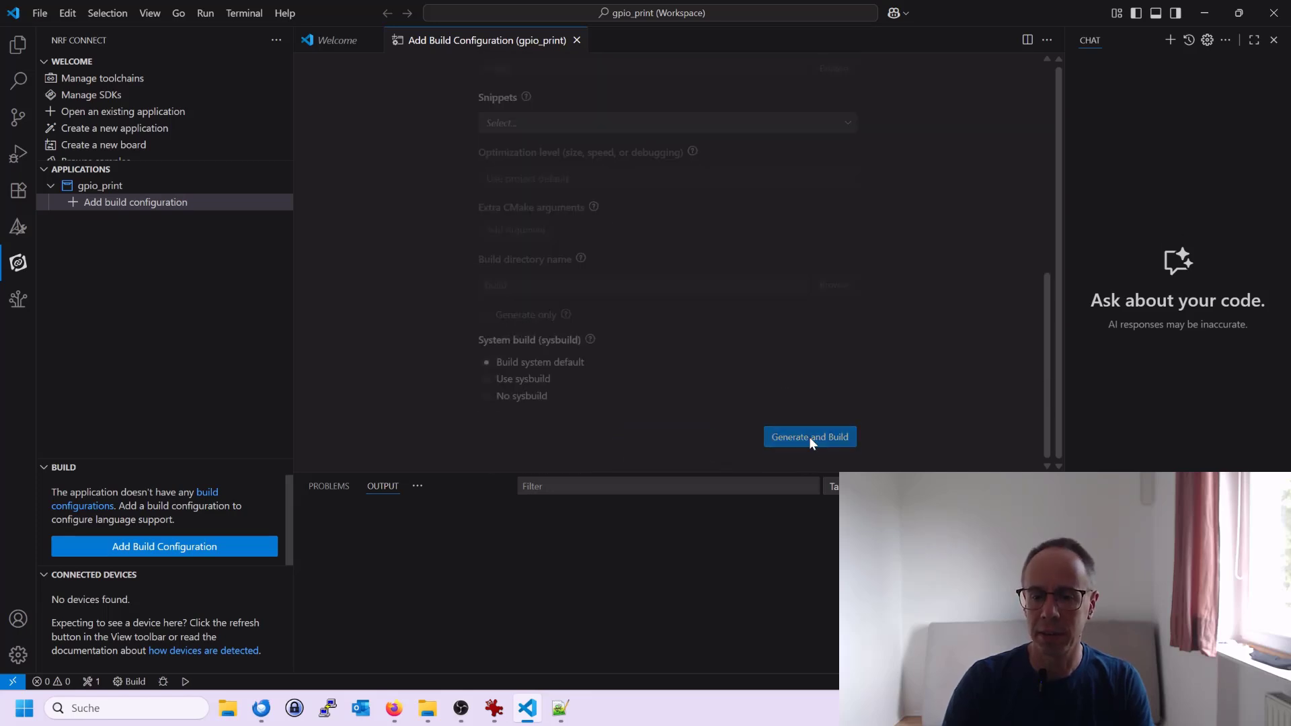
{"action": "left_click", "coordinate": [808, 436]}
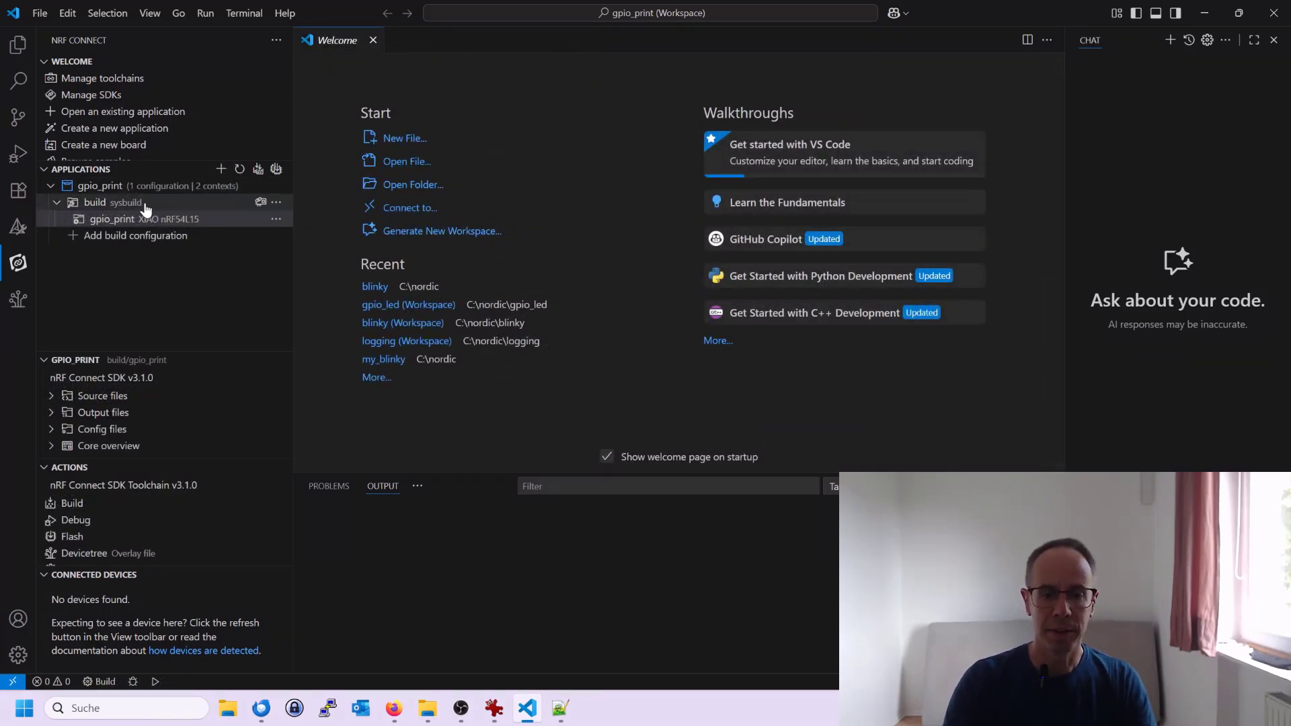
{"action": "left_click", "coordinate": [142, 219]}
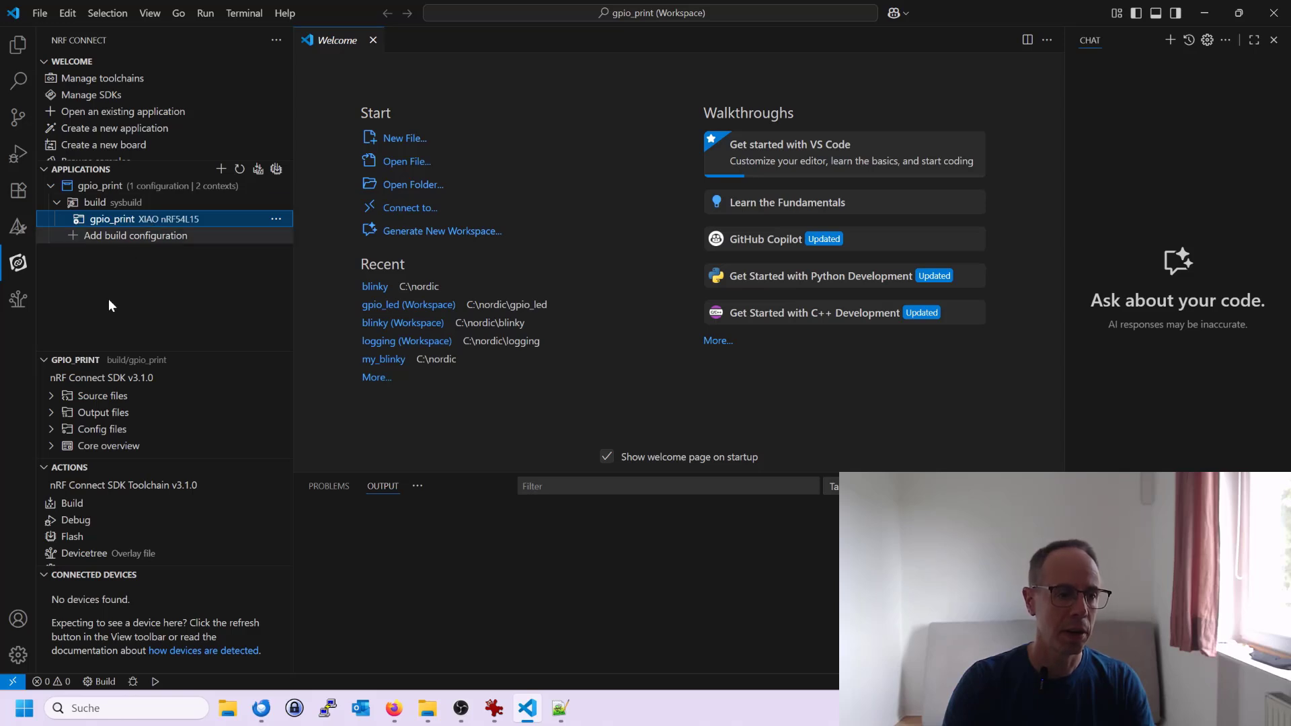
{"action": "left_click", "coordinate": [101, 396]}
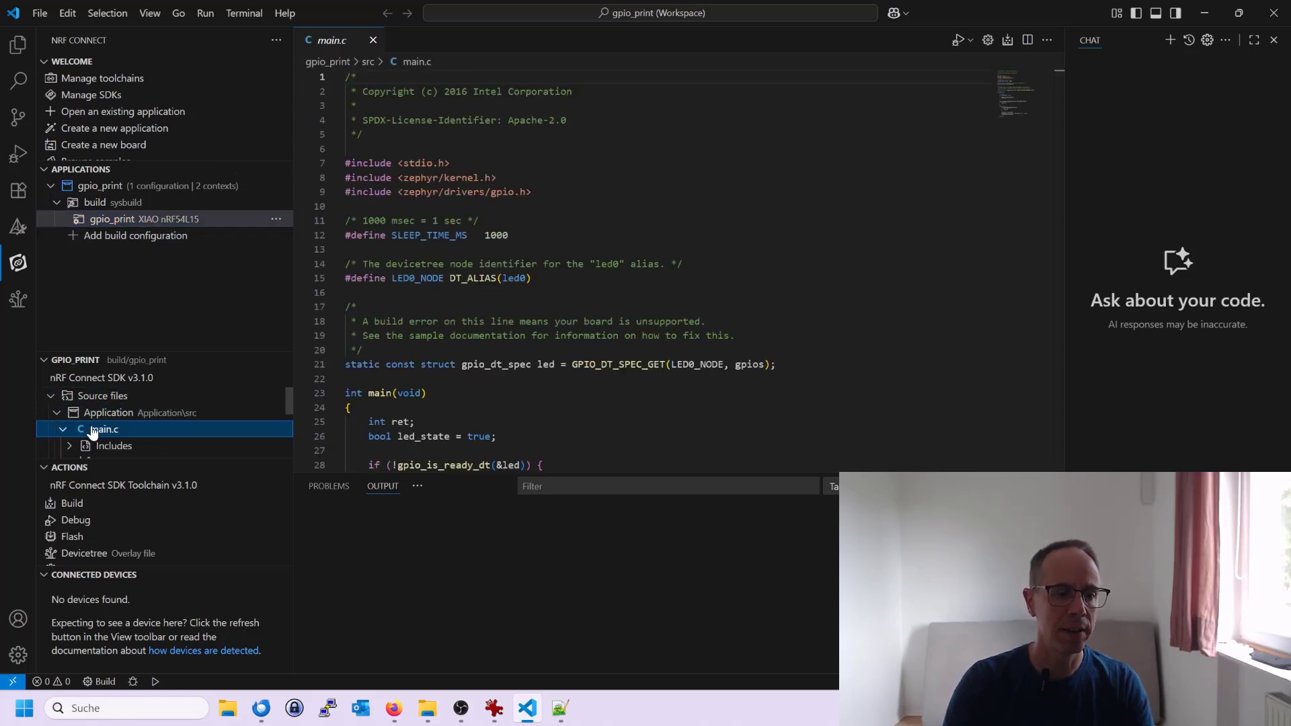
Step: Scroll through main.c to the LED toggle loop that prints its state
{"action": "scroll", "scroll_direction": "down", "scroll_amount": 3}
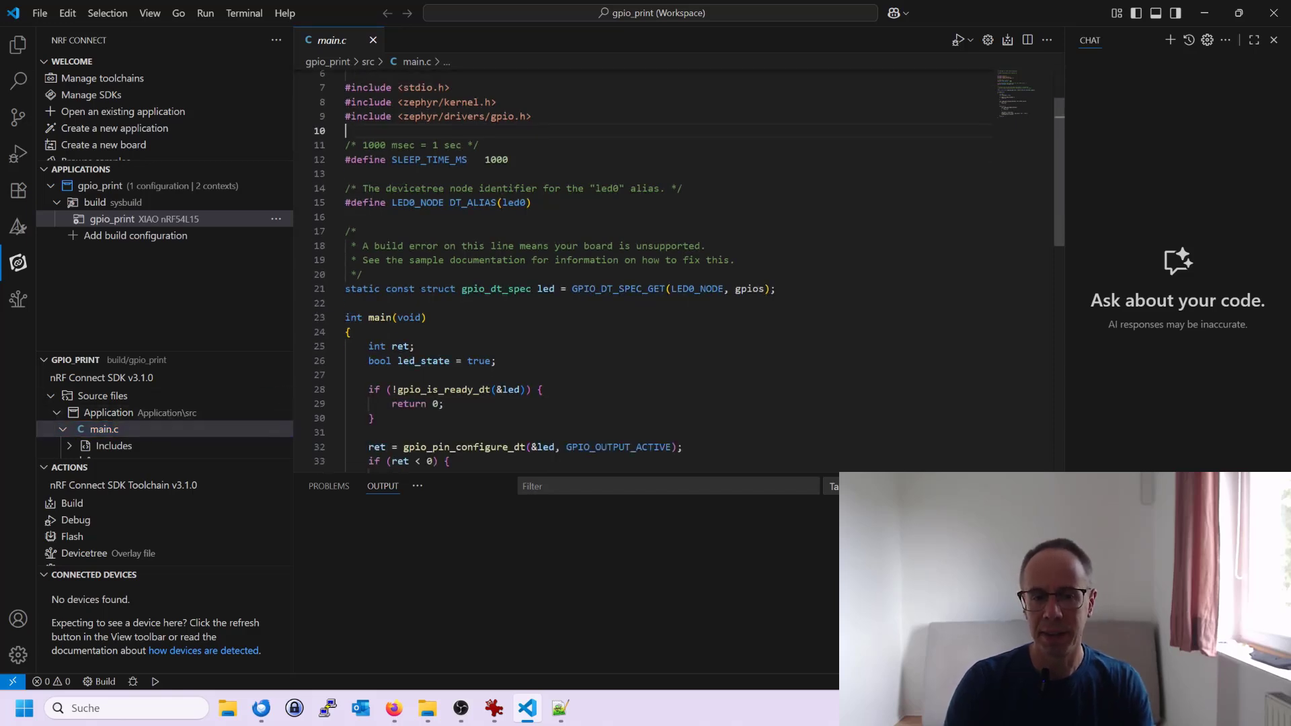
{"action": "scroll", "scroll_direction": "down", "scroll_amount": 3}
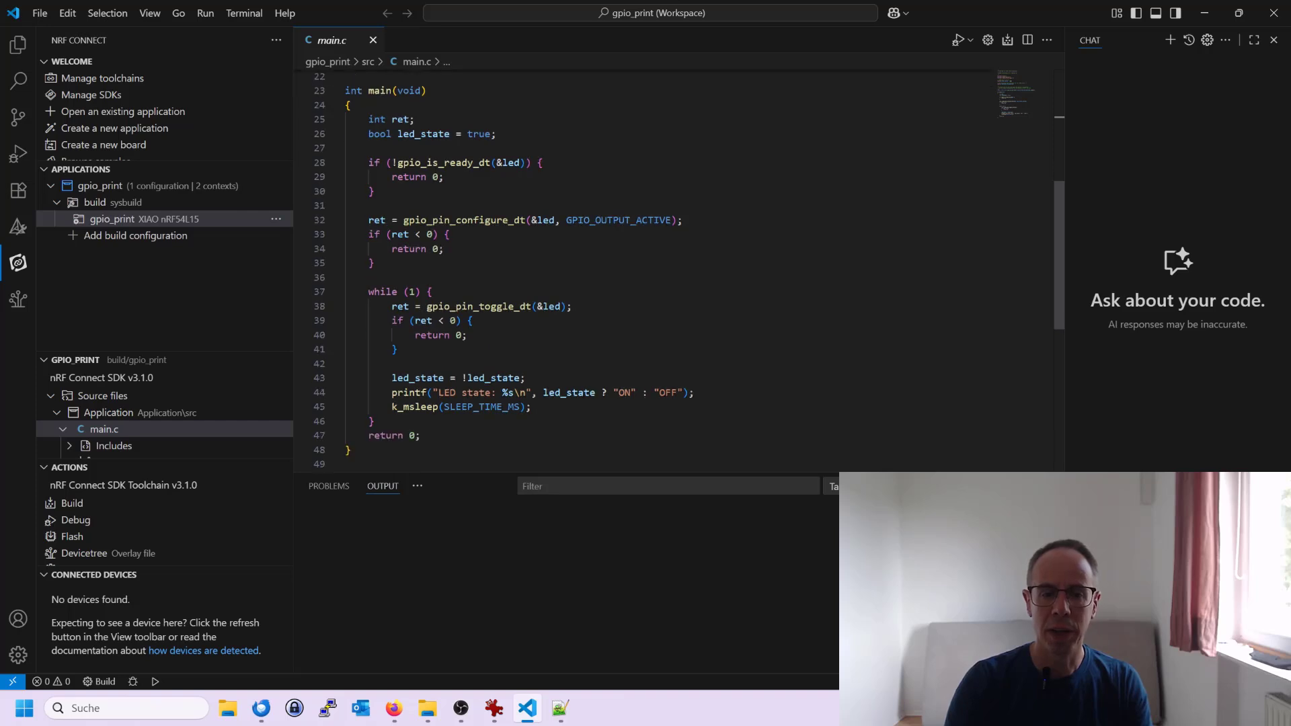
{"action": "mouse_move", "coordinate": [418, 378]}
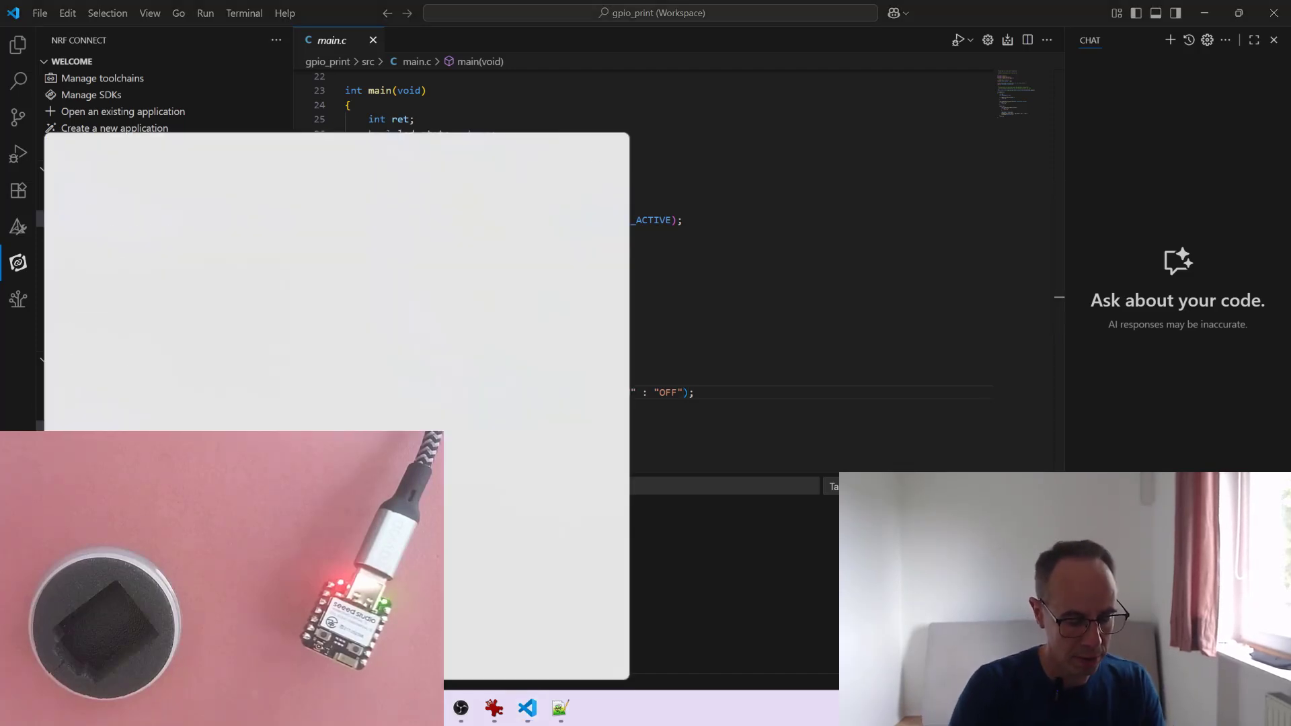
{"action": "type", "text": "geräte"}
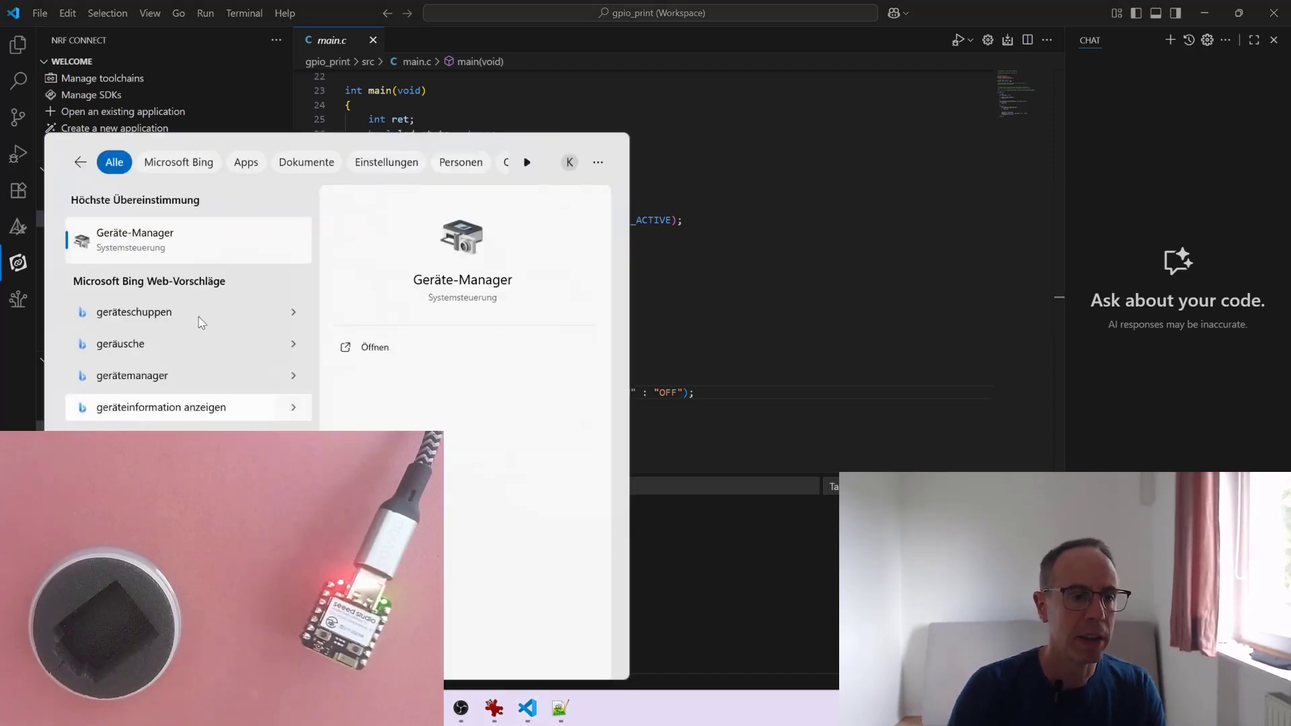
{"action": "left_click", "coordinate": [374, 347]}
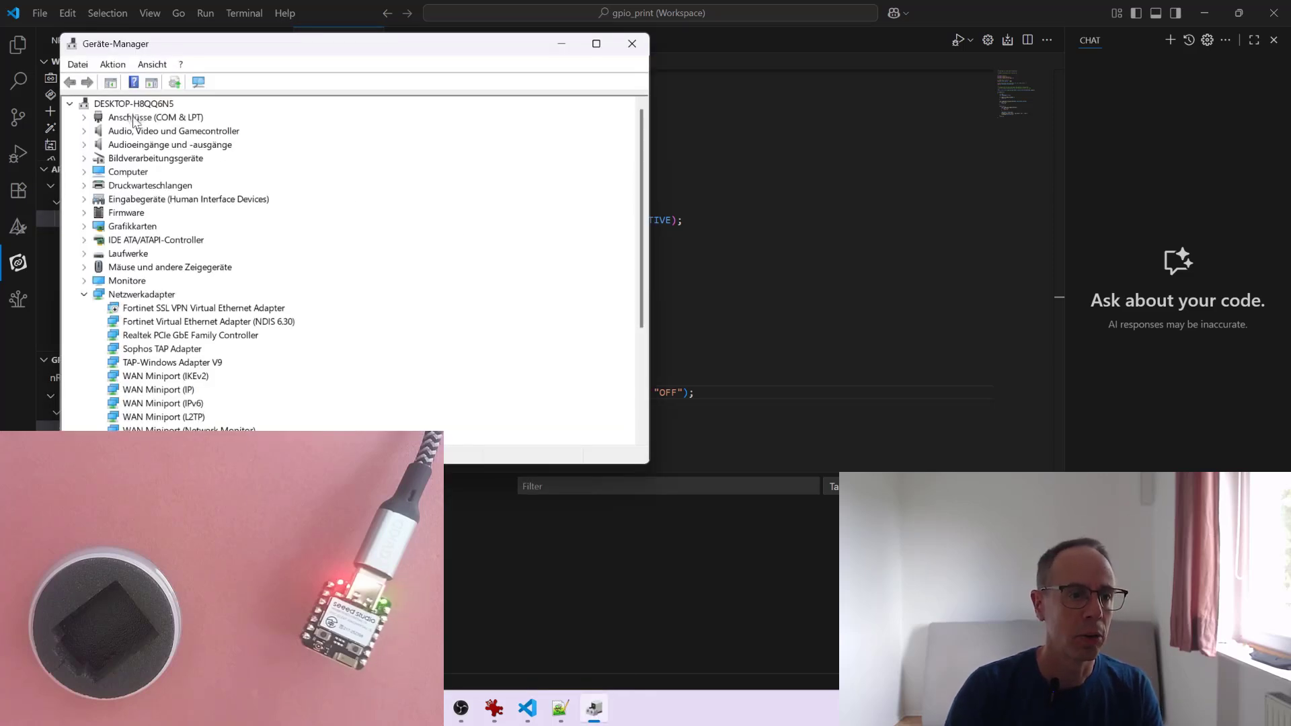
{"action": "left_click", "coordinate": [155, 117]}
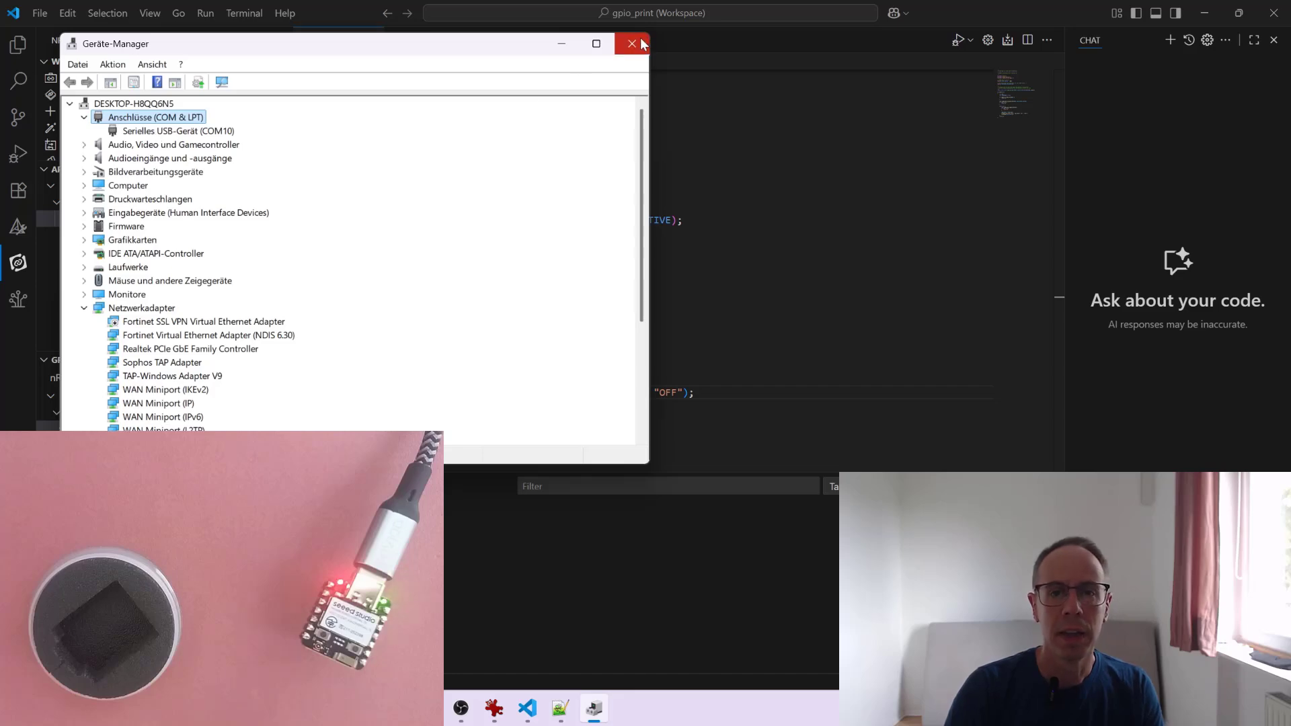
{"action": "left_click", "coordinate": [632, 43]}
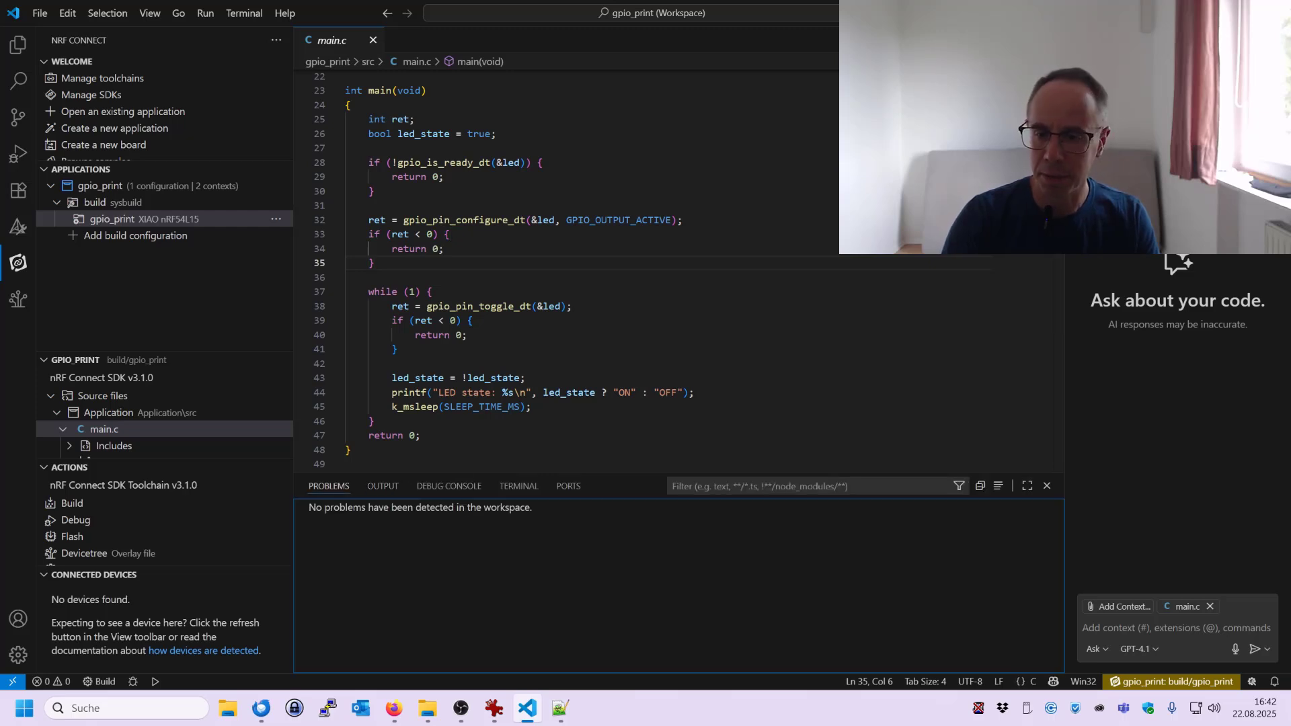
Step: Start an nRF Connect terminal and run west flash to program the board
{"action": "left_click", "coordinate": [567, 485]}
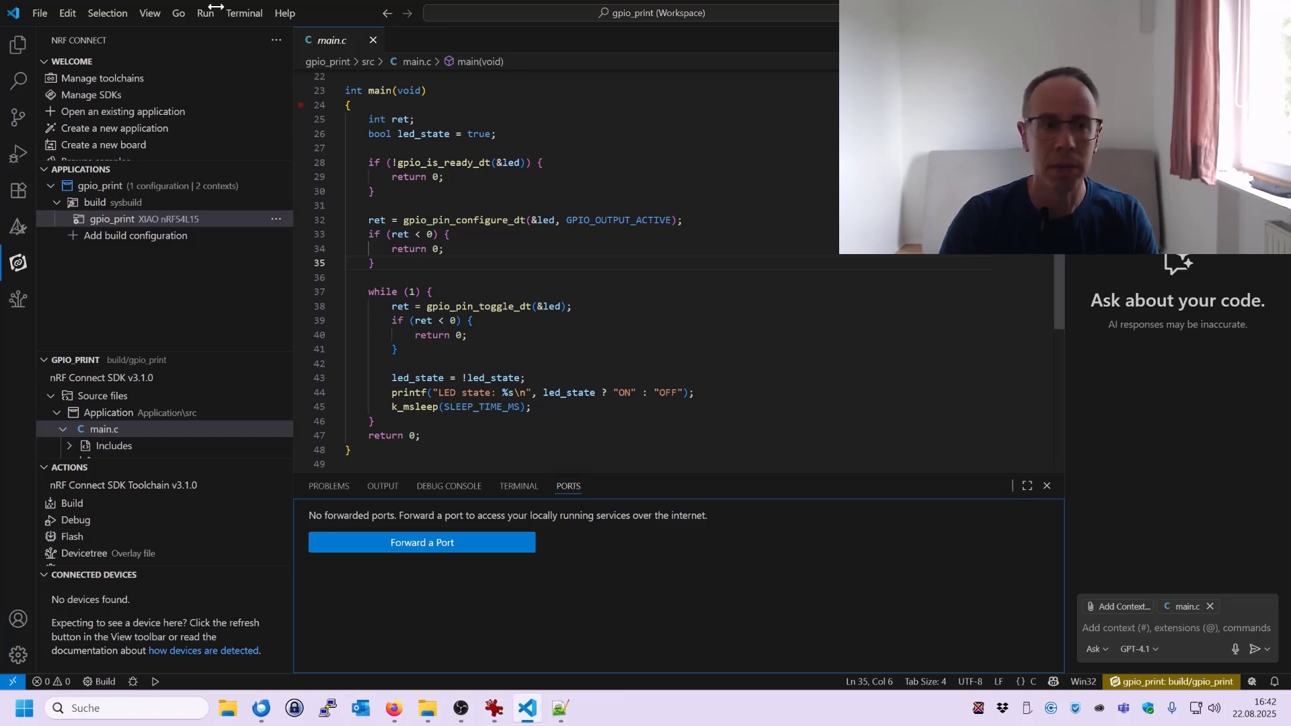
{"action": "left_click", "coordinate": [244, 12]}
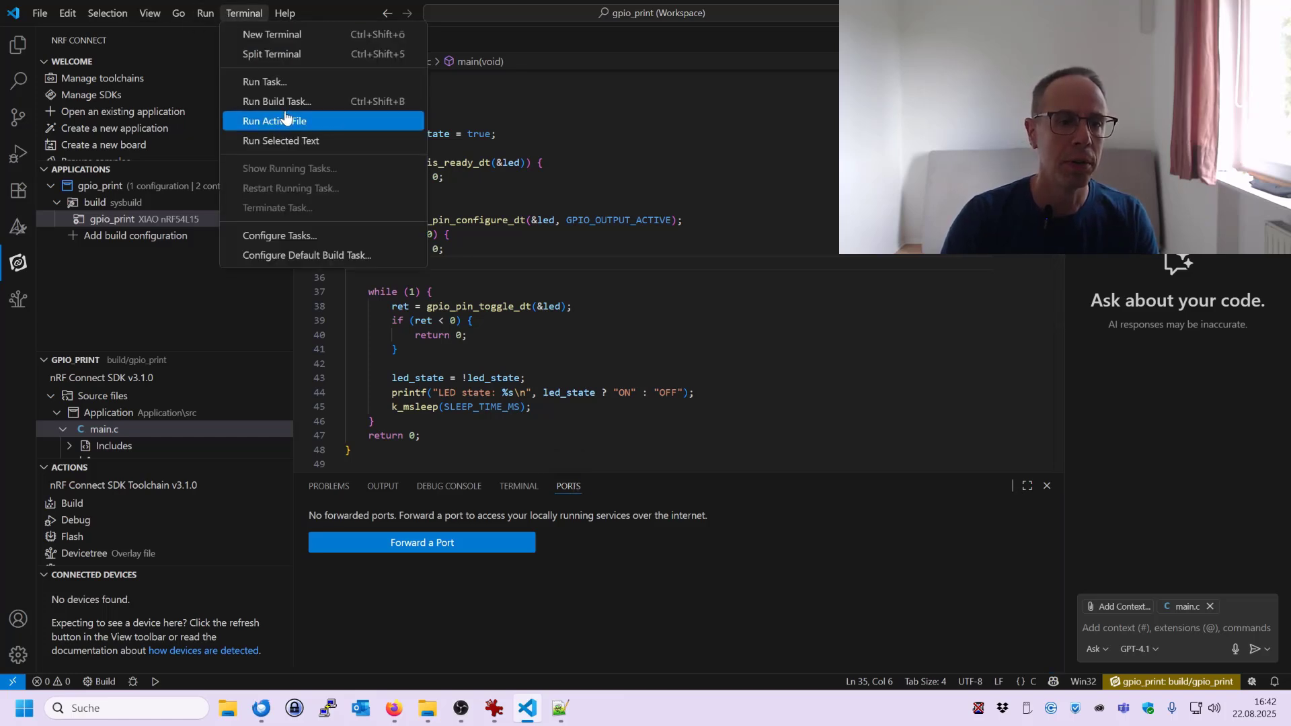
{"action": "left_click", "coordinate": [149, 12]}
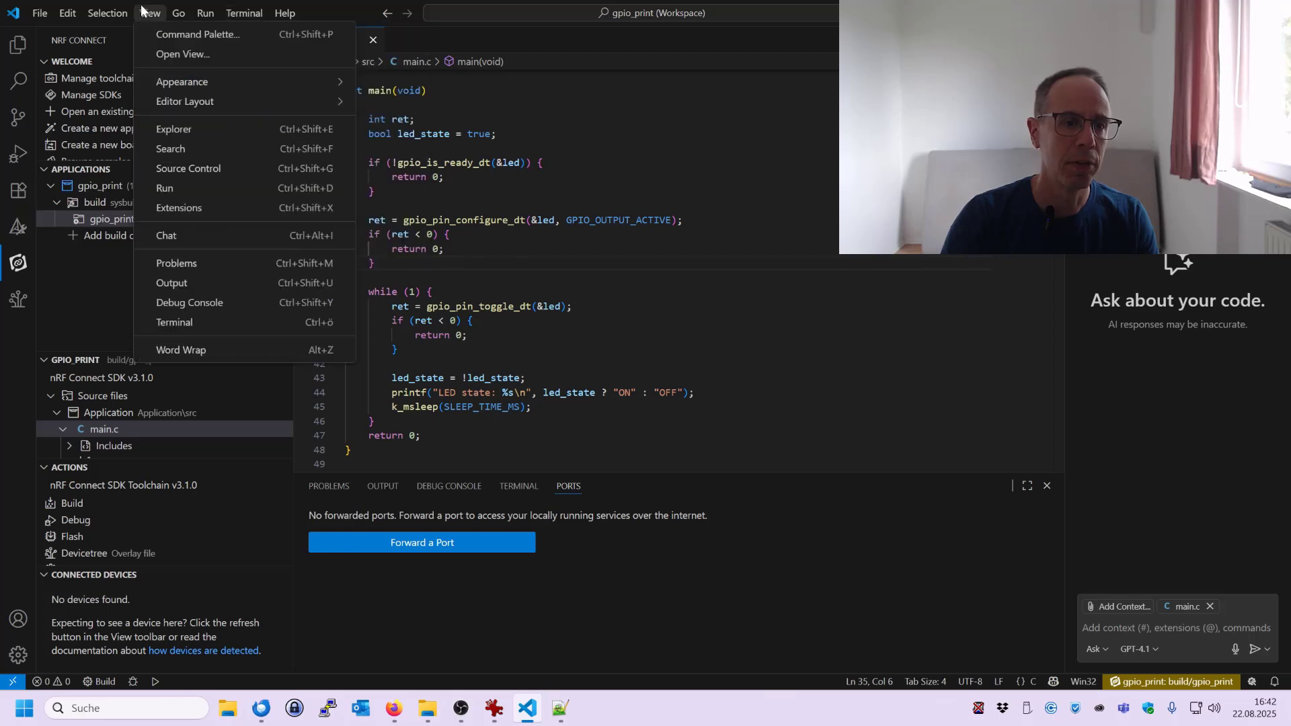
{"action": "mouse_move", "coordinate": [226, 303]}
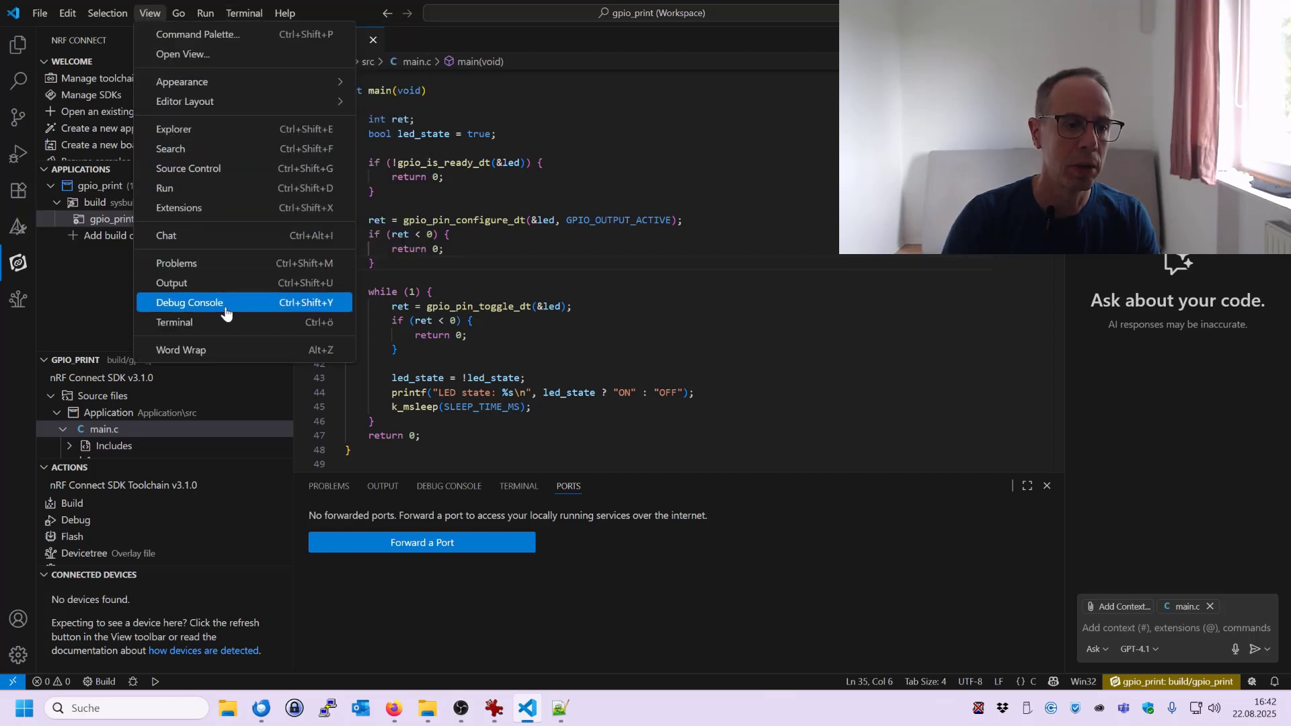
{"action": "left_click", "coordinate": [173, 321]}
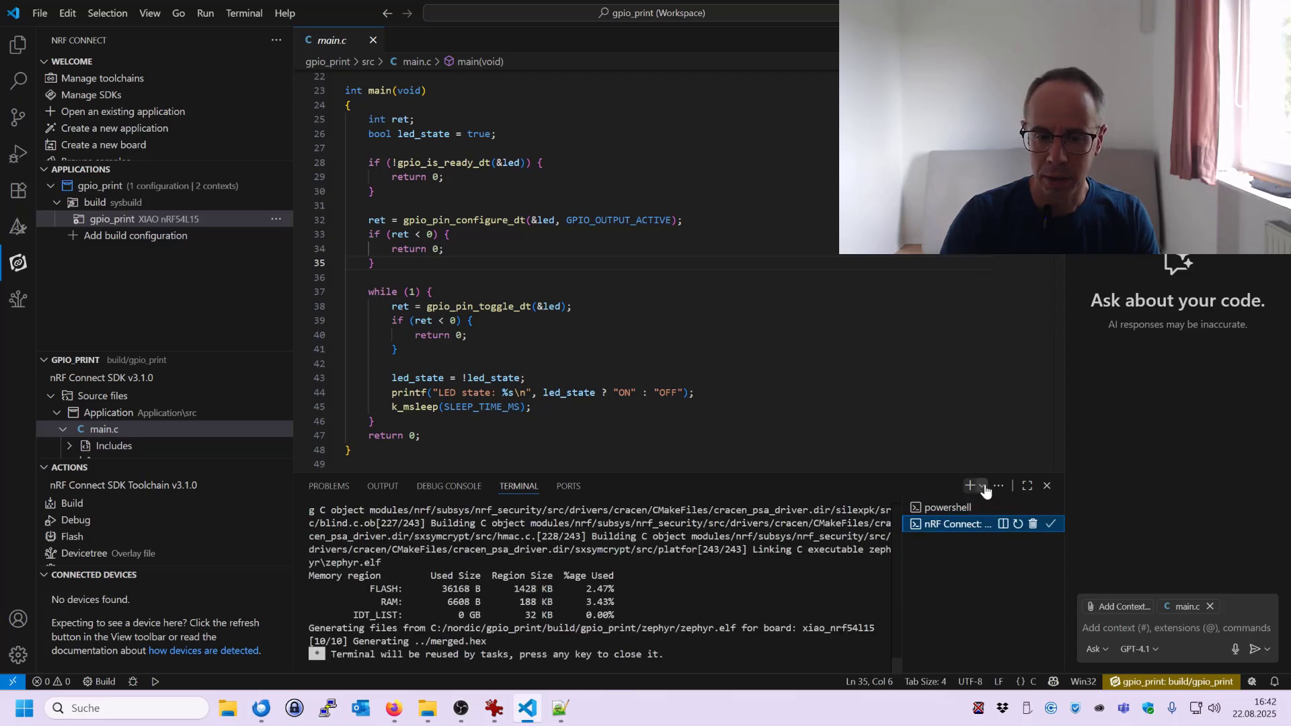
{"action": "left_click", "coordinate": [981, 485]}
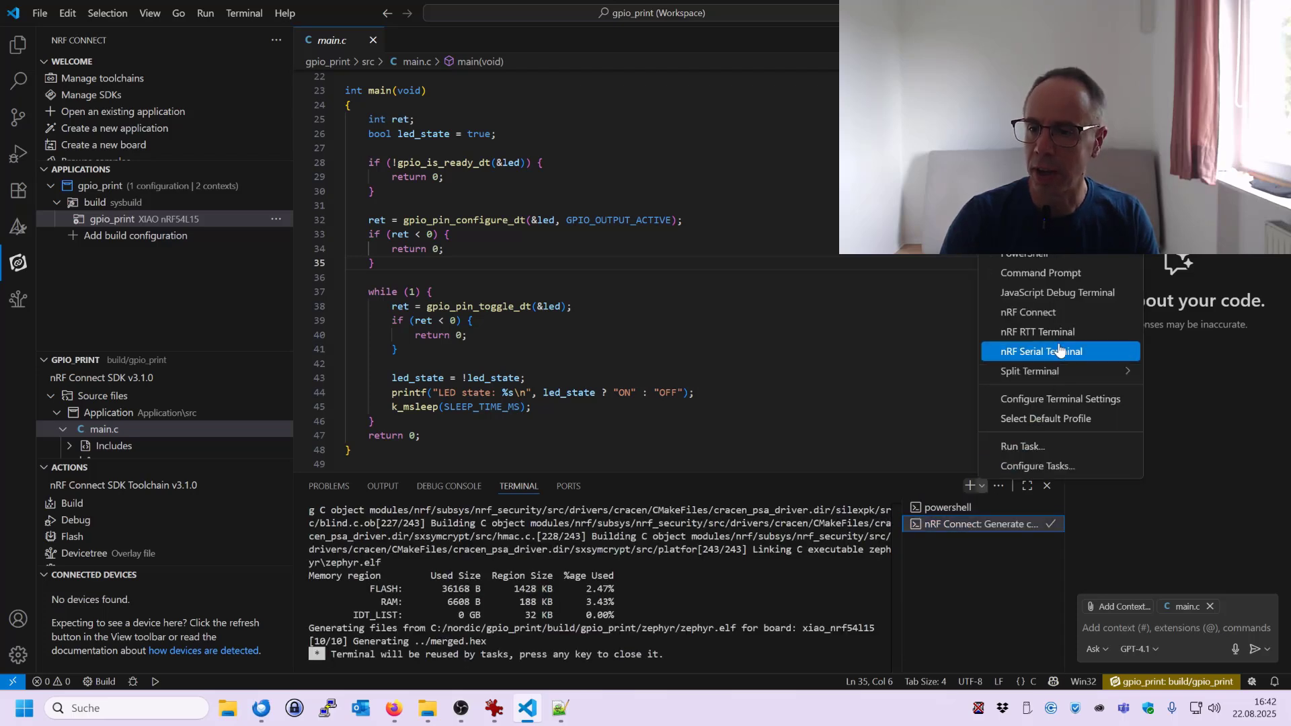
{"action": "left_click", "coordinate": [1039, 351]}
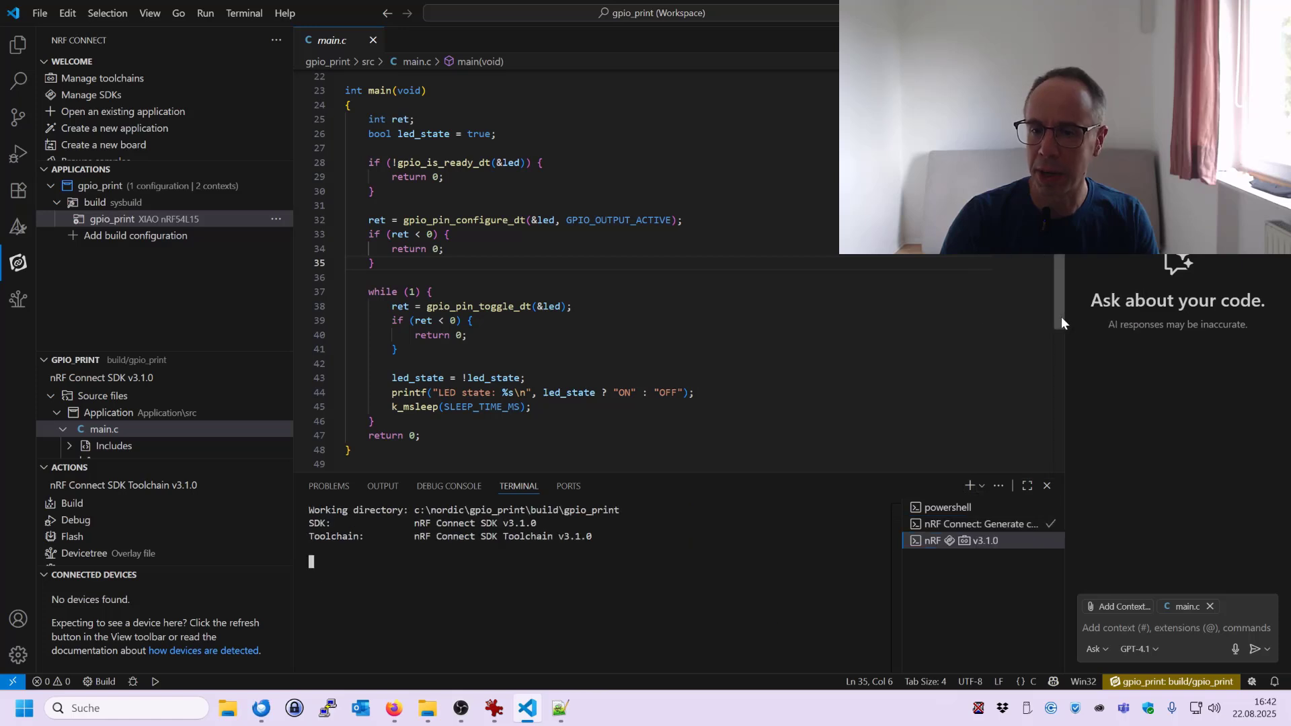
{"action": "type", "text": "we"}
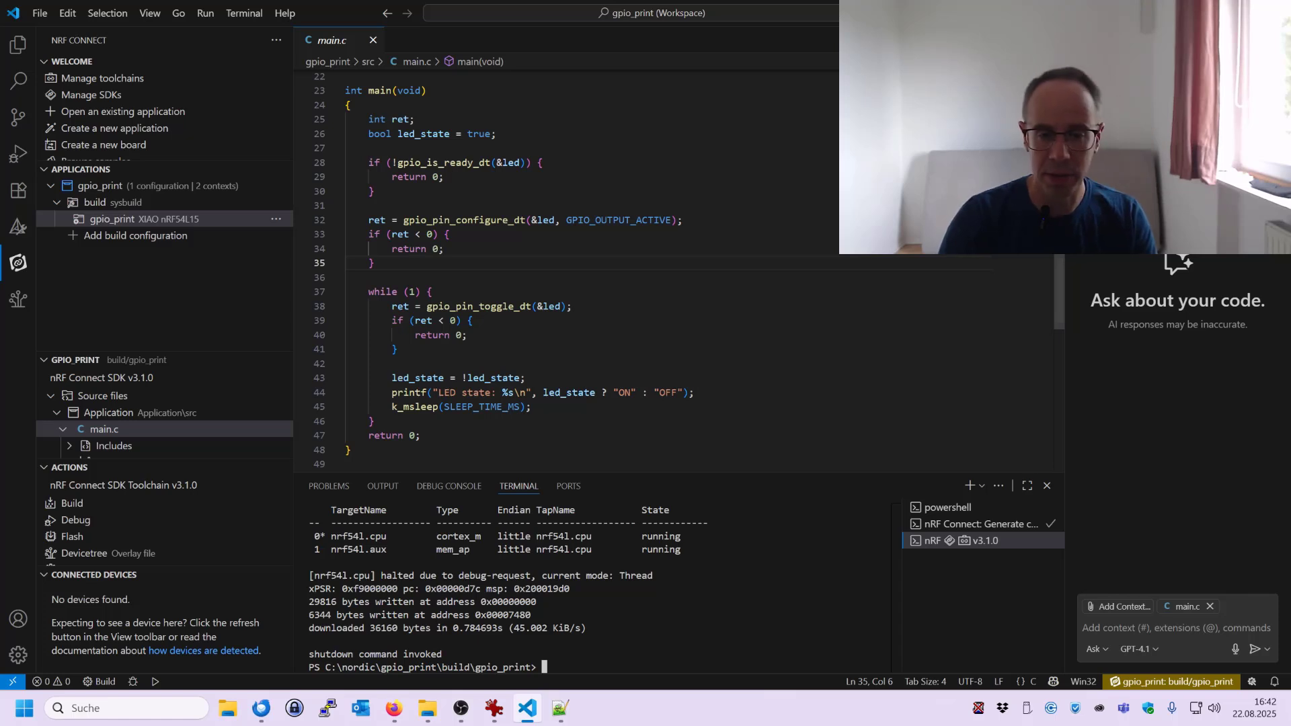
{"action": "mouse_move", "coordinate": [944, 507]}
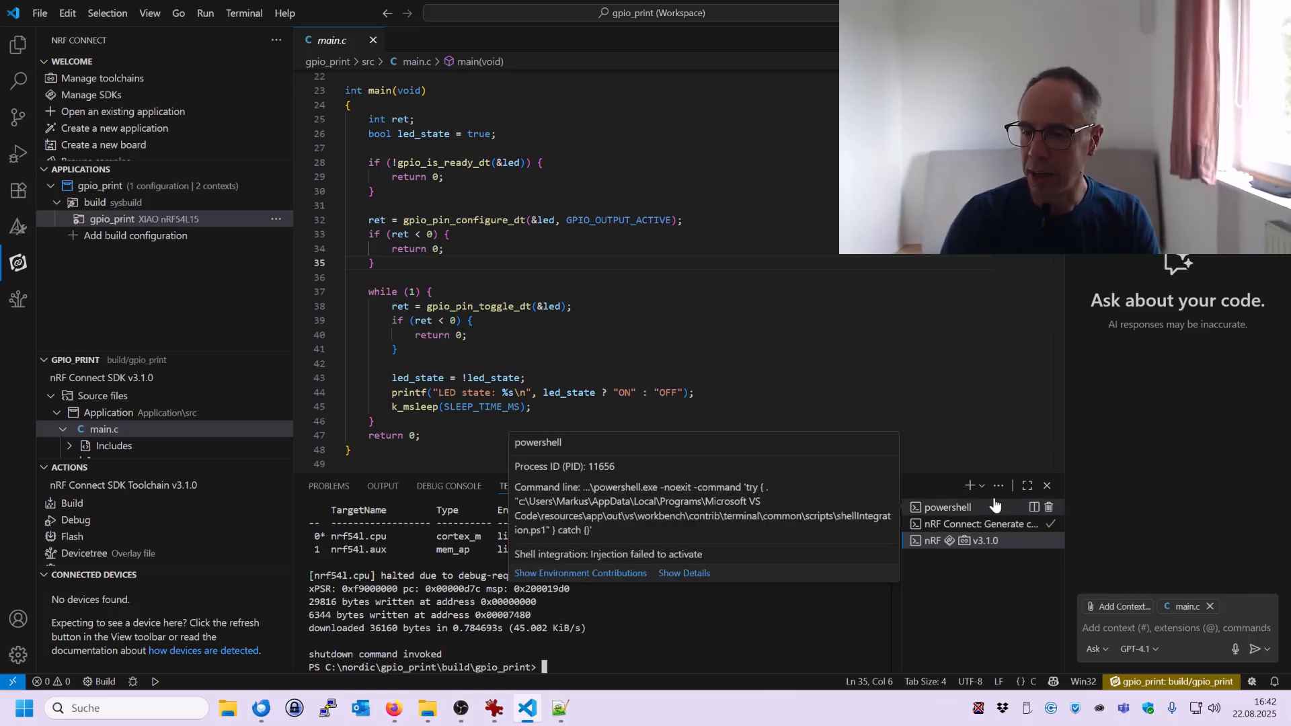
Step: Start an nRF Serial Terminal connected to the board on COM10
{"action": "left_click", "coordinate": [980, 485]}
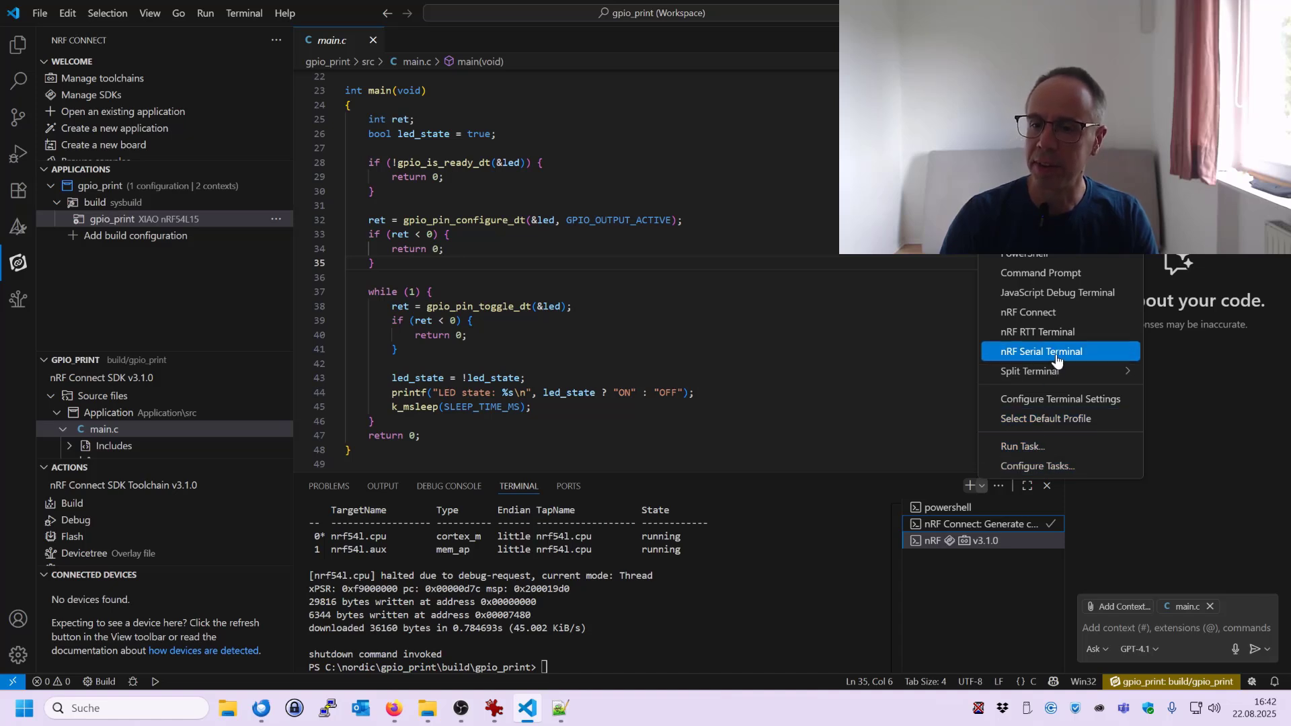
{"action": "left_click", "coordinate": [1042, 351]}
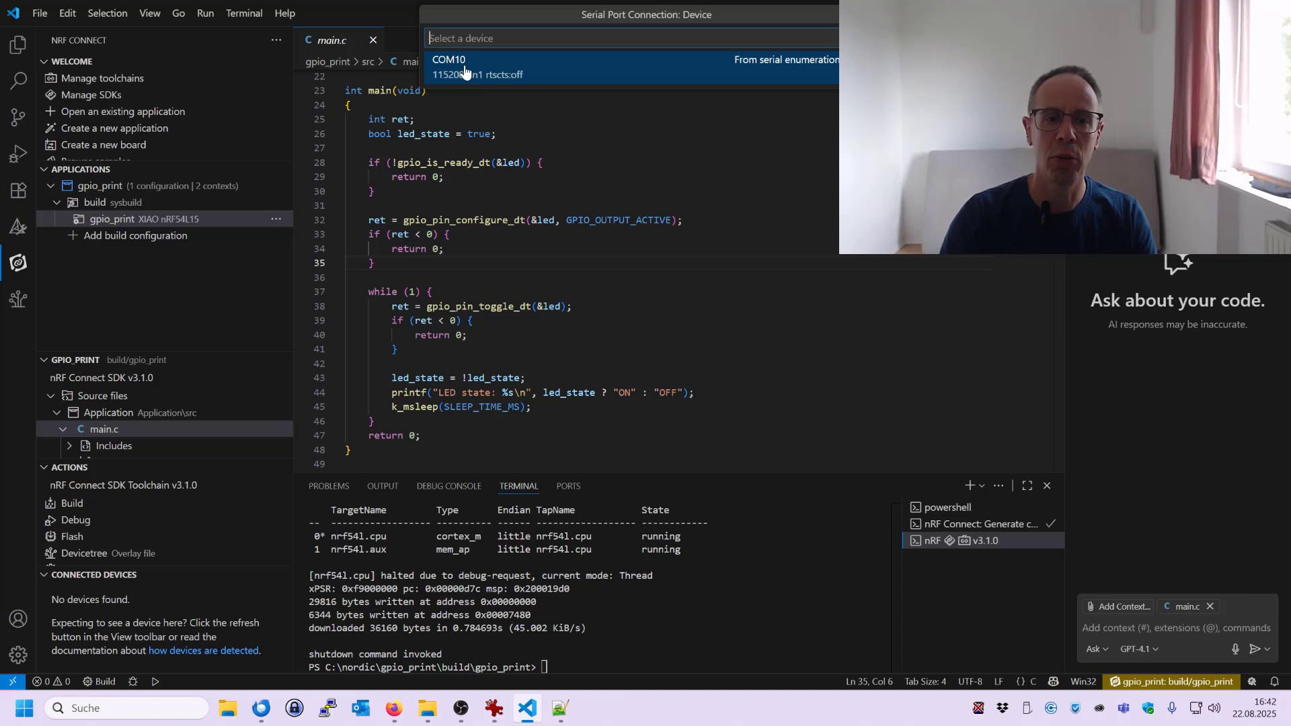
{"action": "left_click", "coordinate": [449, 68]}
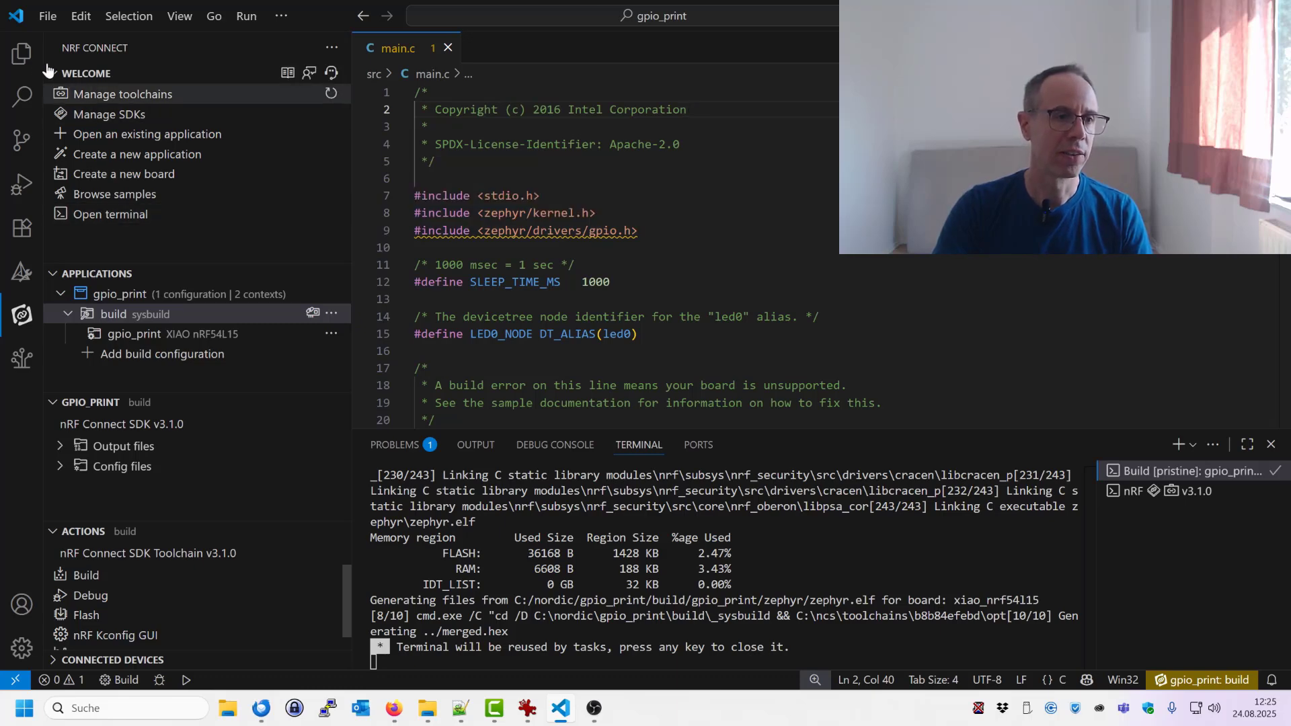
Step: Insert a gpio-leds node with led1 on &gpio1 pin 7 into the board overlay's root node
{"action": "left_click", "coordinate": [20, 52]}
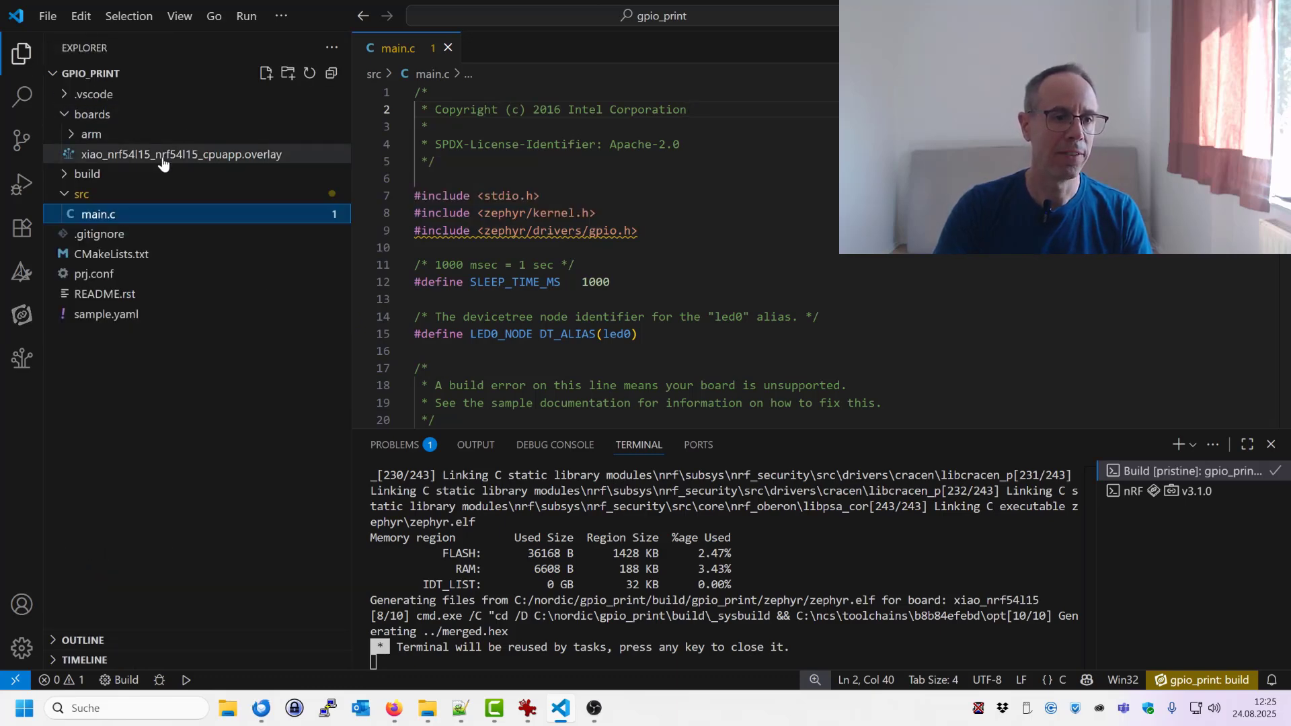
{"action": "left_click", "coordinate": [182, 153]}
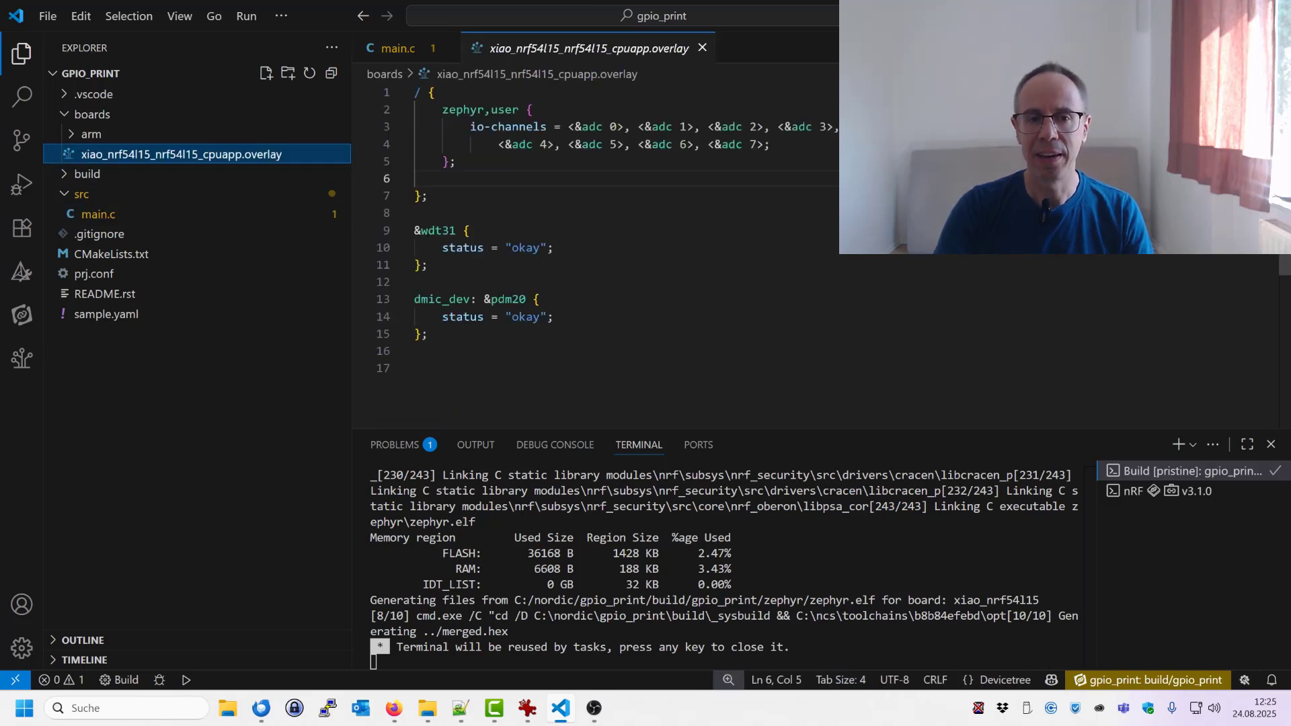
{"action": "key", "text": "Enter"}
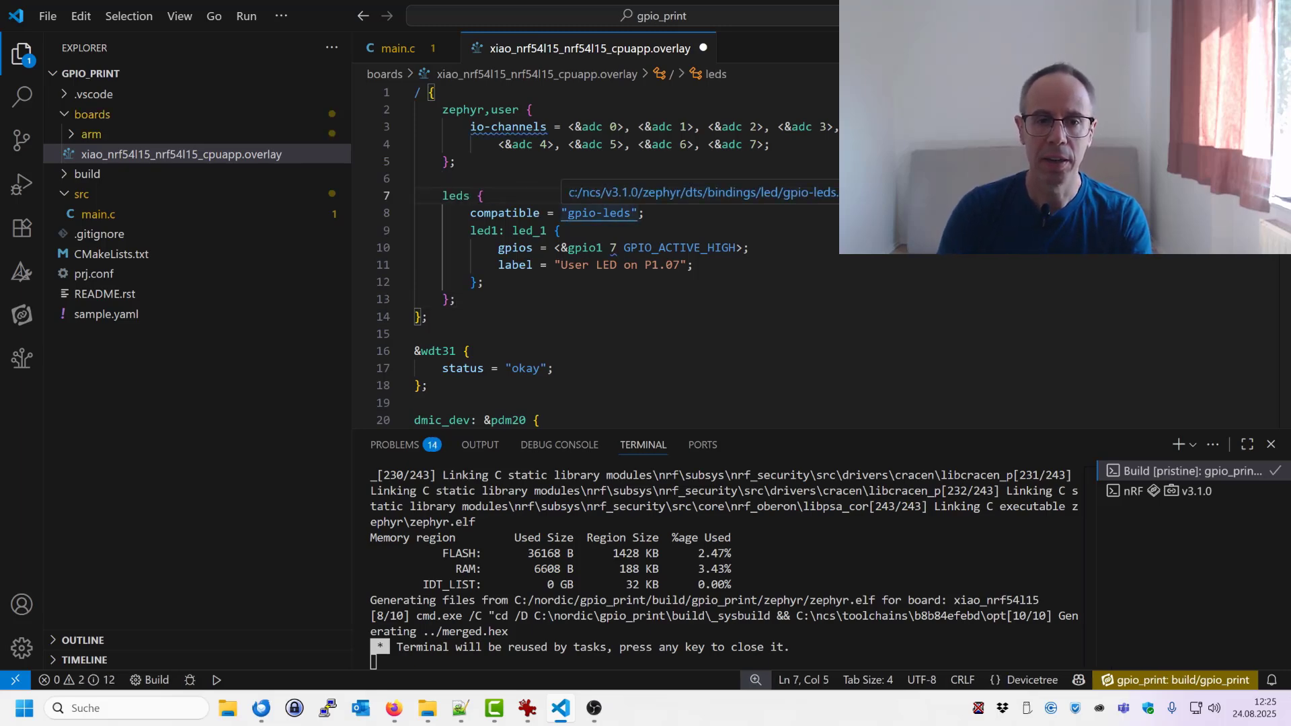
{"action": "left_click", "coordinate": [504, 212]}
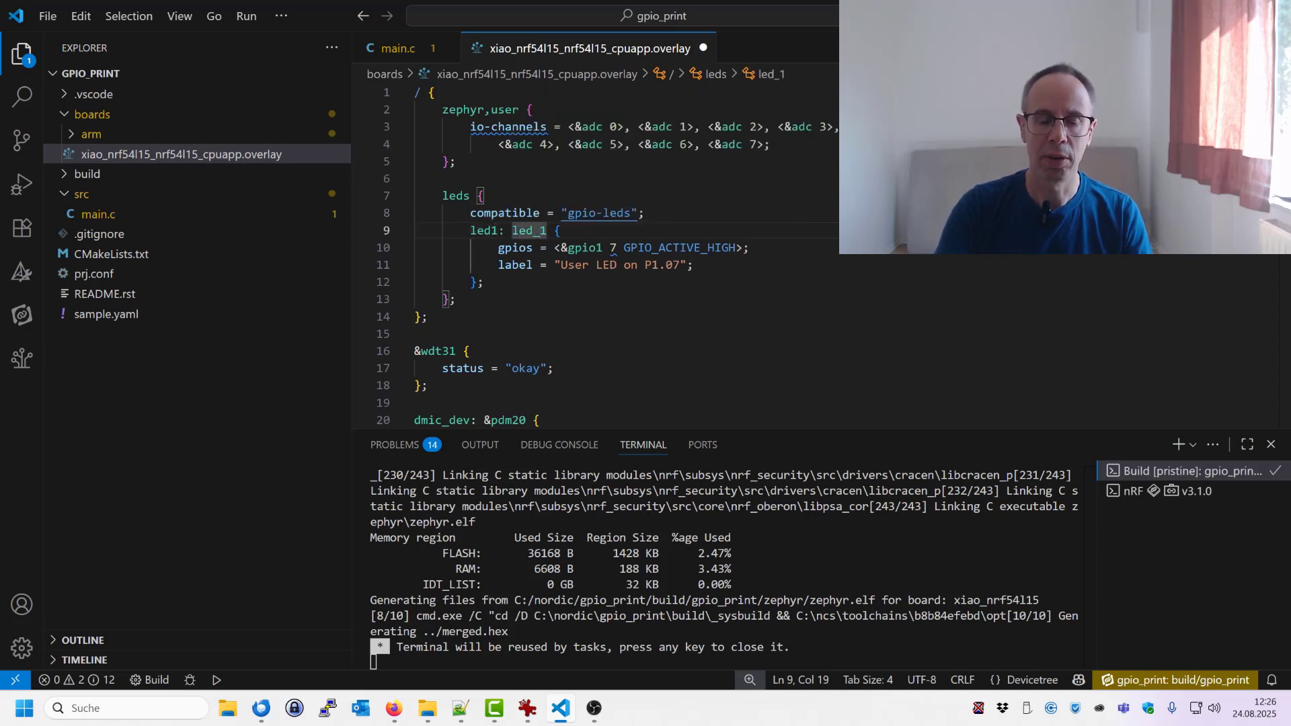
{"action": "mouse_move", "coordinate": [528, 230]}
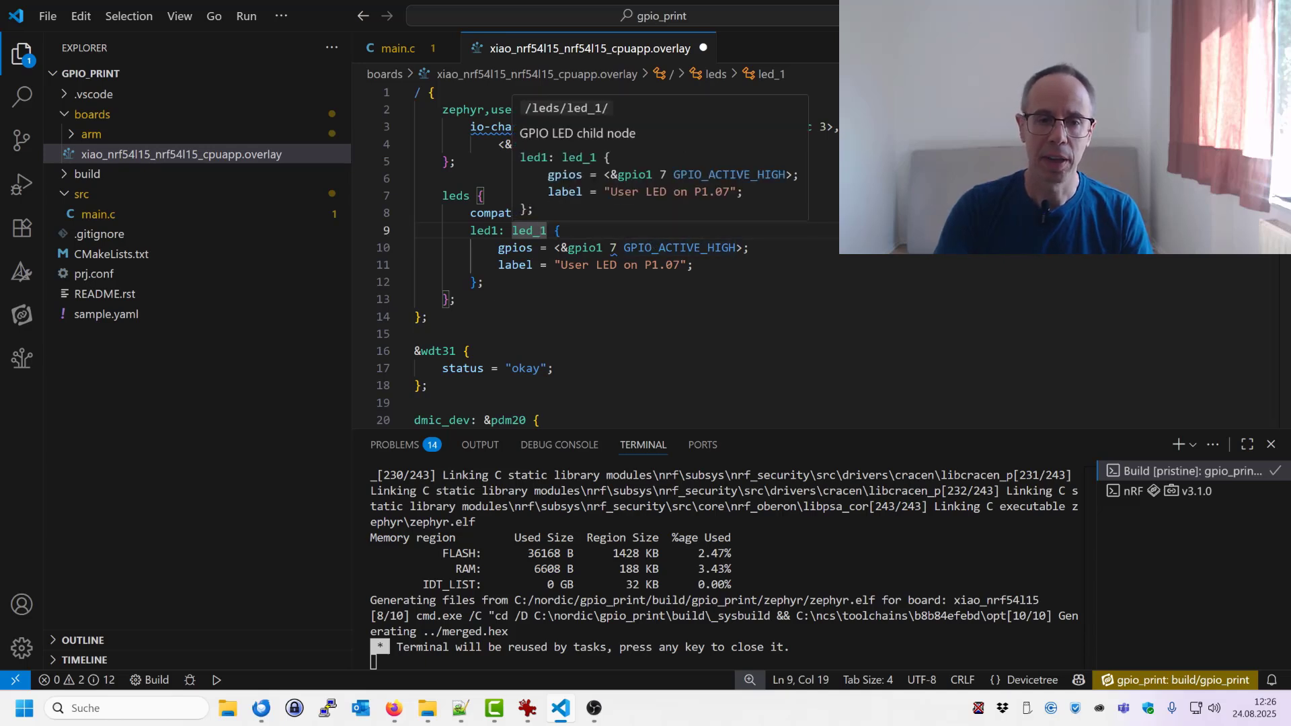
{"action": "mouse_move", "coordinate": [539, 244]}
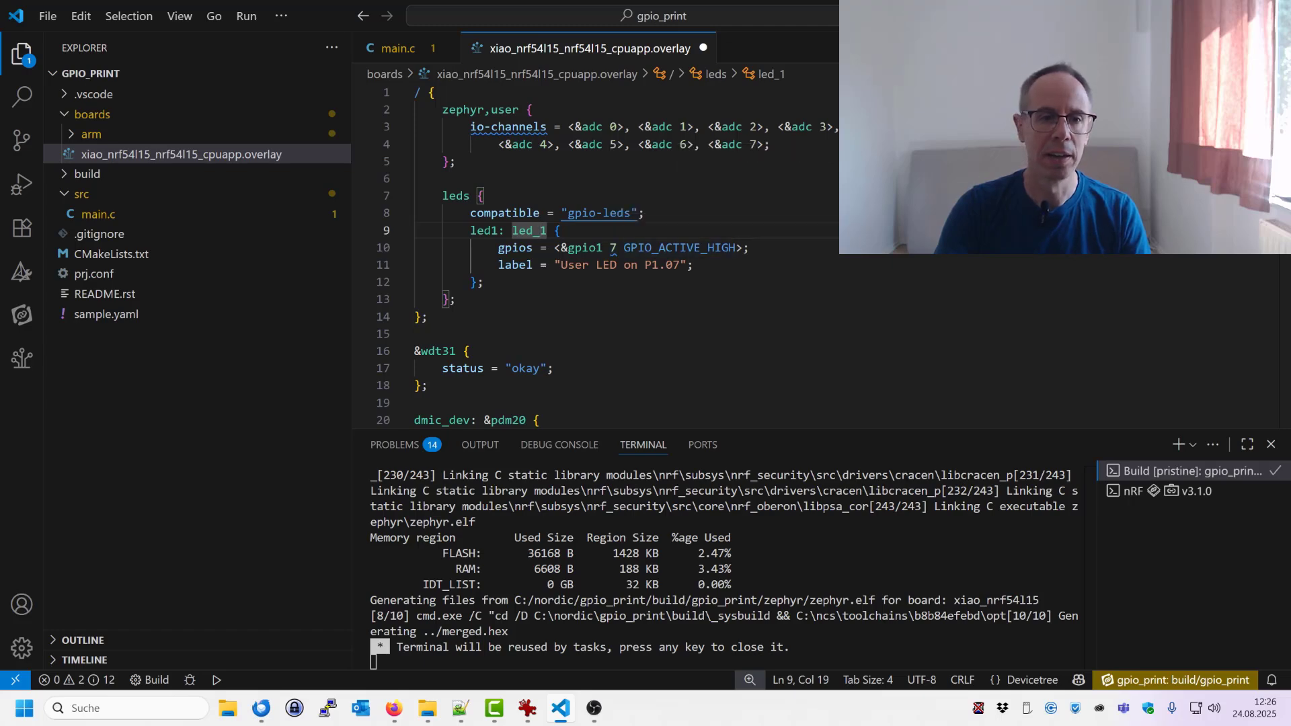
{"action": "left_click", "coordinate": [397, 48]}
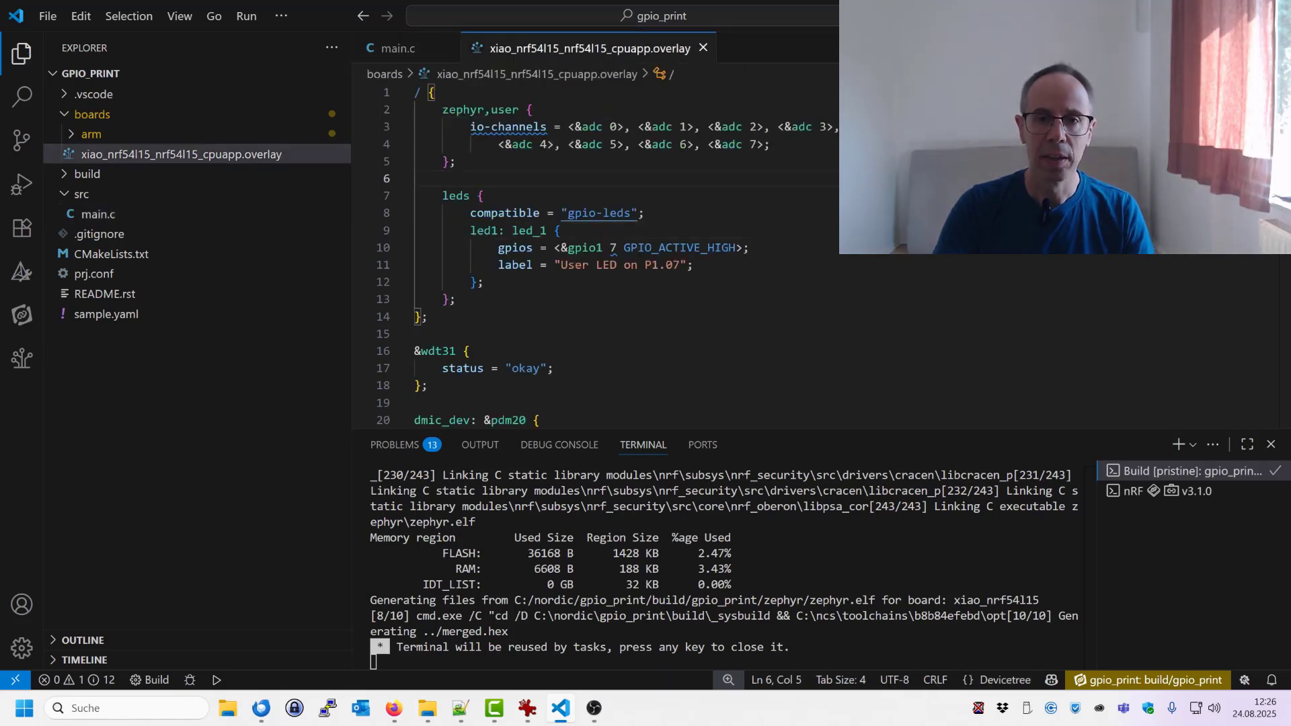
Step: Add a LED1_NODE define as DT_NODELABEL(led1) below the LED0_NODE line in main.c
{"action": "left_click", "coordinate": [98, 214]}
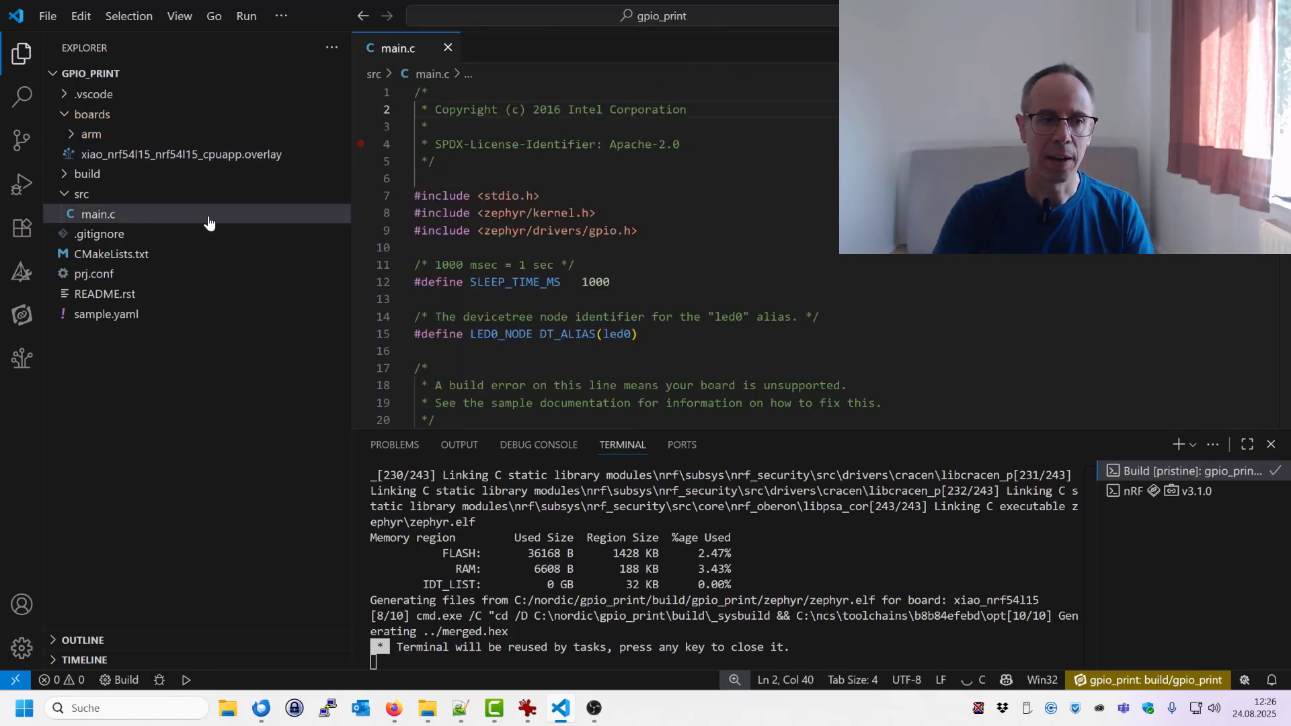
{"action": "left_click", "coordinate": [574, 265]}
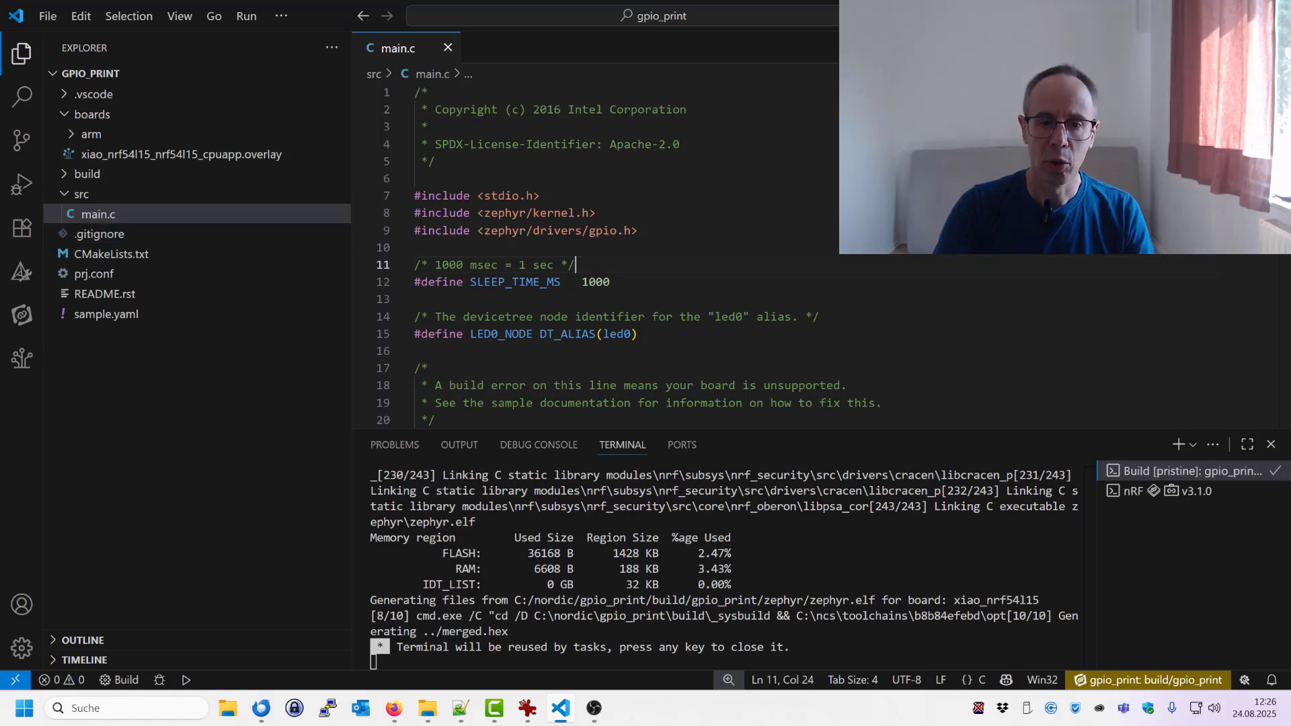
{"action": "triple_click", "coordinate": [525, 334]}
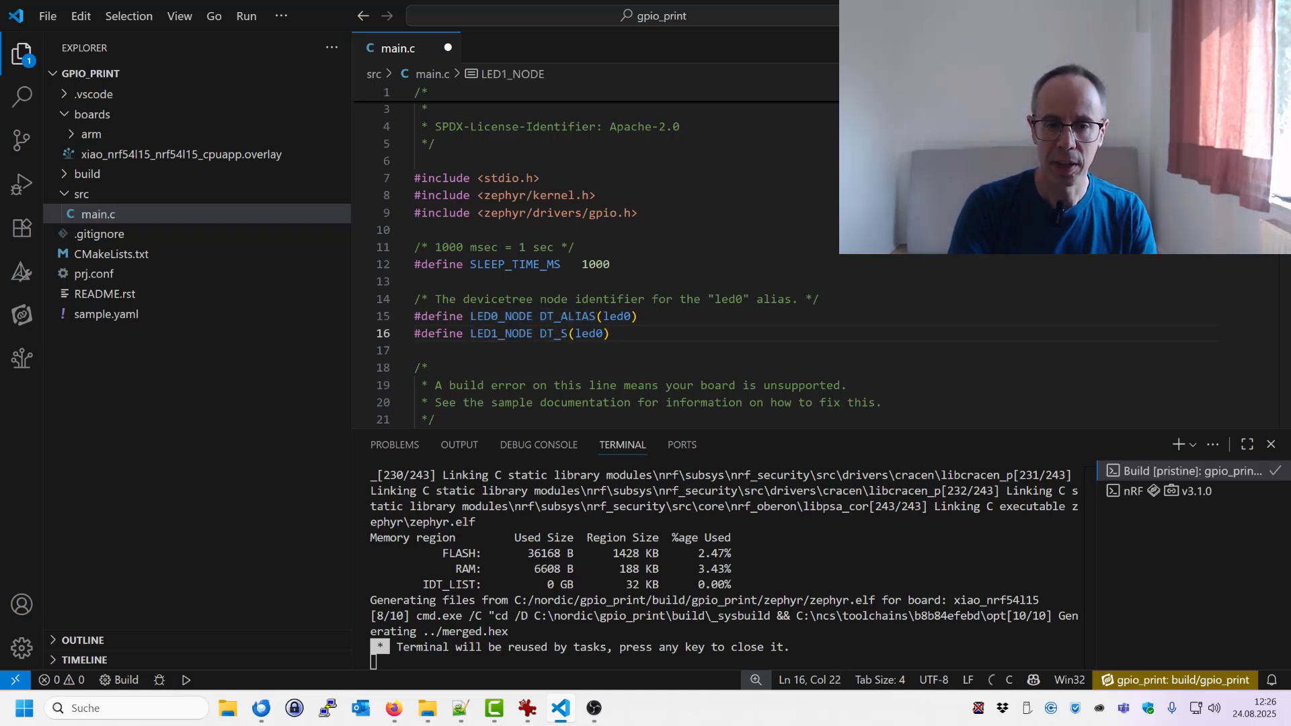
{"action": "key", "text": "Backspace"}
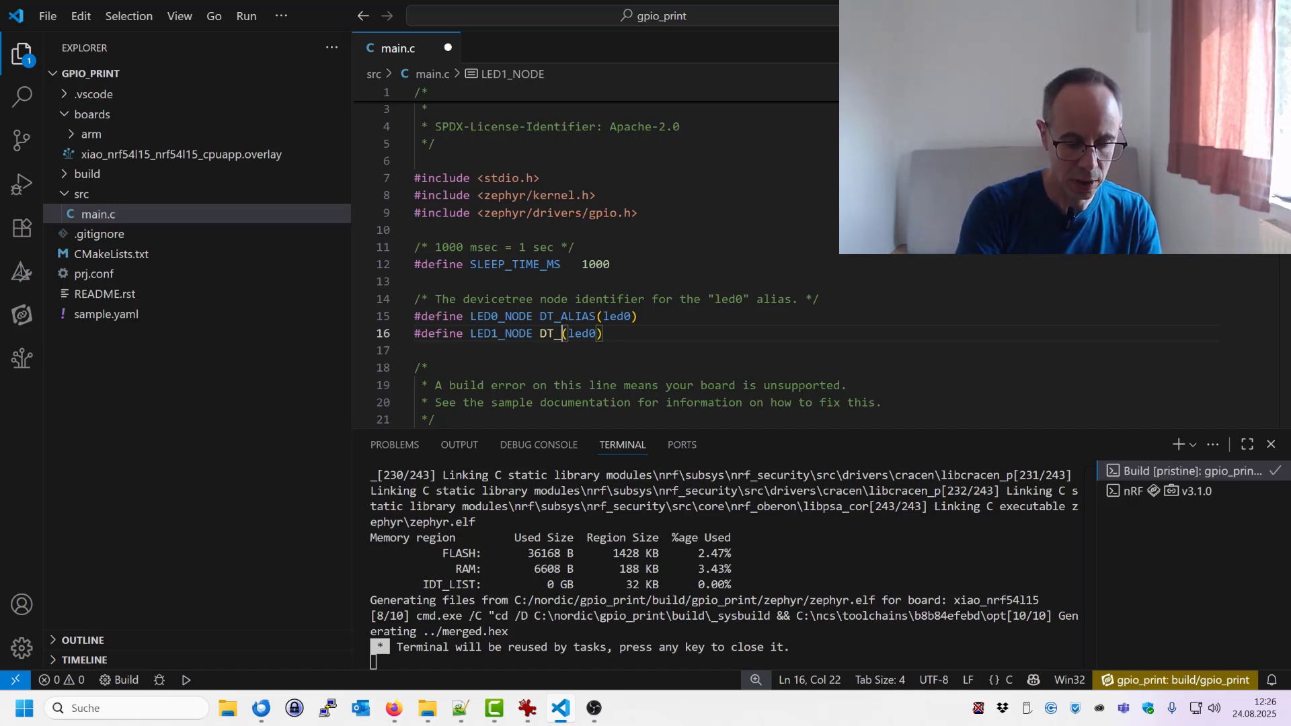
{"action": "type", "text": "NODEL"}
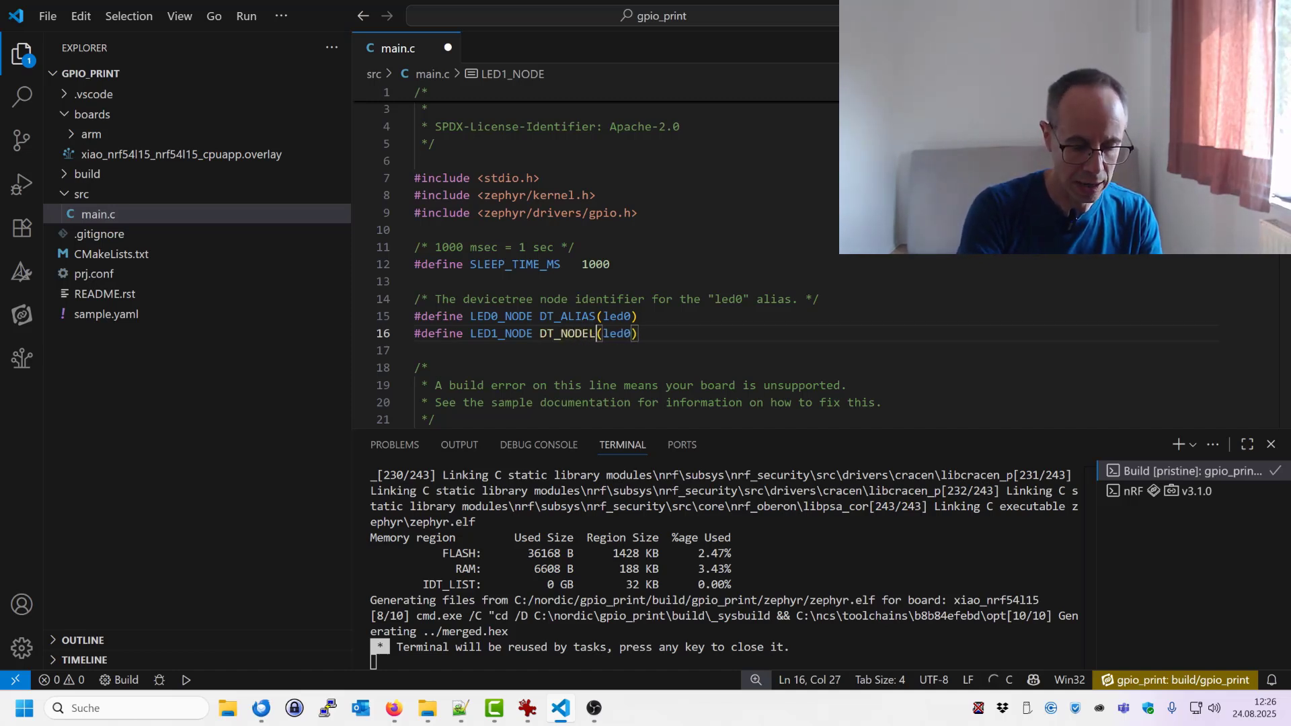
{"action": "type", "text": "ABEL"}
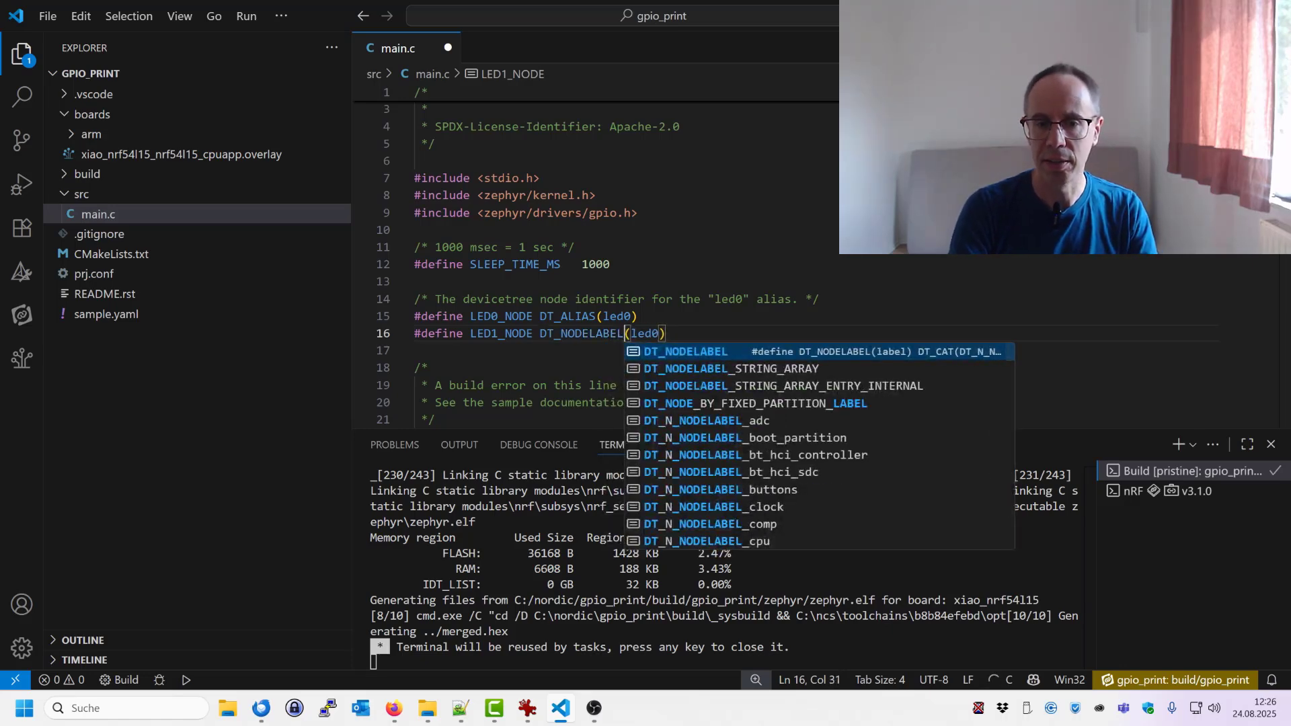
{"action": "type", "text": "led1"}
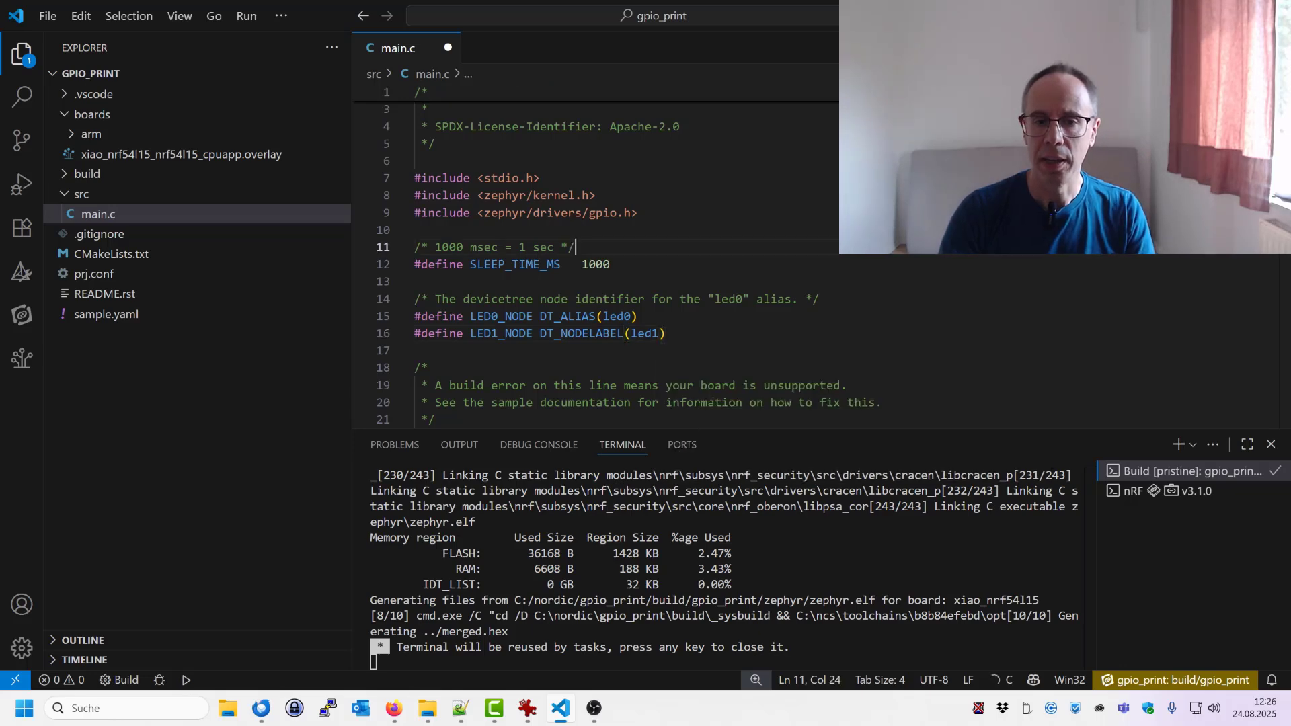
{"action": "scroll", "scroll_direction": "down", "scroll_amount": 3}
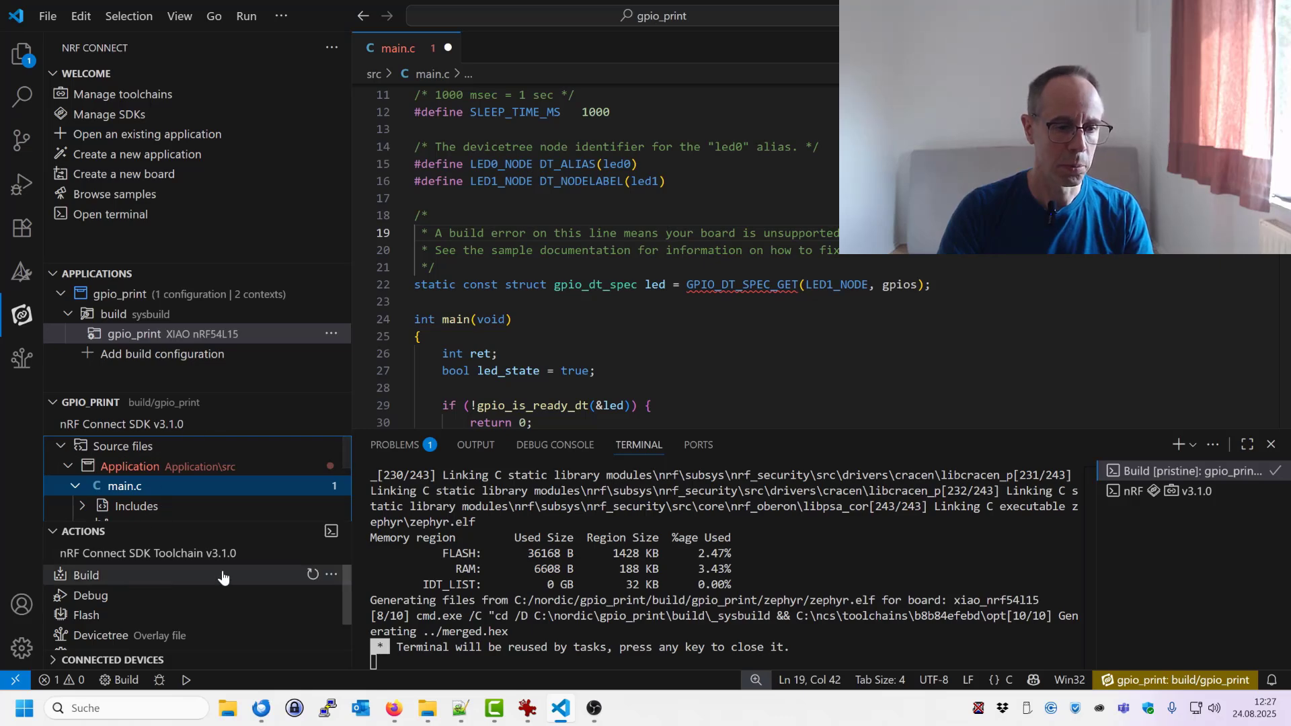
Step: Flash the LED1_NODE build to the board with west flash from a build-folder terminal
{"action": "left_click", "coordinate": [87, 574]}
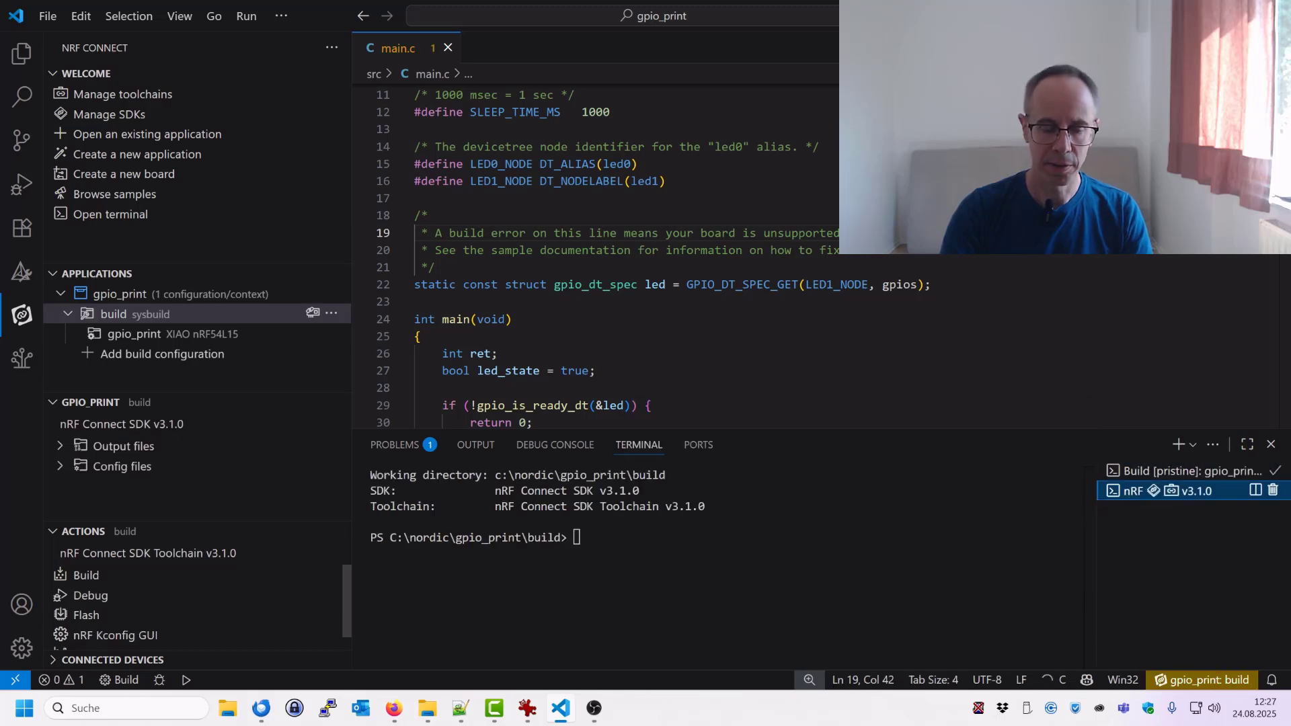
{"action": "type", "text": "west"}
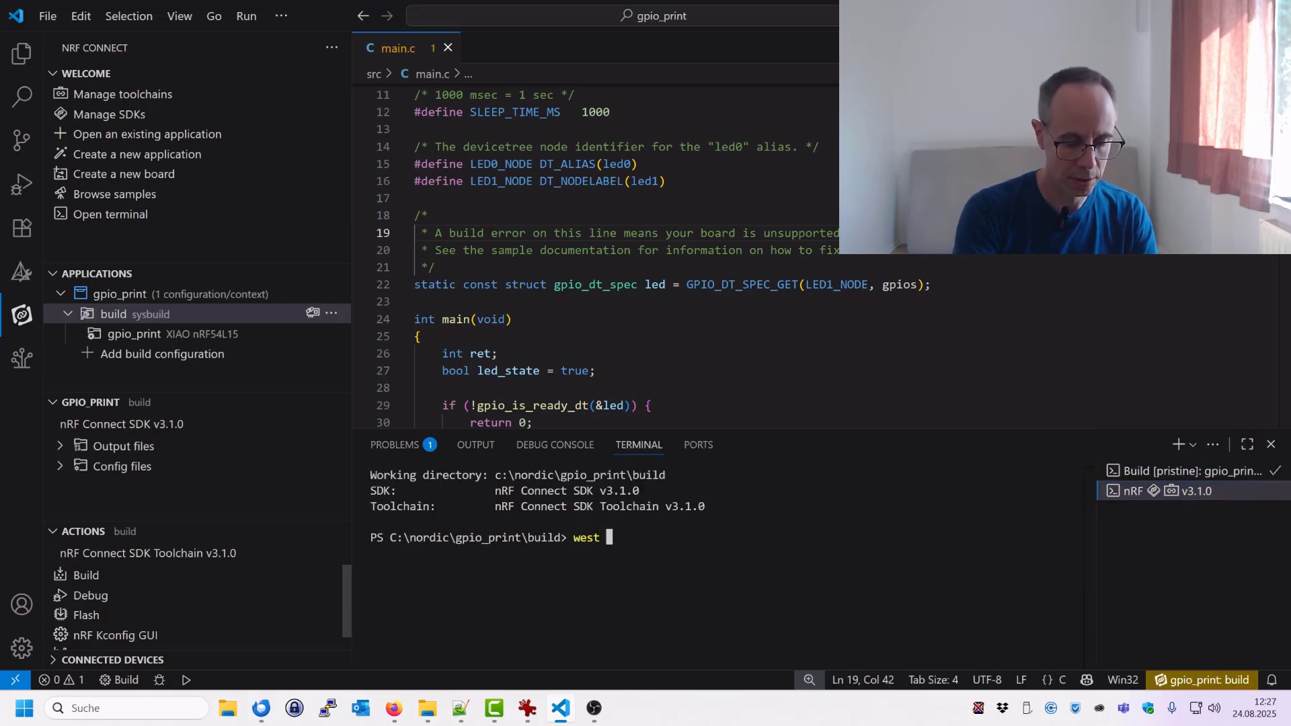
{"action": "type", "text": "flash"}
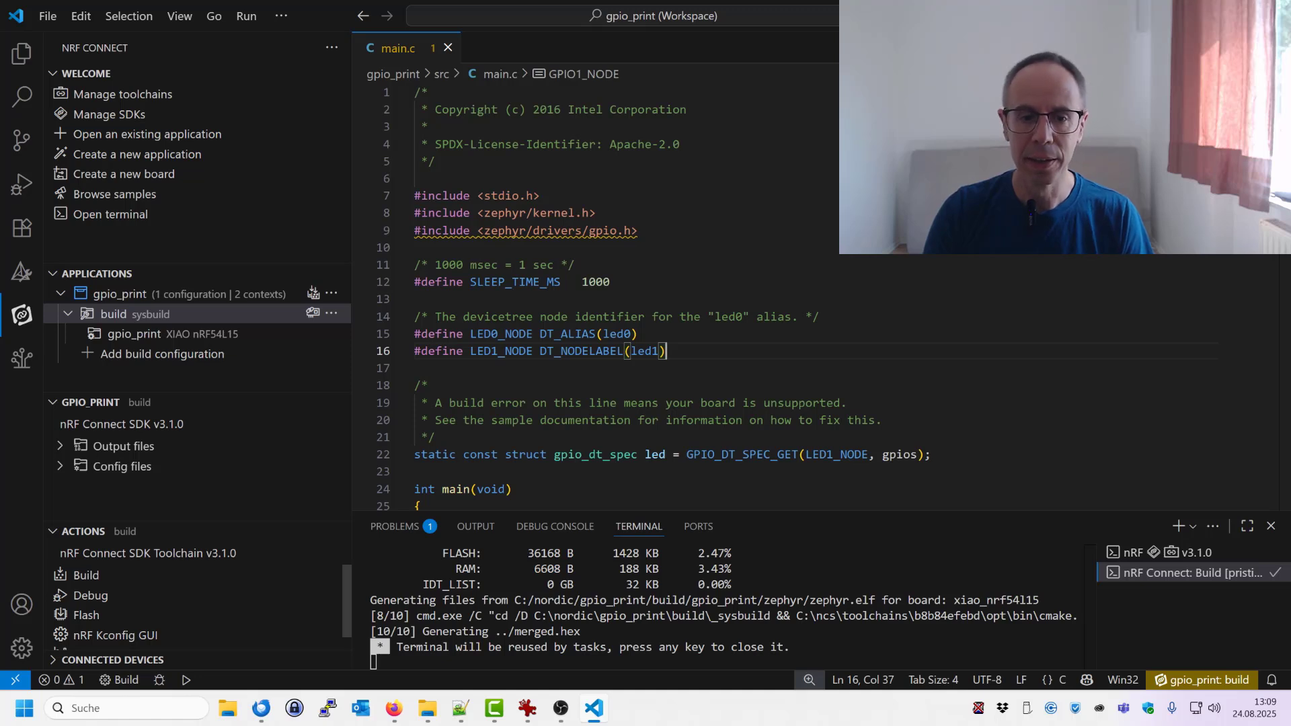
Step: Replace the LED-spec code with a GPIO1_NODELABEL define and gpio_pin_configure(gpio1, 7, GPIO_OUTPUT_ACTIVE)
{"action": "scroll", "scroll_direction": "down", "scroll_amount": 3}
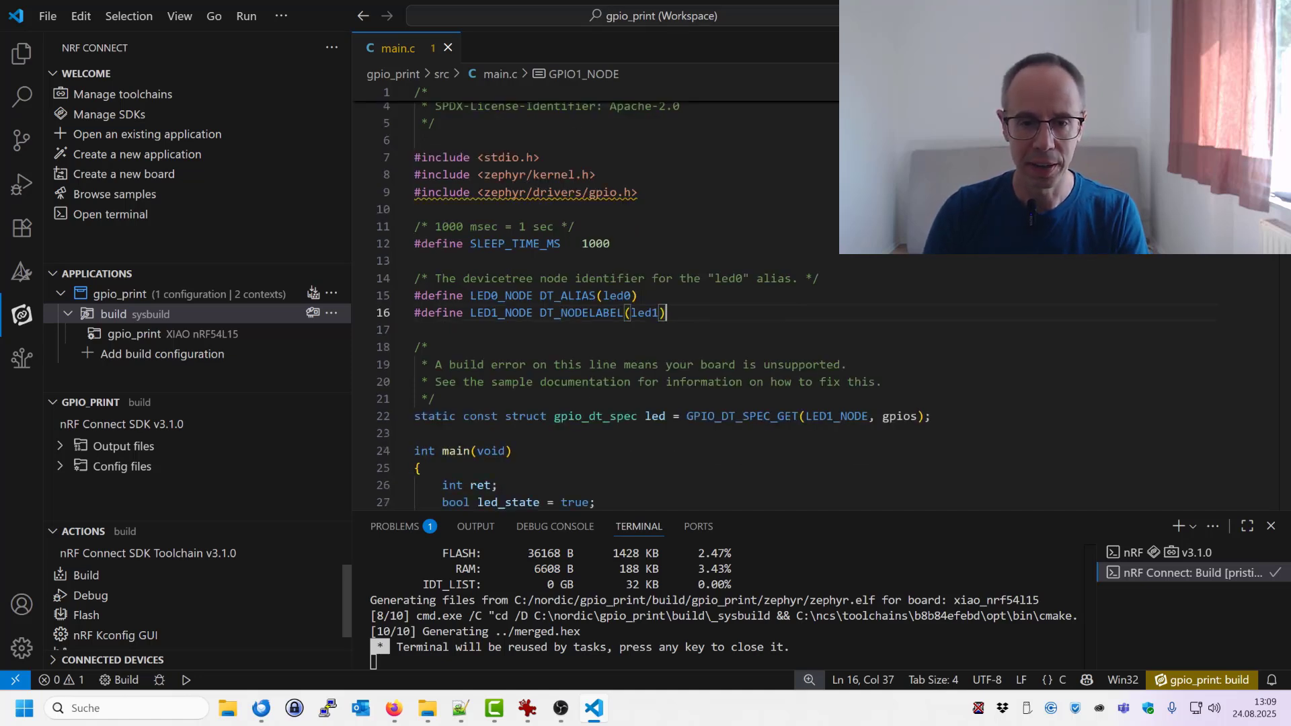
{"action": "left_click_drag", "start_coordinate": [666, 313], "coordinate": [414, 277]}
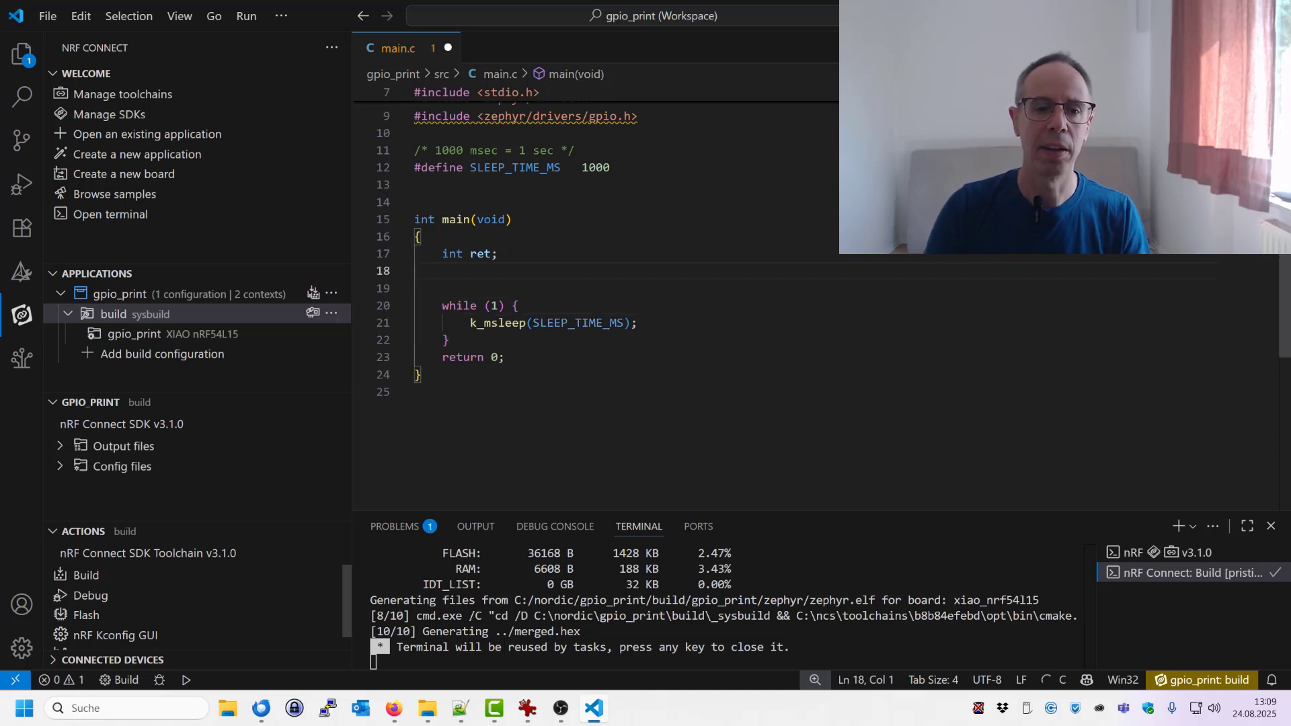
{"action": "key", "text": "Backspace"}
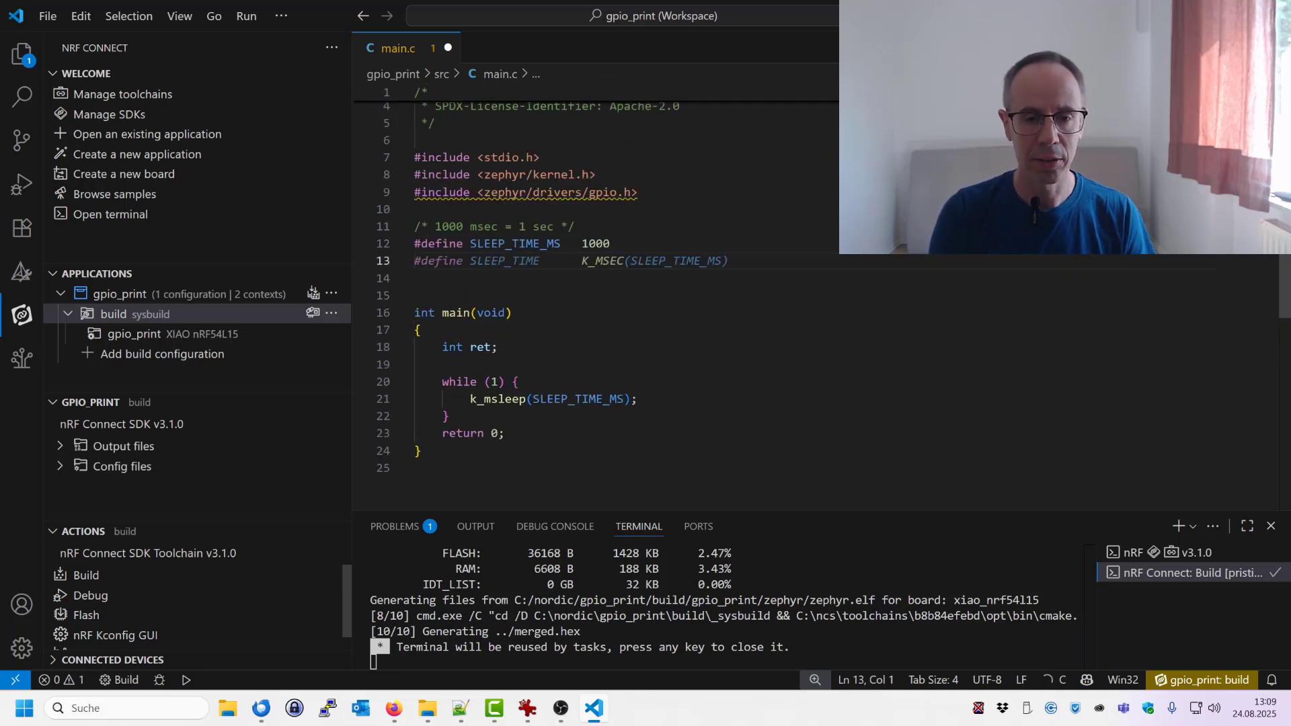
{"action": "type", "text": "#define GPIO1_NODELABEL DT_NODELABEL(gpio1)"}
{"action": "type", "text": "const struct device *gpio1 = DEVICE_DT_GET(GPIO1_NODELABEL);"}
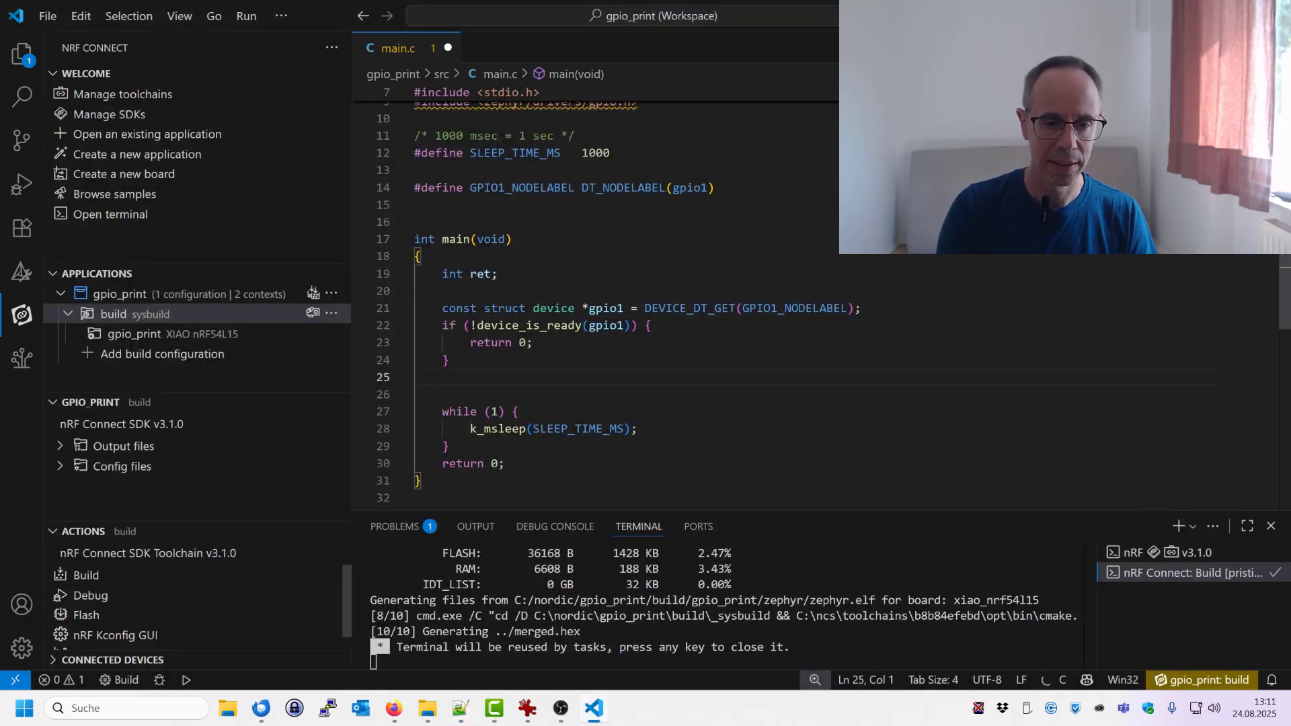
{"action": "type", "text": "ret = gpio_pin_configure(gpio1, 7, GPIO_OUTPUT_ACTIVE);"}
{"action": "type", "text": "ret = gpio_pin_toggle(gpio1, 7);"}
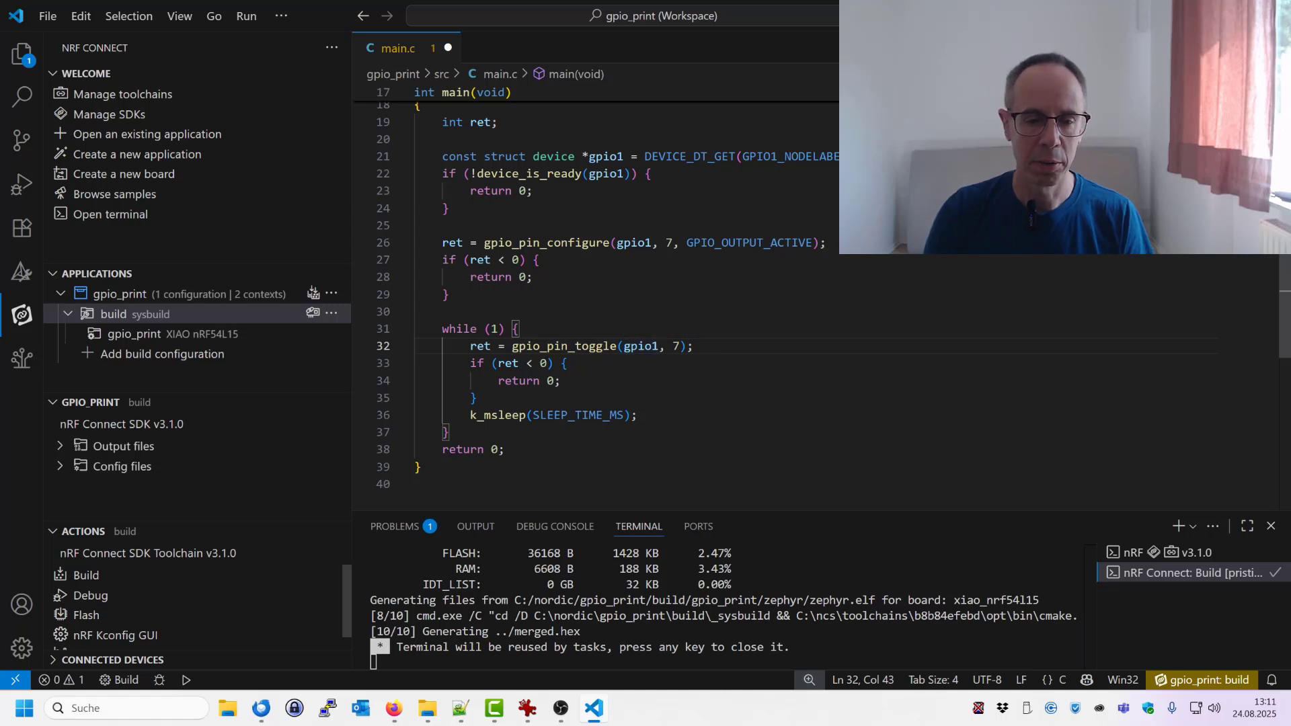
{"action": "mouse_move", "coordinate": [217, 585]}
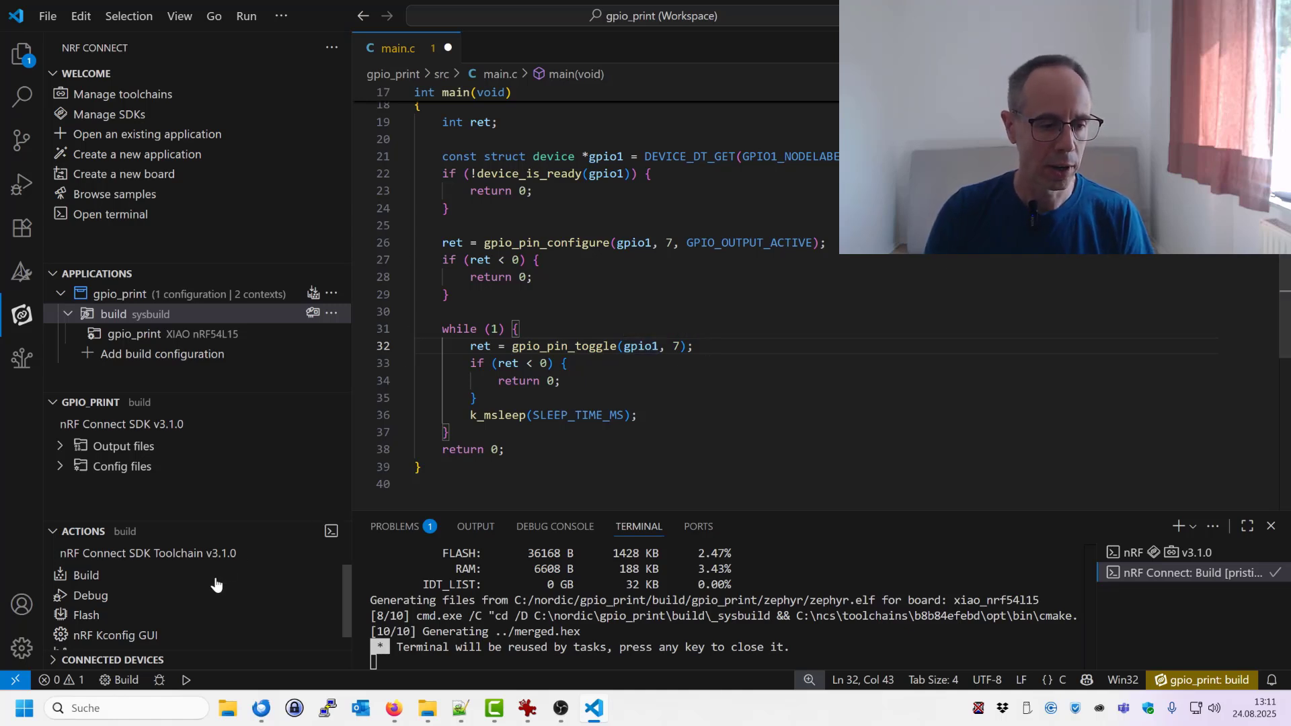
Step: Rebuild the pin-toggle firmware and flash it with west flash (36060 bytes downloaded)
{"action": "left_click", "coordinate": [86, 574]}
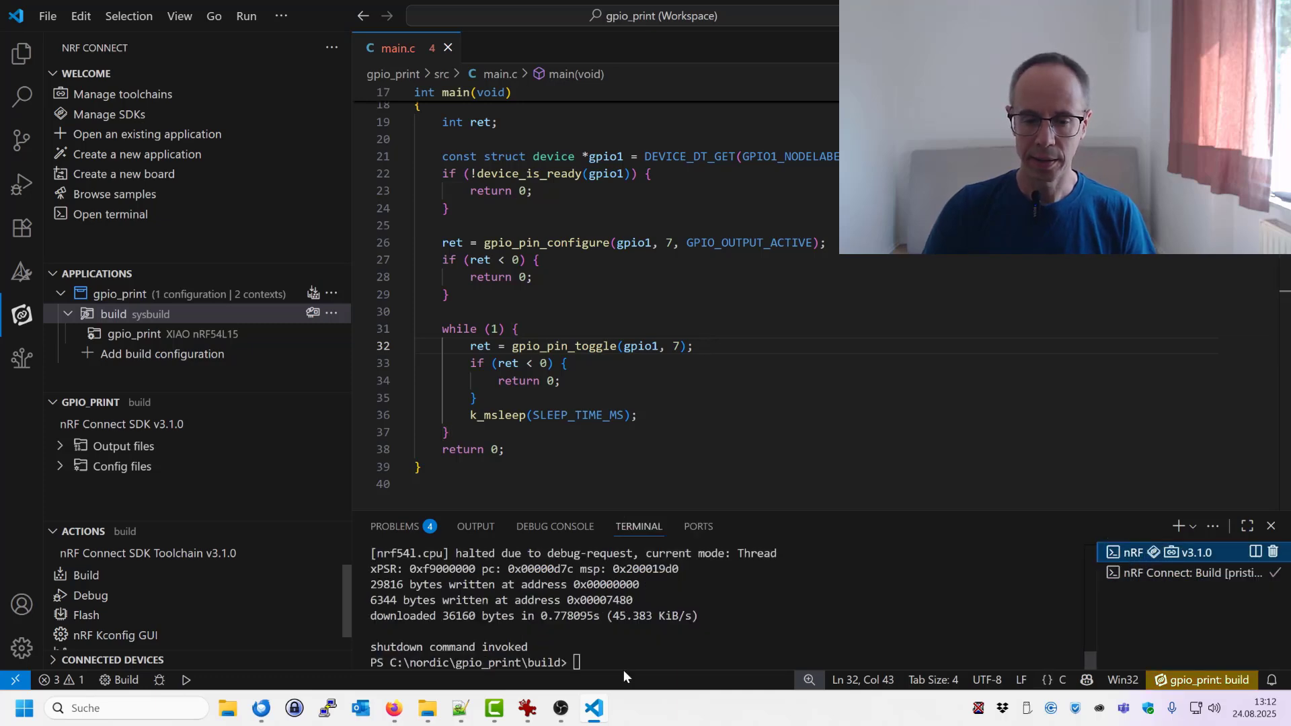
{"action": "type", "text": "west"}
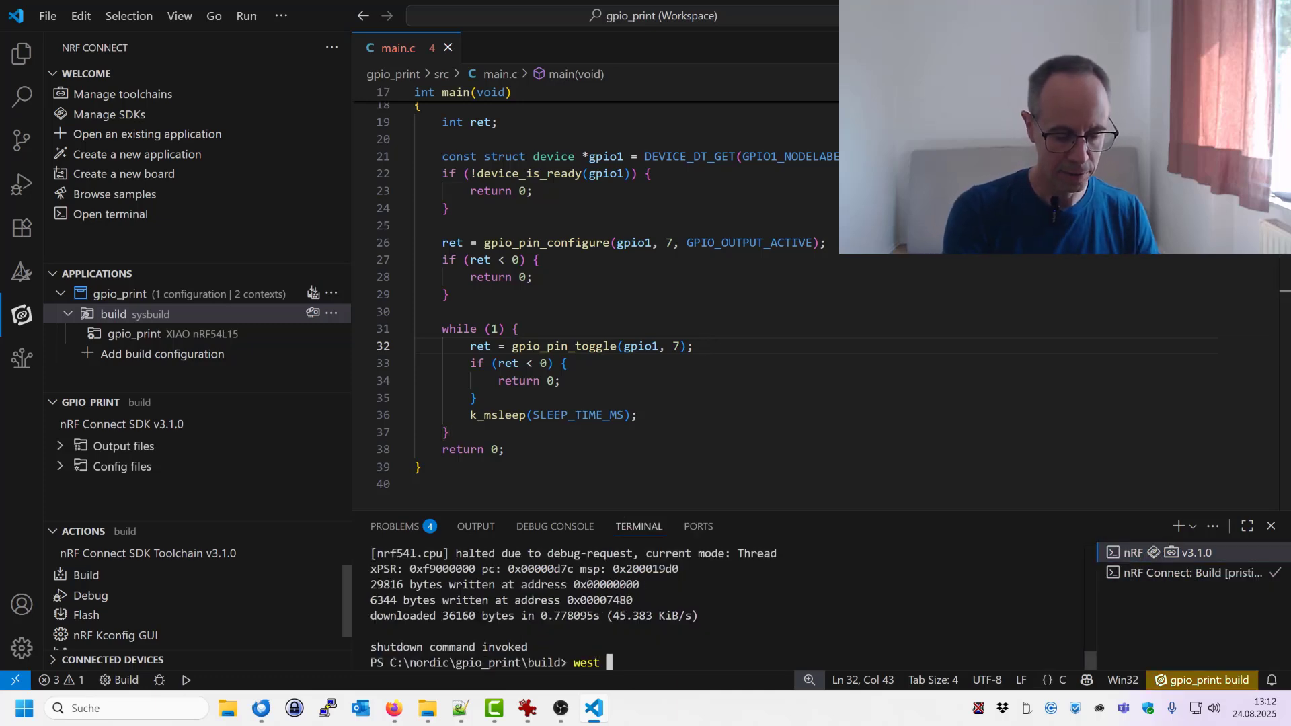
{"action": "type", "text": "flash"}
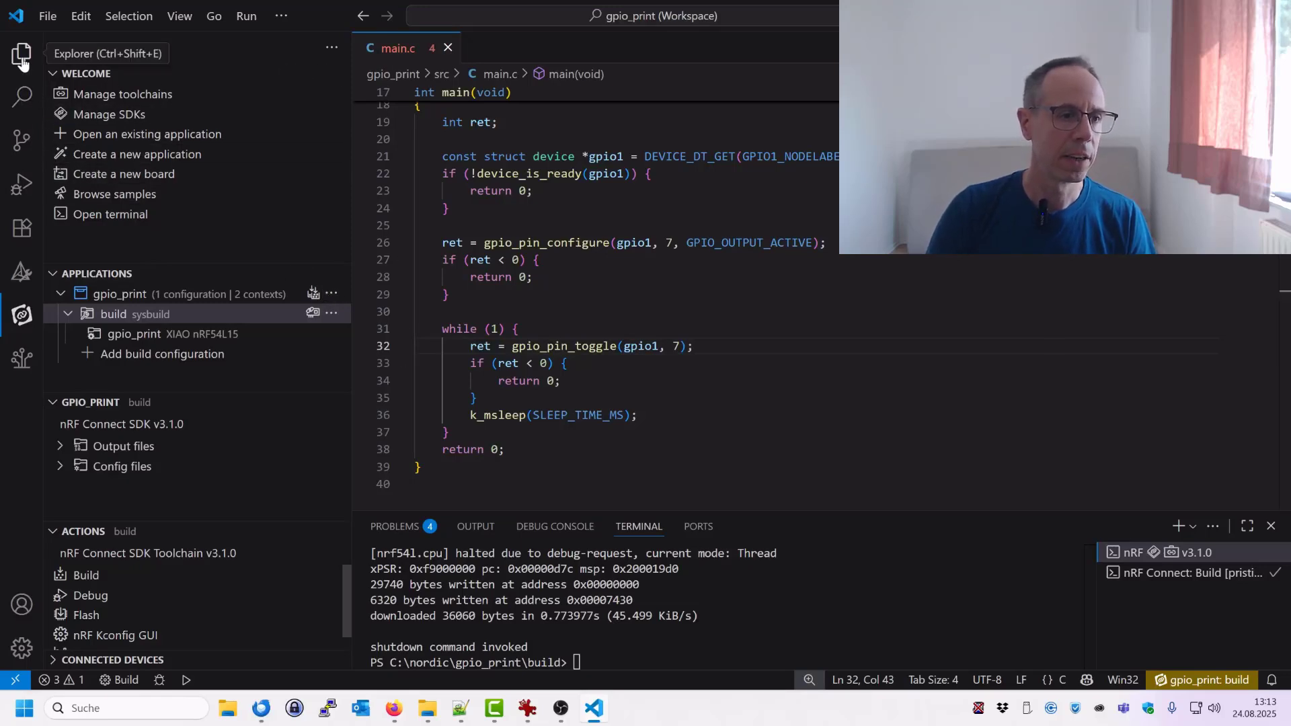
Step: Browse the Explorer into build > gpio_print > zephyr to reach the generated zephyr.dts
{"action": "left_click", "coordinate": [21, 54]}
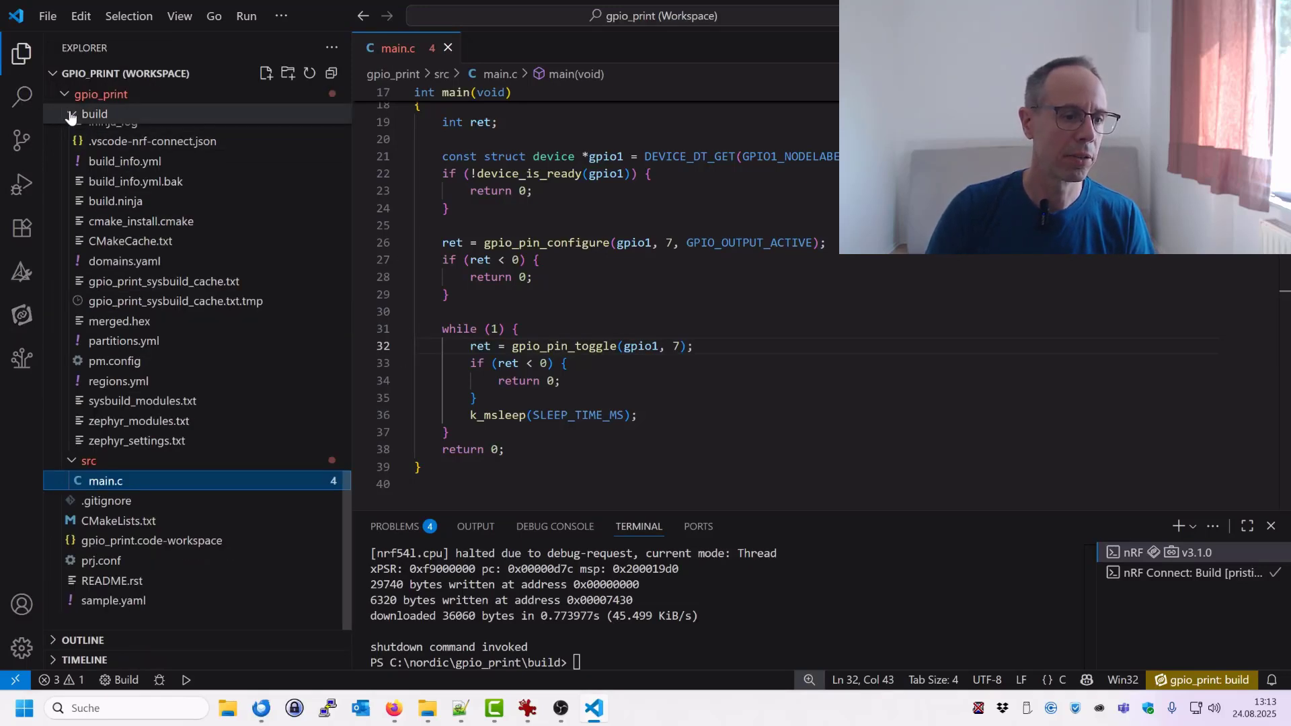
{"action": "left_click", "coordinate": [94, 153]}
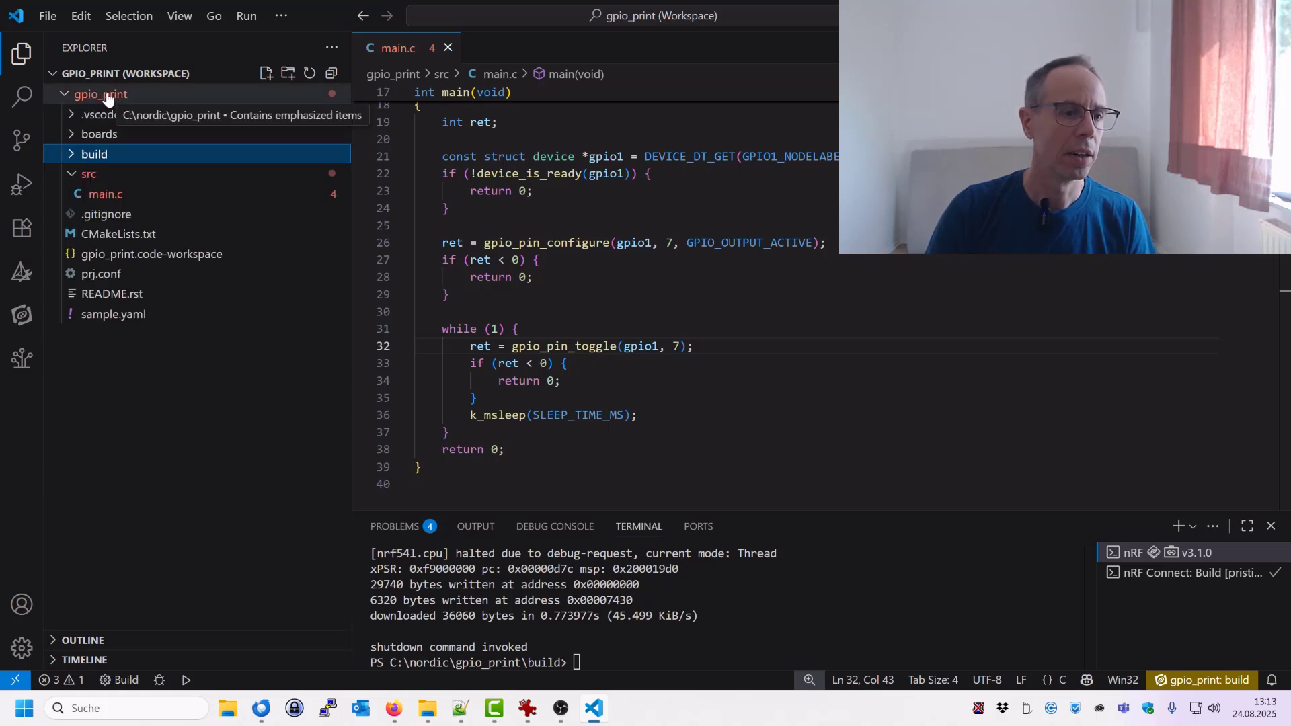
{"action": "left_click", "coordinate": [101, 94]}
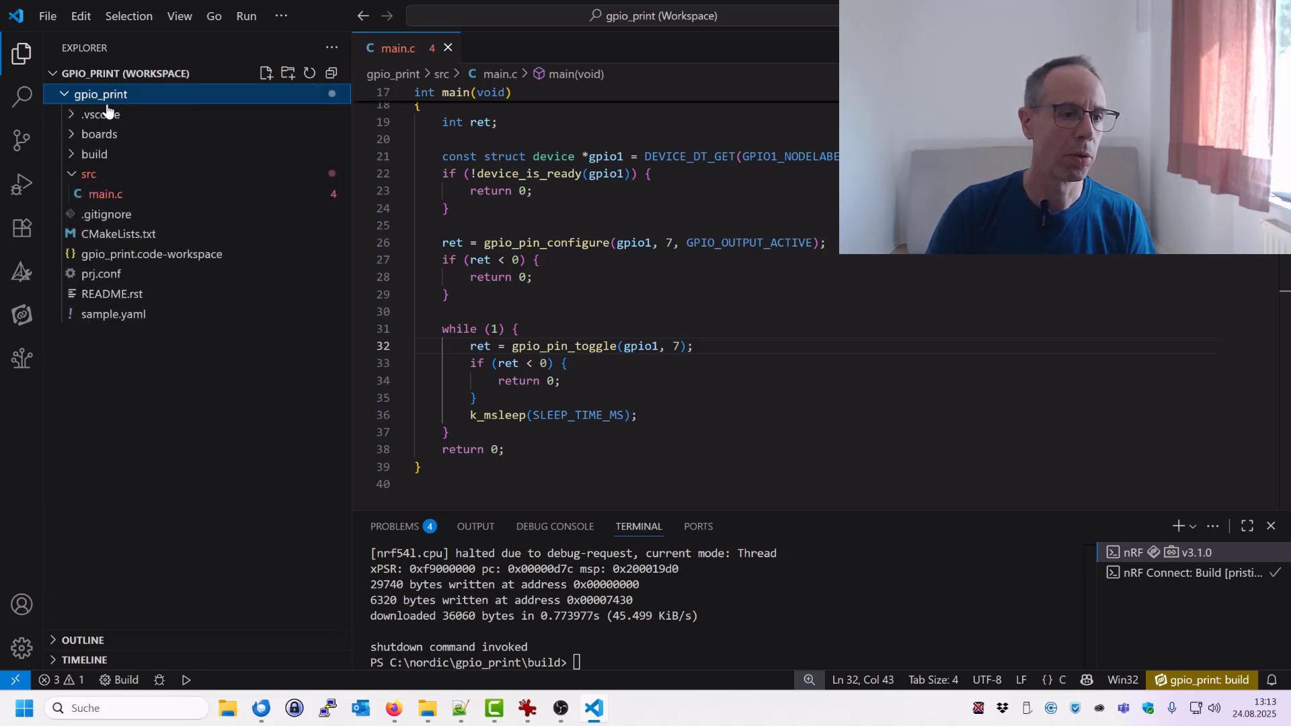
{"action": "left_click", "coordinate": [93, 153]}
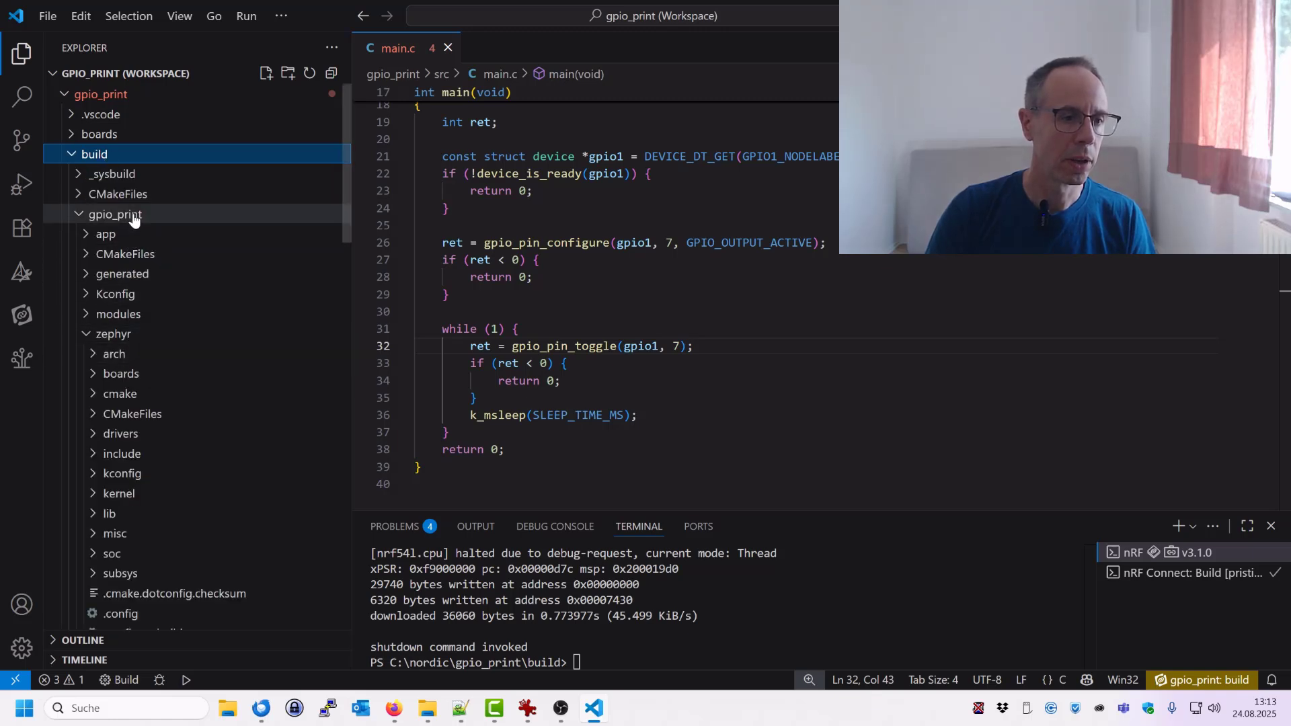
{"action": "left_click", "coordinate": [116, 214]}
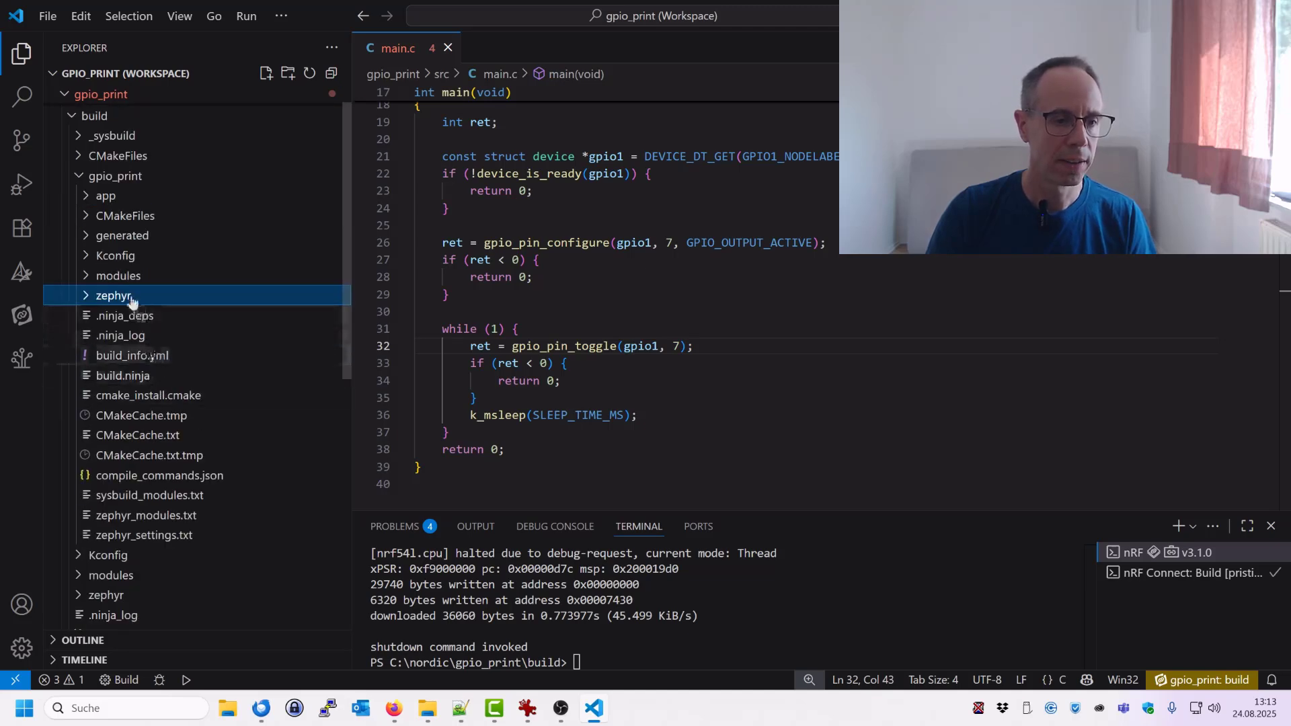
{"action": "left_click", "coordinate": [113, 296]}
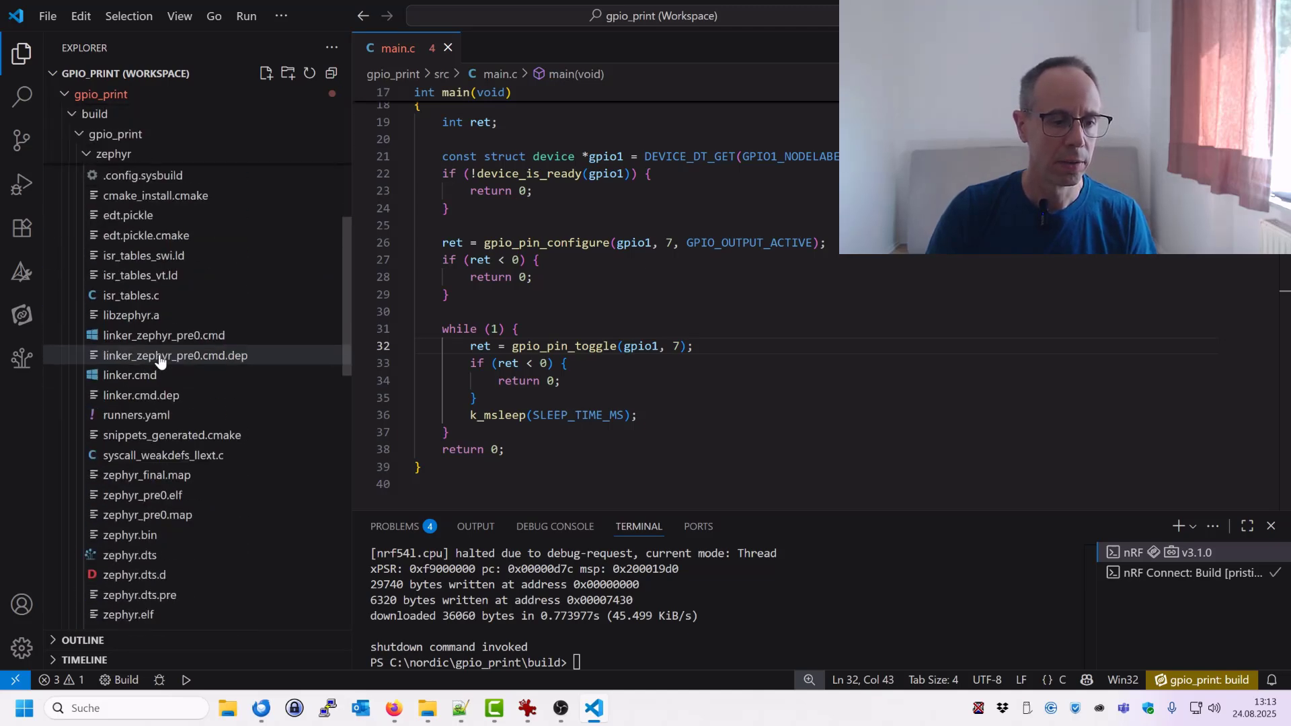
{"action": "scroll", "scroll_direction": "down", "scroll_amount": 3}
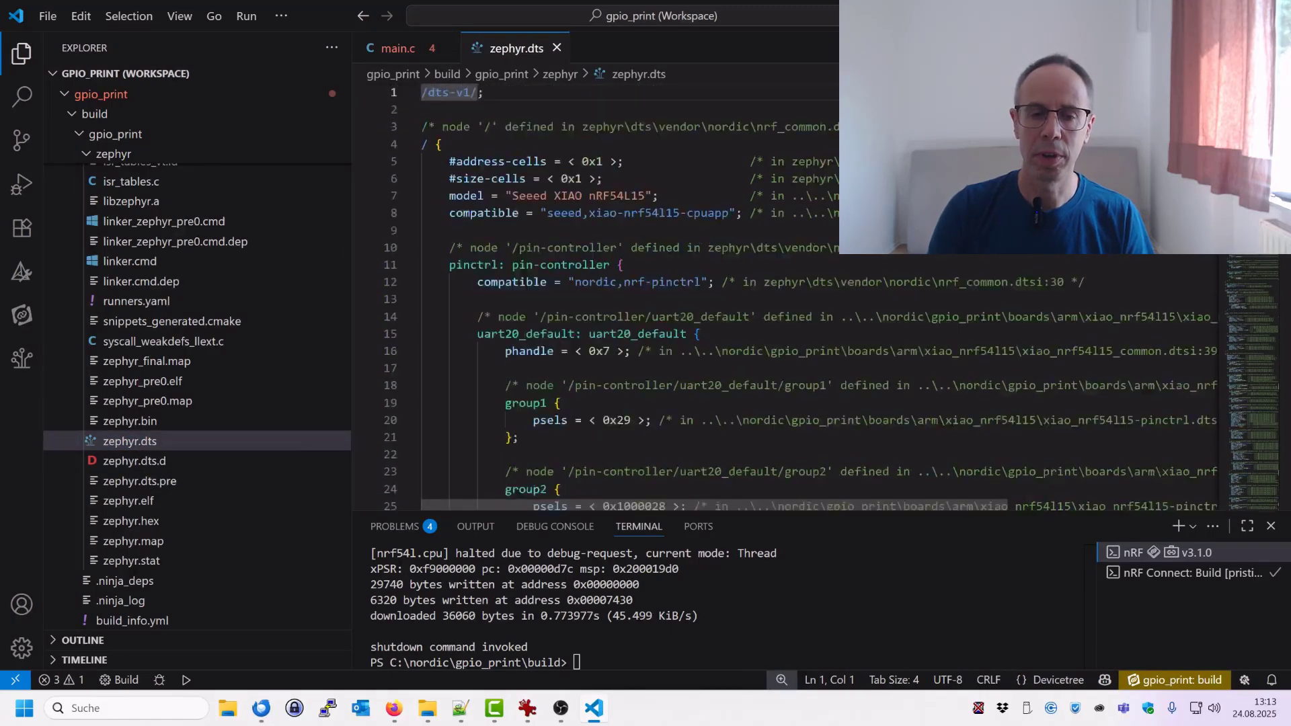
Step: Locate the gpio1 node definition gpio@d8200 in zephyr.dts by highlighting gpio1 occurrences
{"action": "scroll", "scroll_direction": "down", "scroll_amount": 3}
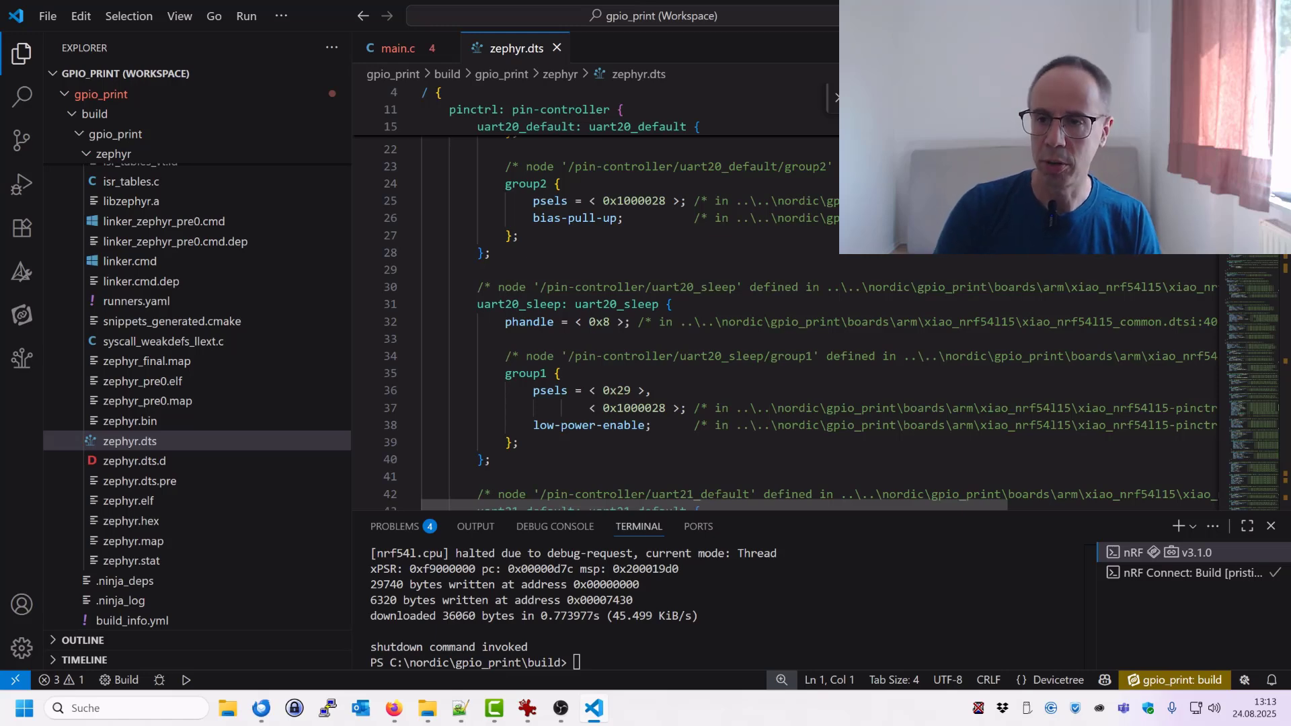
{"action": "double_click", "coordinate": [709, 305]}
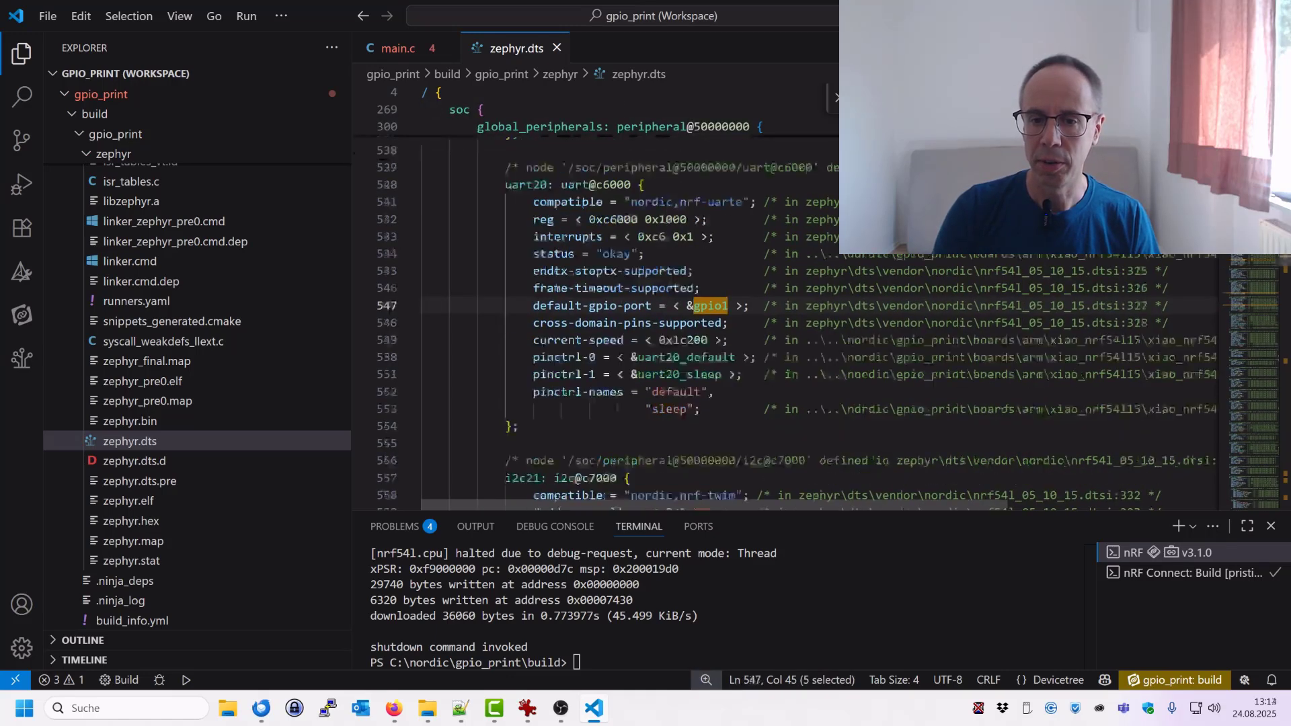
{"action": "scroll", "scroll_direction": "down", "scroll_amount": 3}
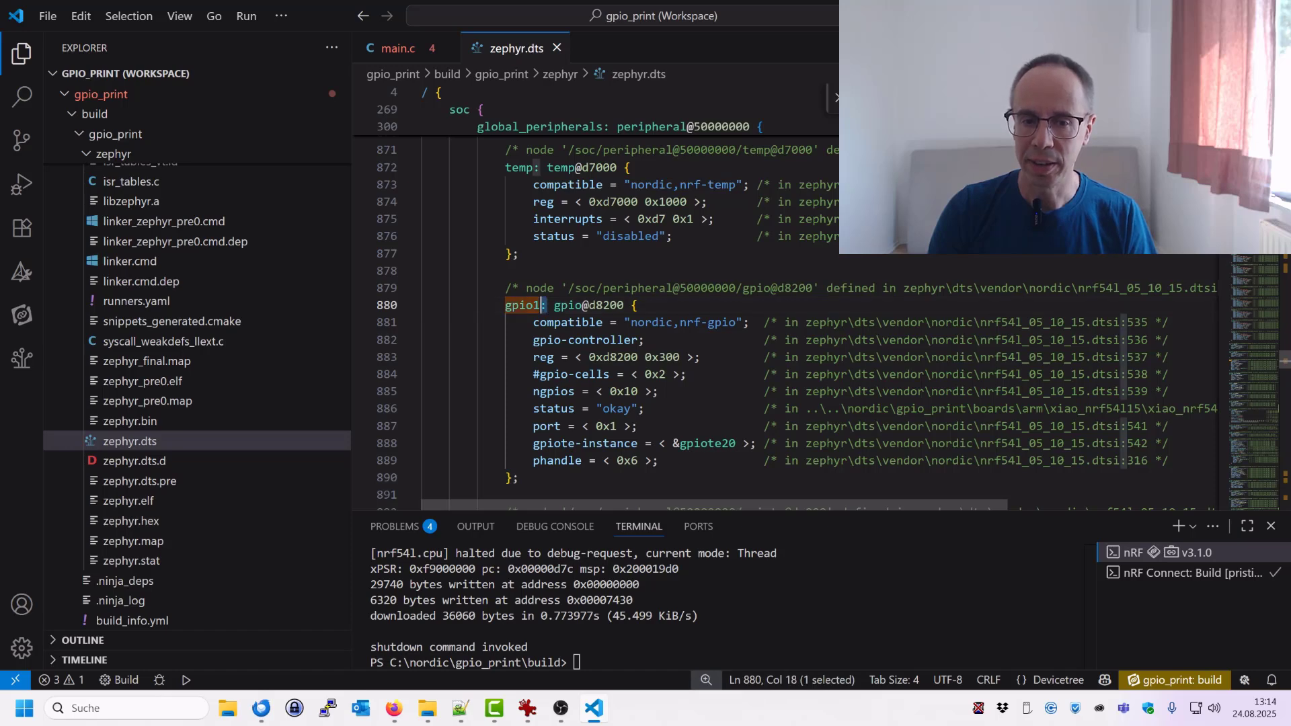
{"action": "double_click", "coordinate": [520, 305]}
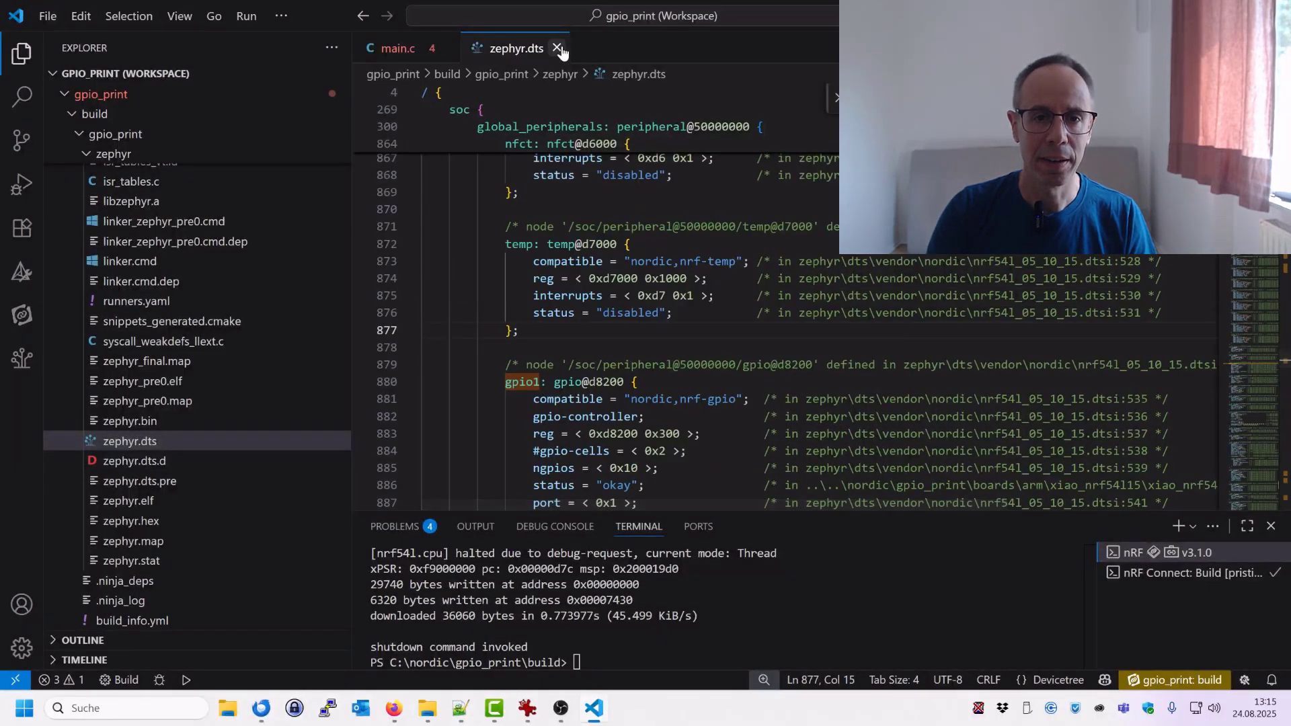
Step: Add STR and SHOW_DEFINE macros and a SHOW_DEFINE(GPIO1_NODELABEL) call to main.c
{"action": "left_click", "coordinate": [557, 48]}
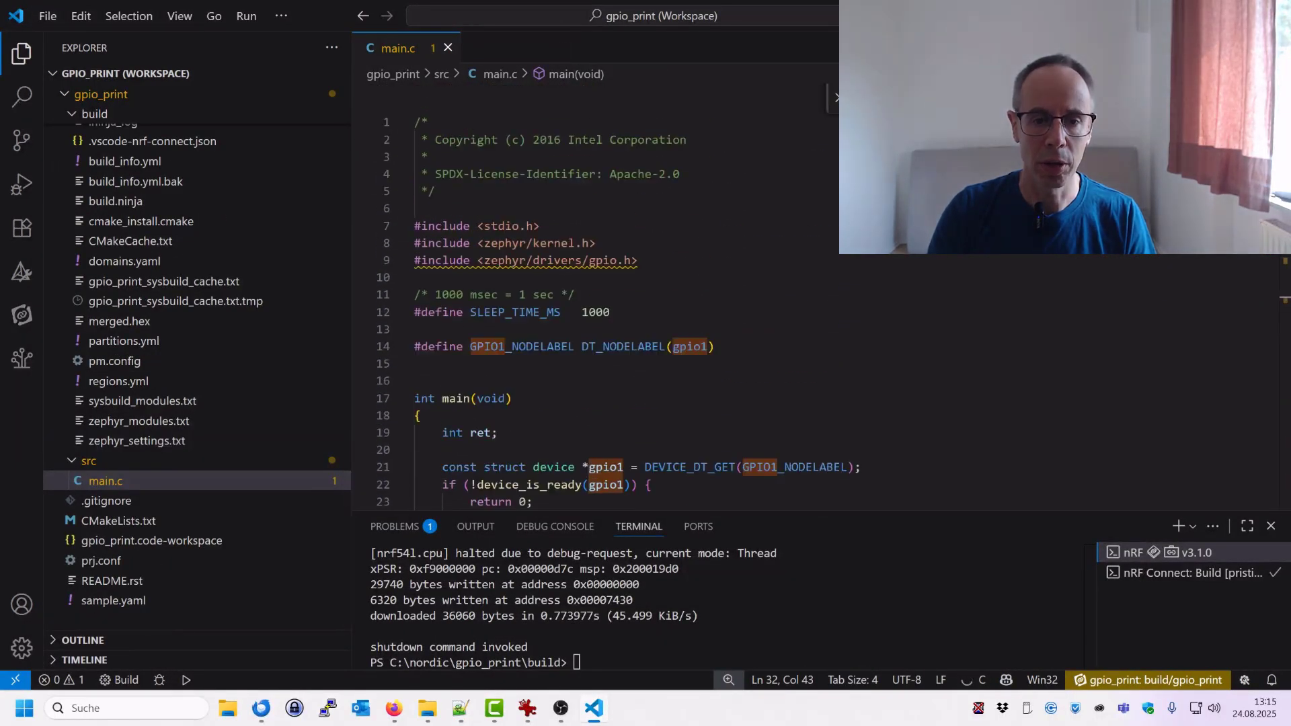
{"action": "type", "text": "#define STR(x) #x"}
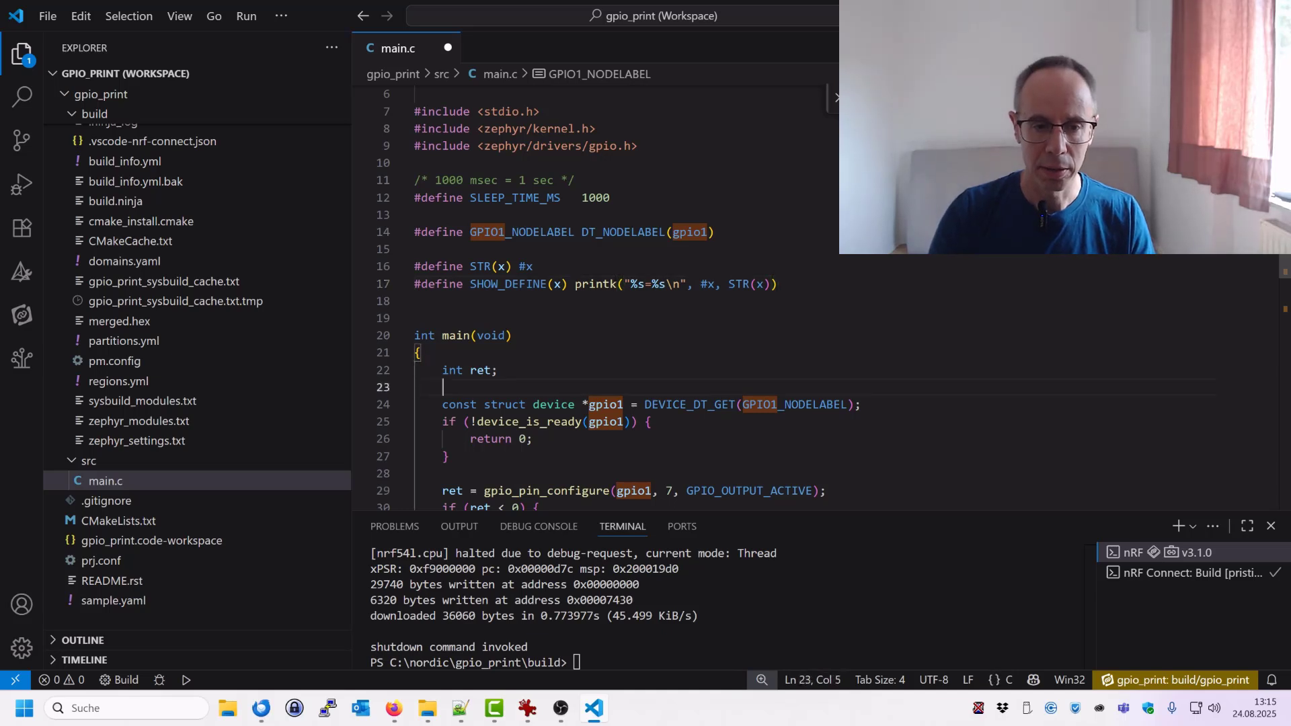
{"action": "type", "text": "SHOW_DEFINE(GPIO1_NODELABEL);"}
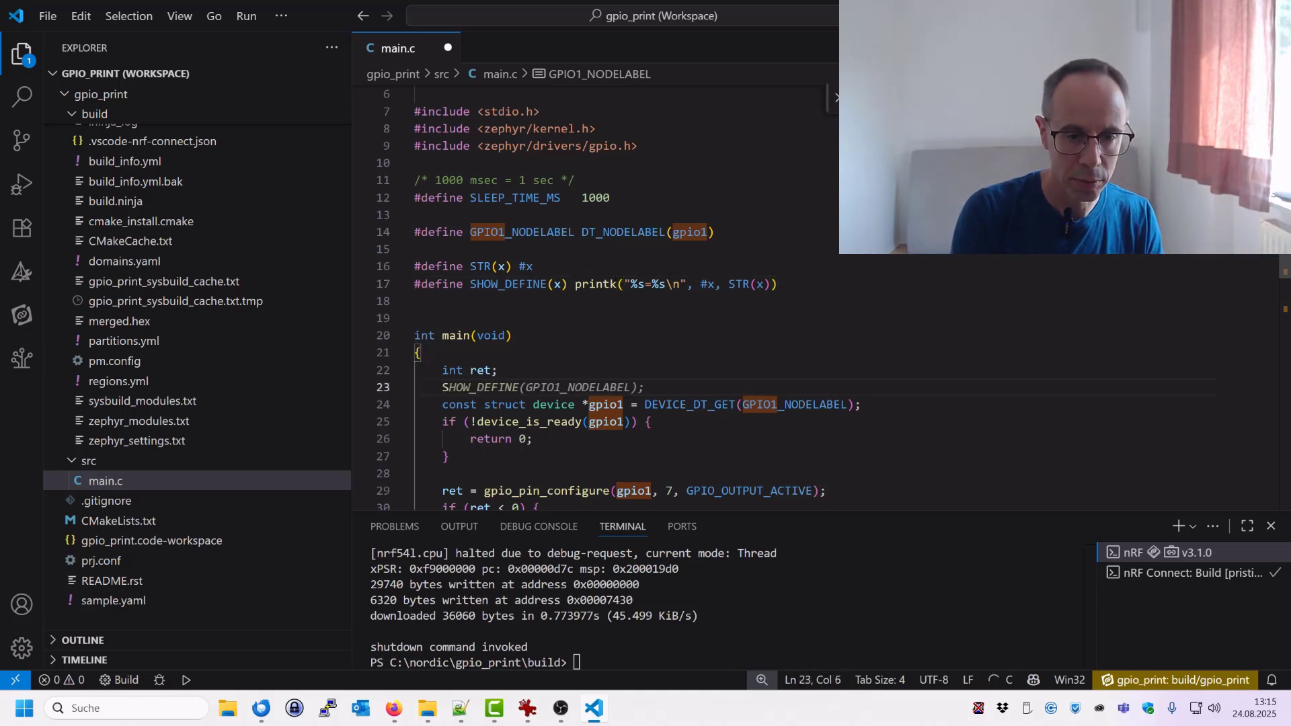
{"action": "type", "text": "c"}
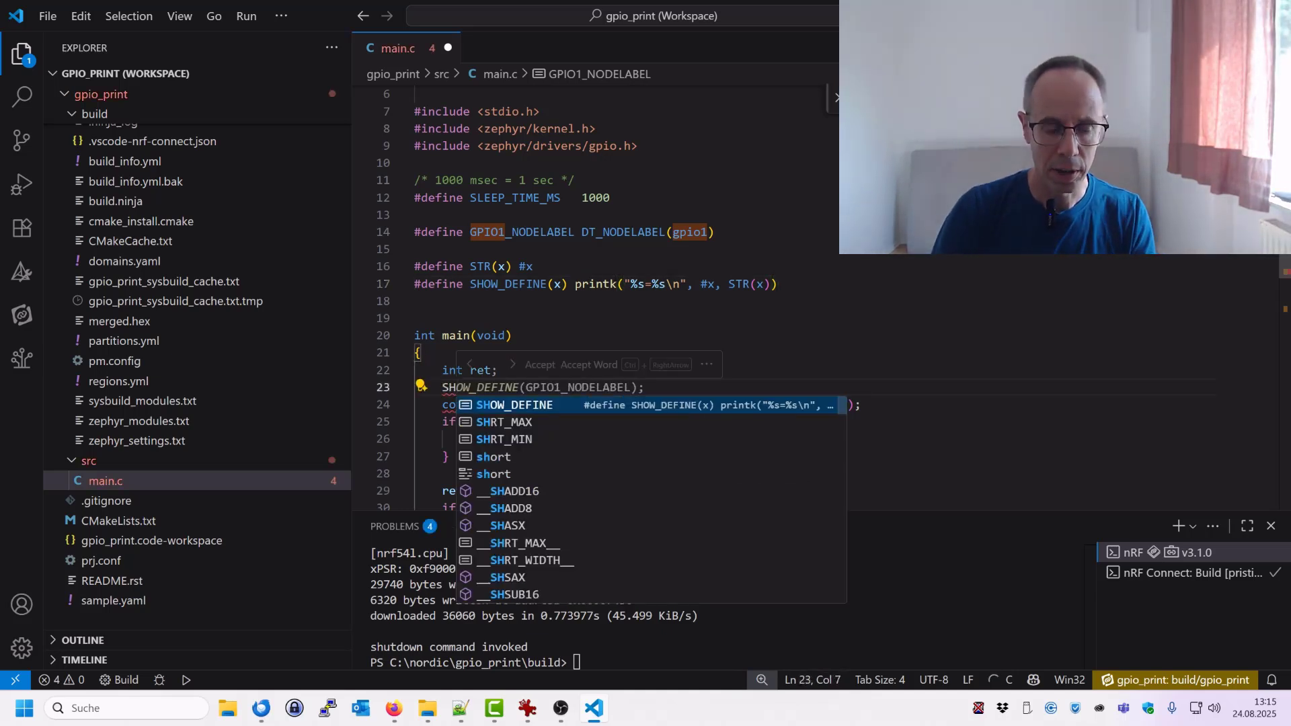
{"action": "key", "text": "Tab"}
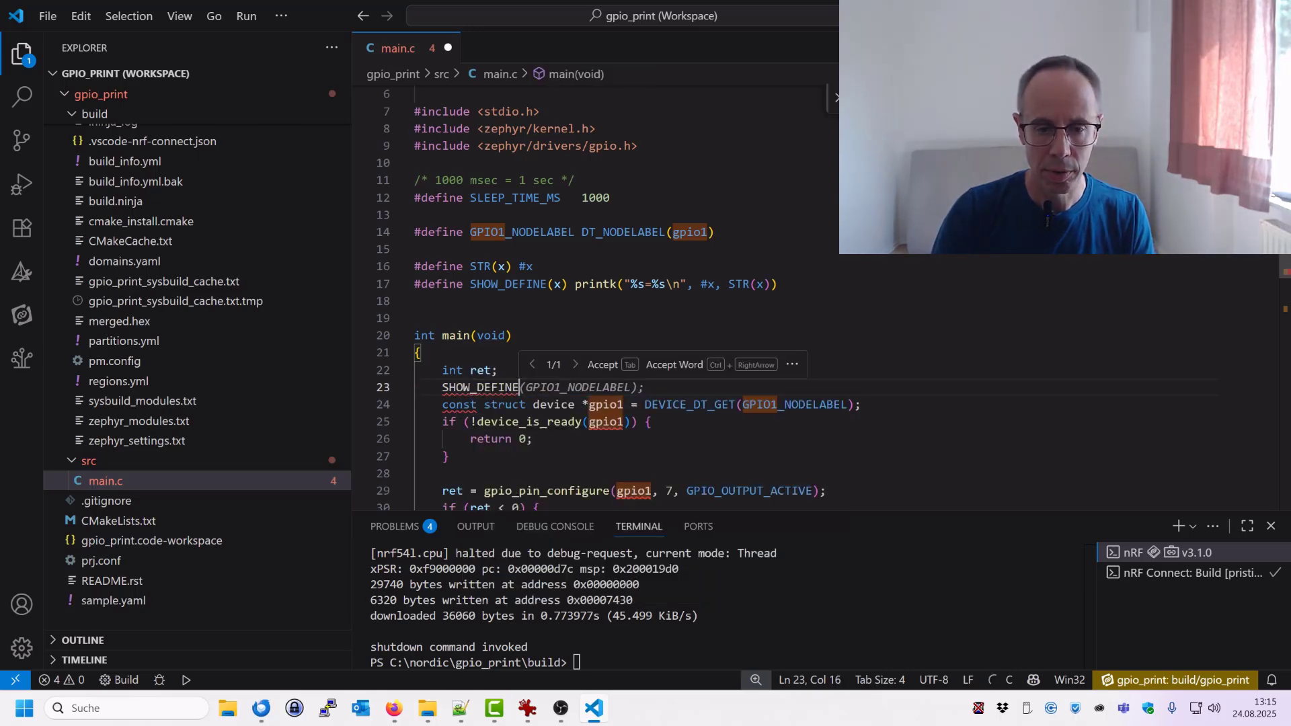
{"action": "type", "text": "SP"}
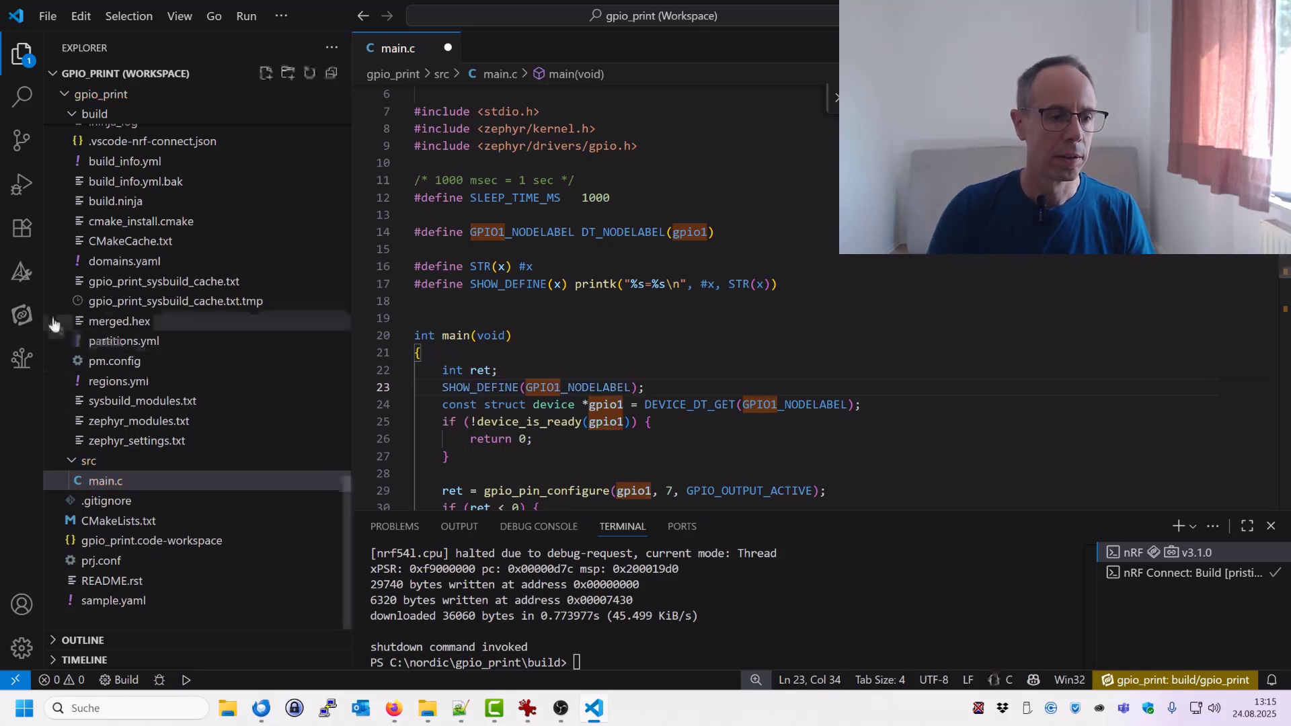
{"action": "left_click", "coordinate": [21, 314]}
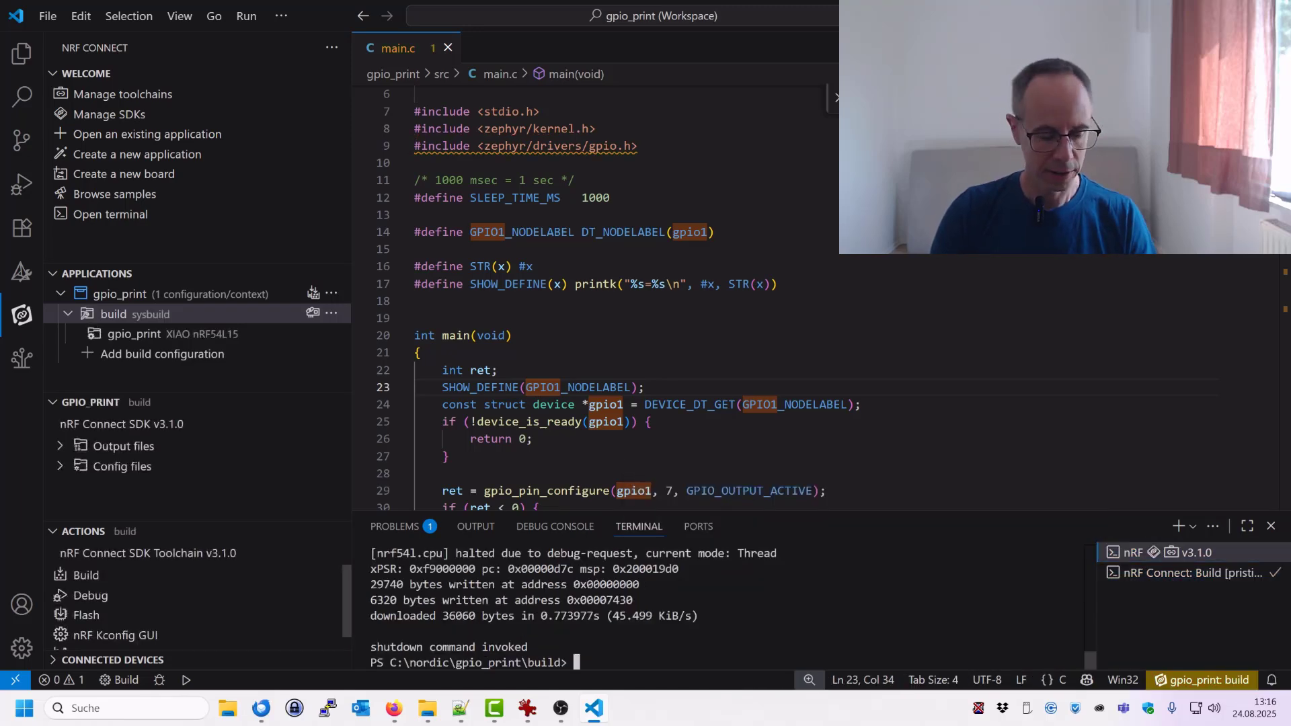
Step: Flash with west flash and connect an nRF Serial Terminal to COM10 showing LED state lines
{"action": "type", "text": "west flash"}
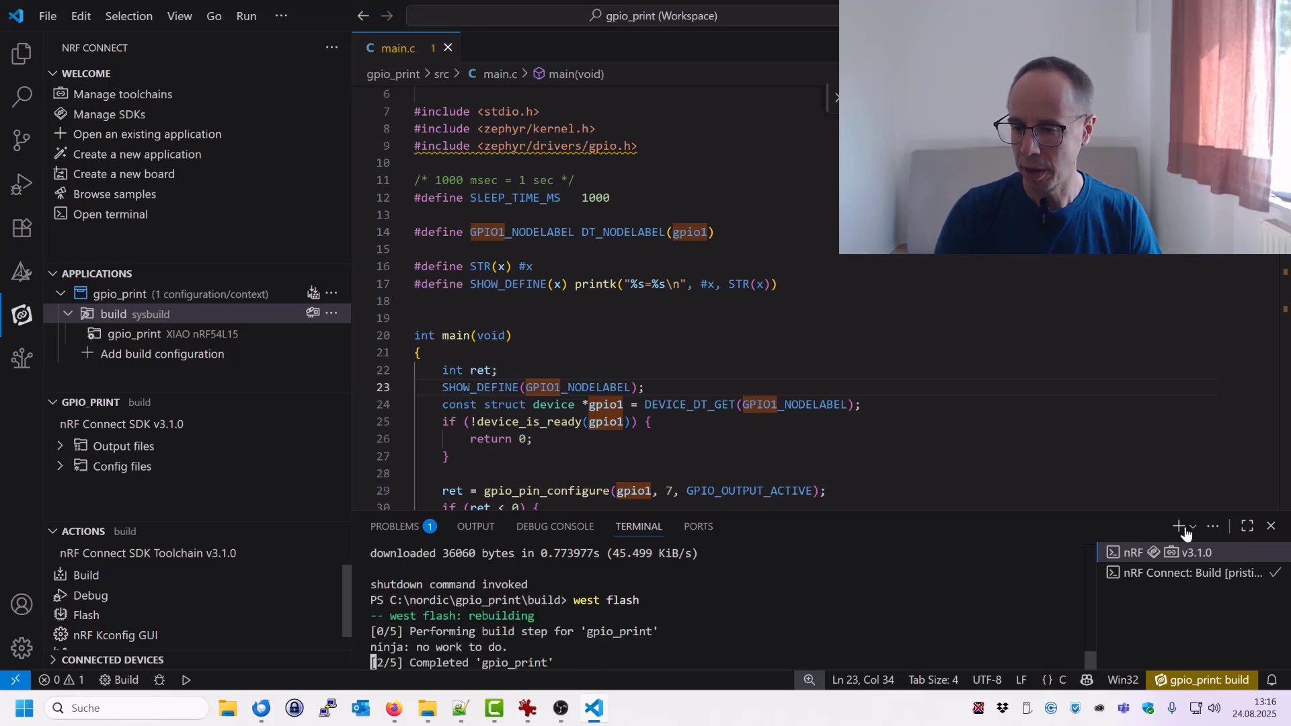
{"action": "left_click", "coordinate": [1191, 526]}
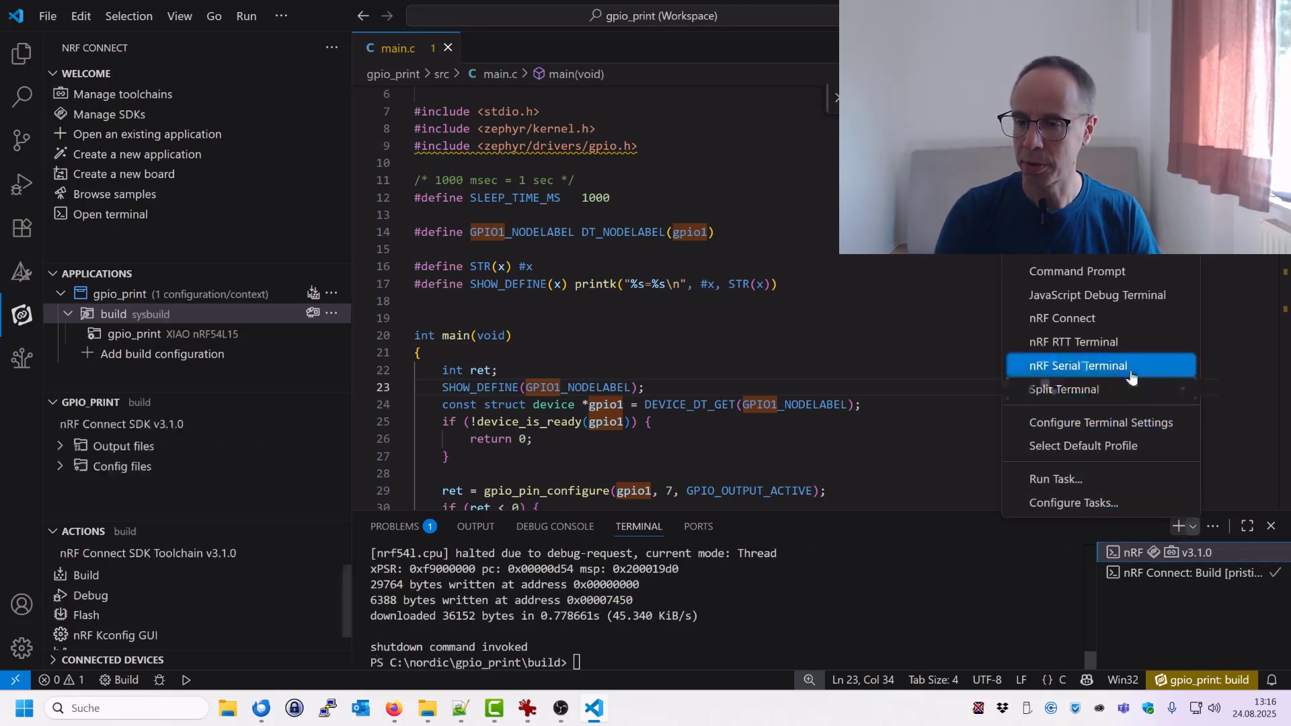
{"action": "left_click", "coordinate": [1077, 366]}
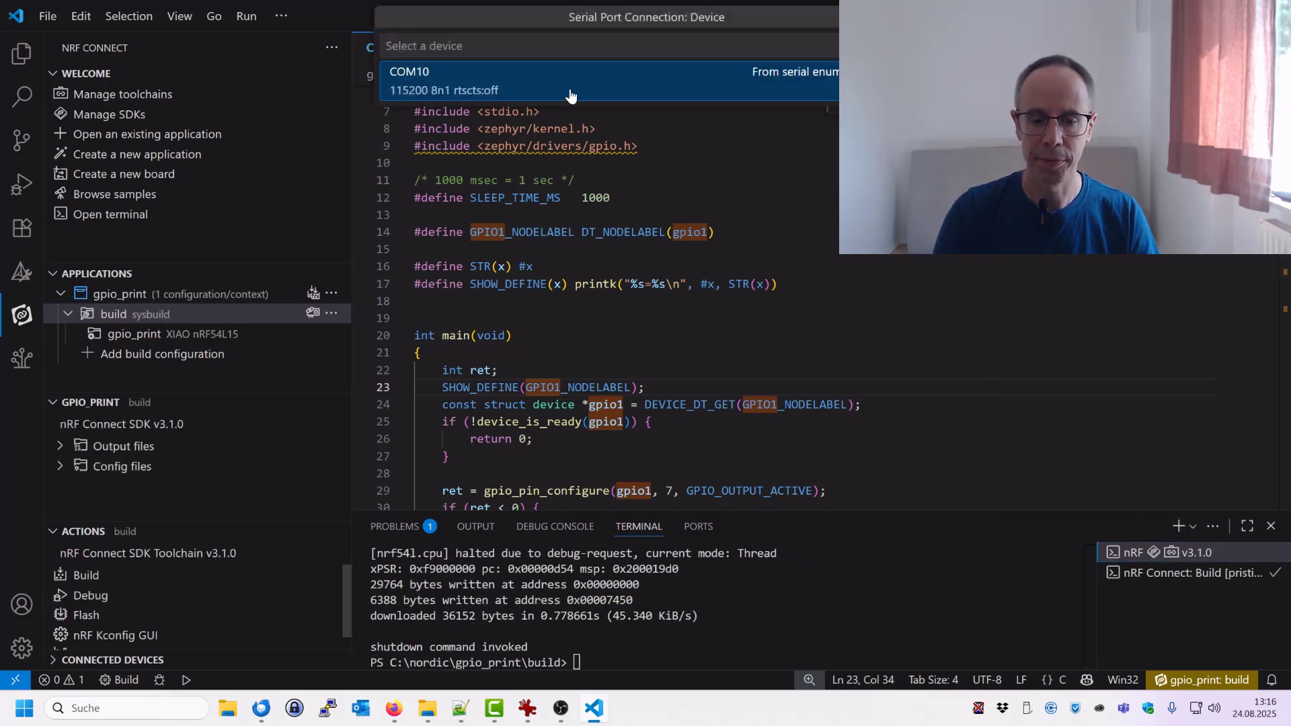
{"action": "left_click", "coordinate": [409, 79]}
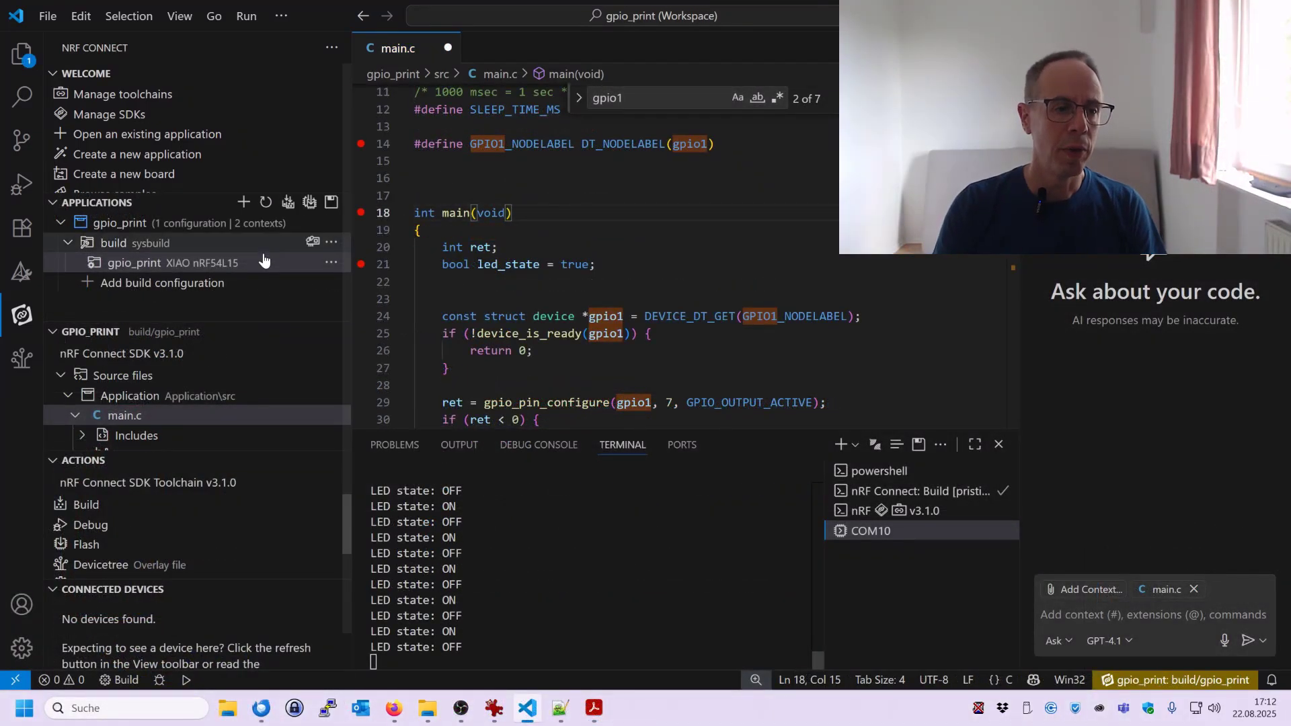
Step: Select the gpio_print XIAO nRF54L15 build configuration for the Devicetree visual editor
{"action": "left_click", "coordinate": [170, 262]}
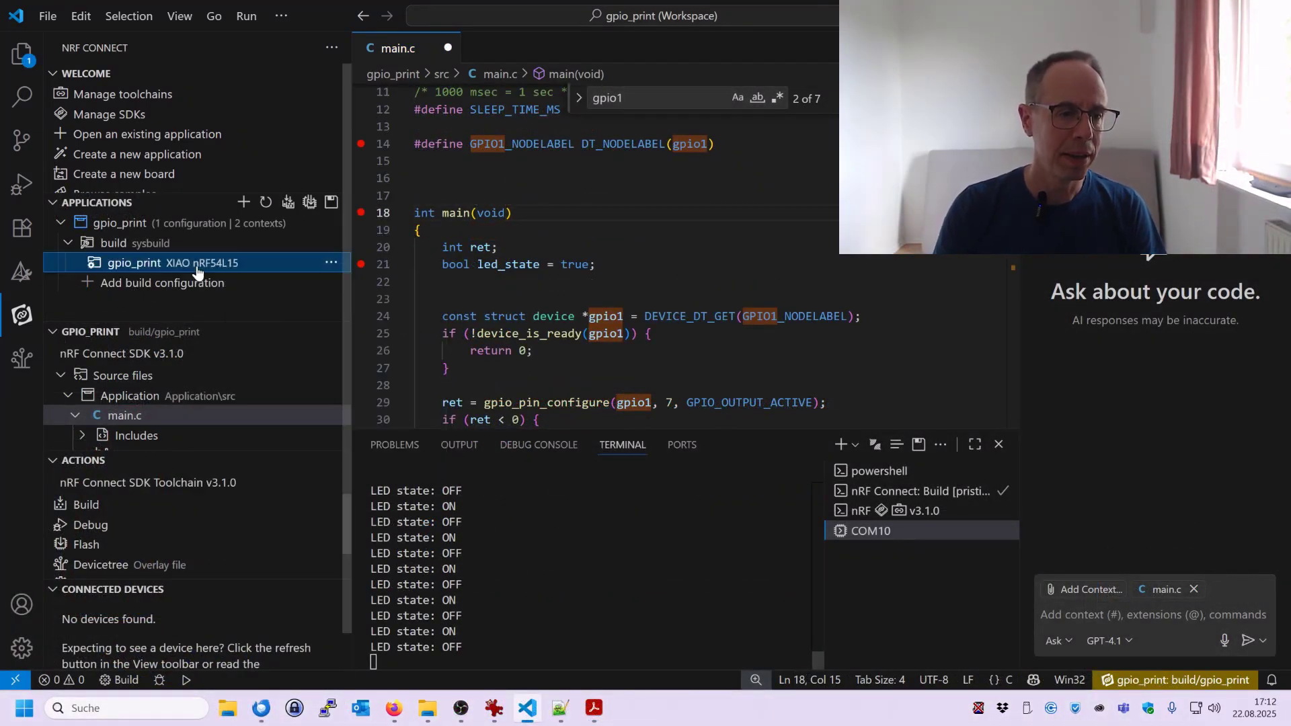
{"action": "mouse_move", "coordinate": [20, 360]}
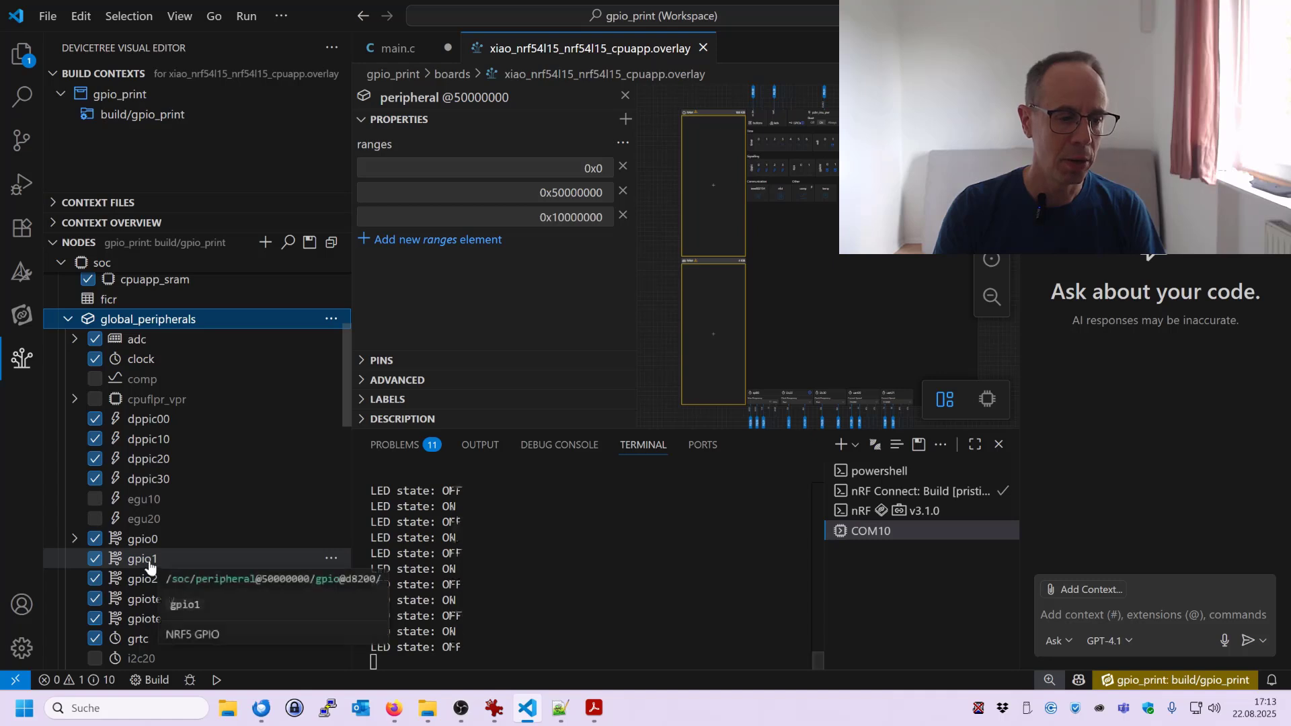
Step: Inspect the gpio1 node's properties in the Devicetree editor and return to main.c
{"action": "left_click", "coordinate": [141, 558]}
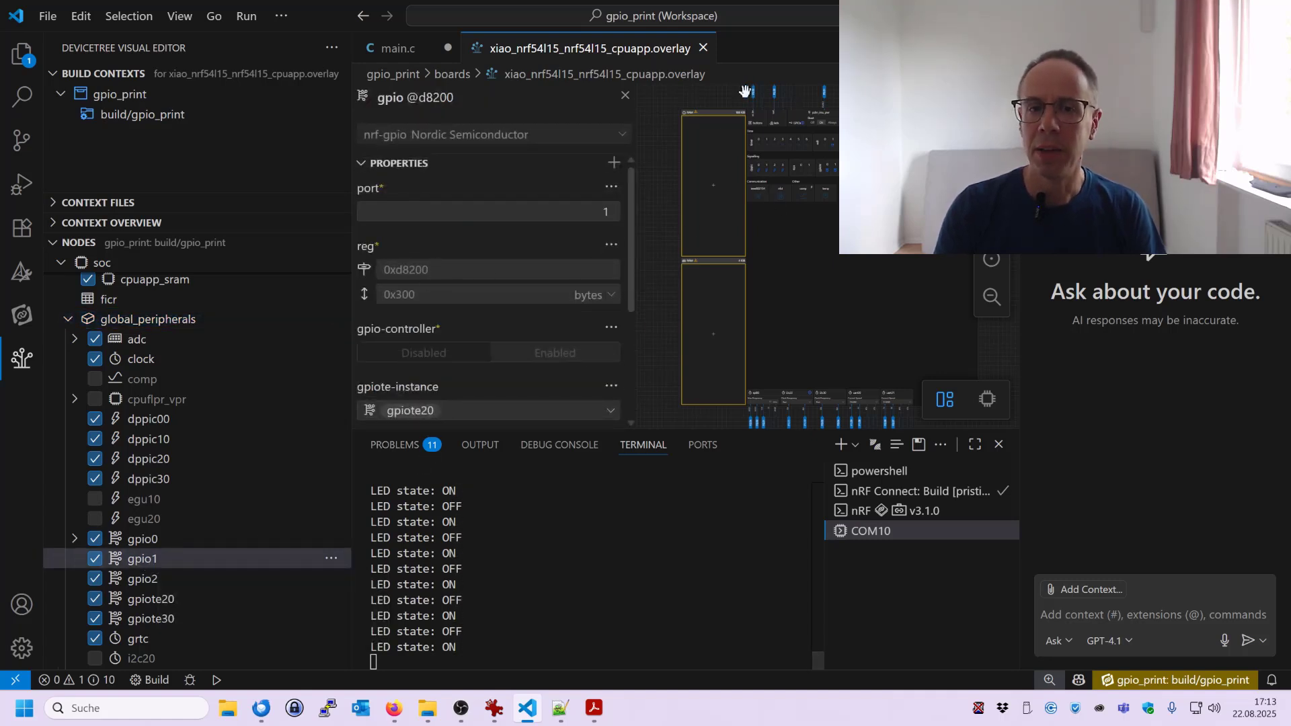
{"action": "left_click", "coordinate": [397, 49]}
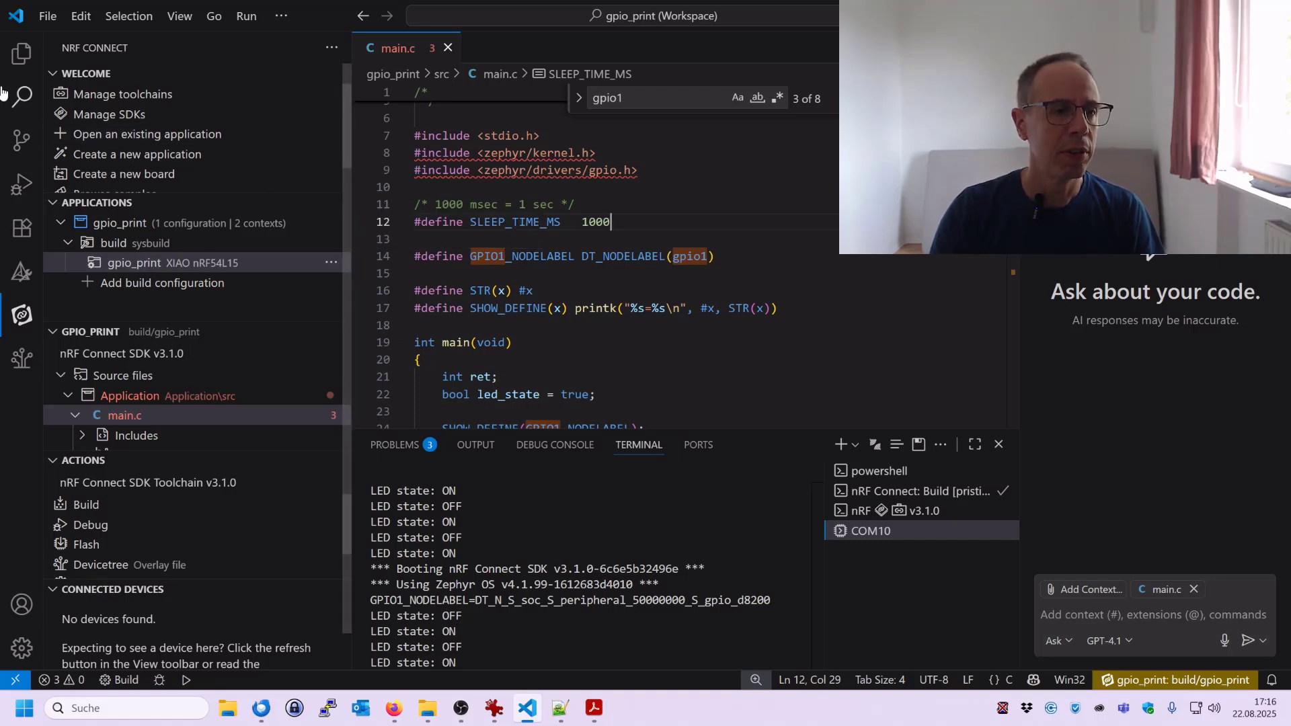
Step: Add CONFIG_LOG, CONFIG_LOG_DEFAULT_LEVEL=3 and UART/USB console options to prj.conf and save
{"action": "left_click", "coordinate": [22, 52]}
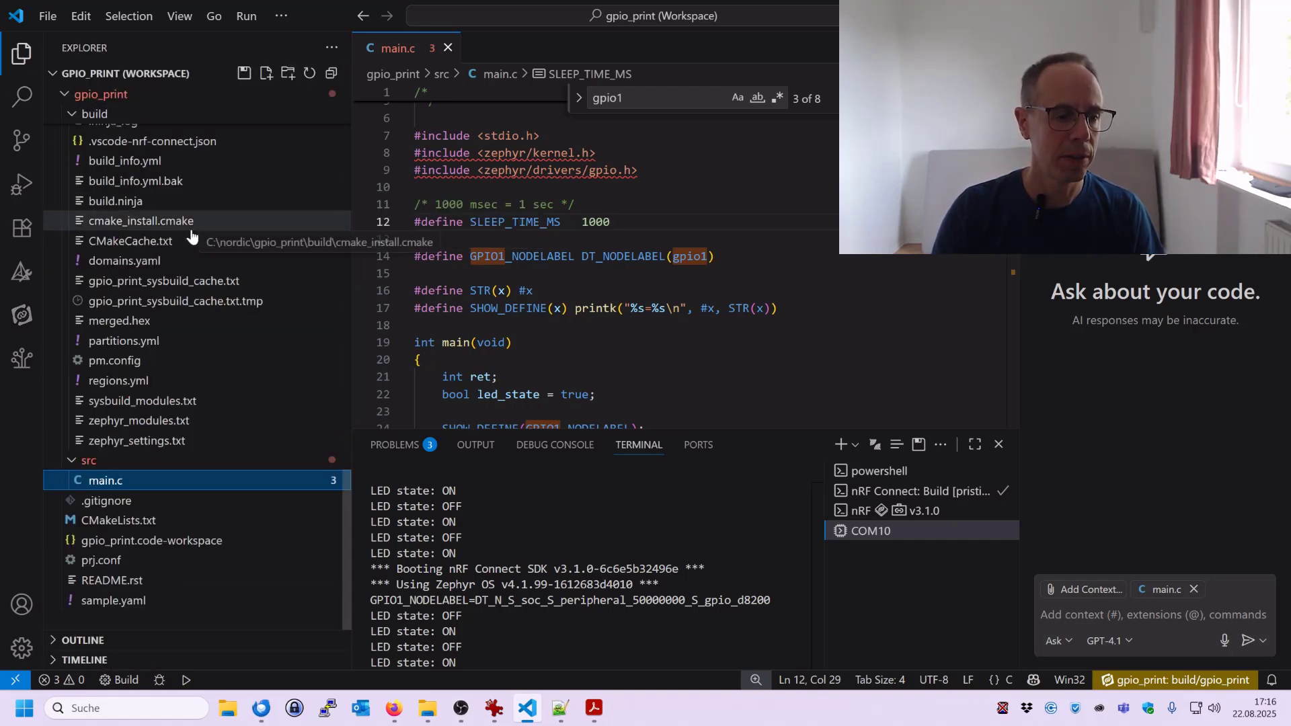
{"action": "left_click", "coordinate": [101, 559]}
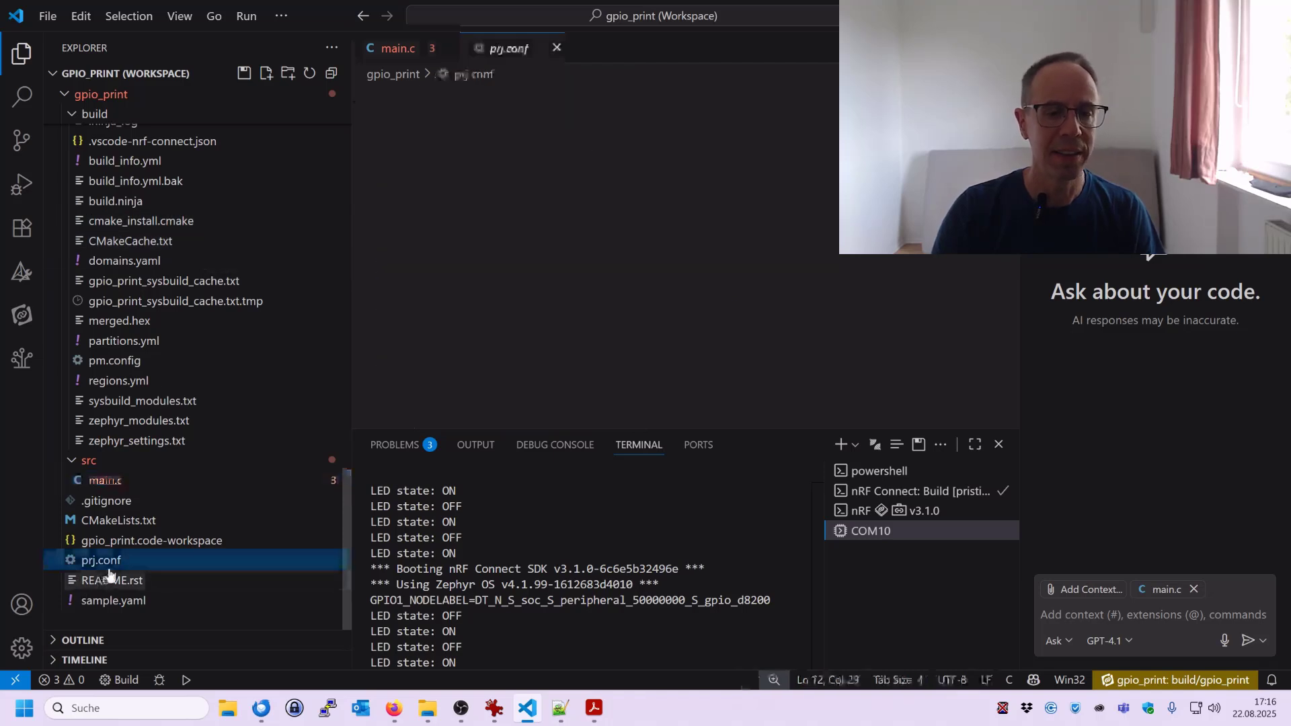
{"action": "left_click", "coordinate": [101, 560]}
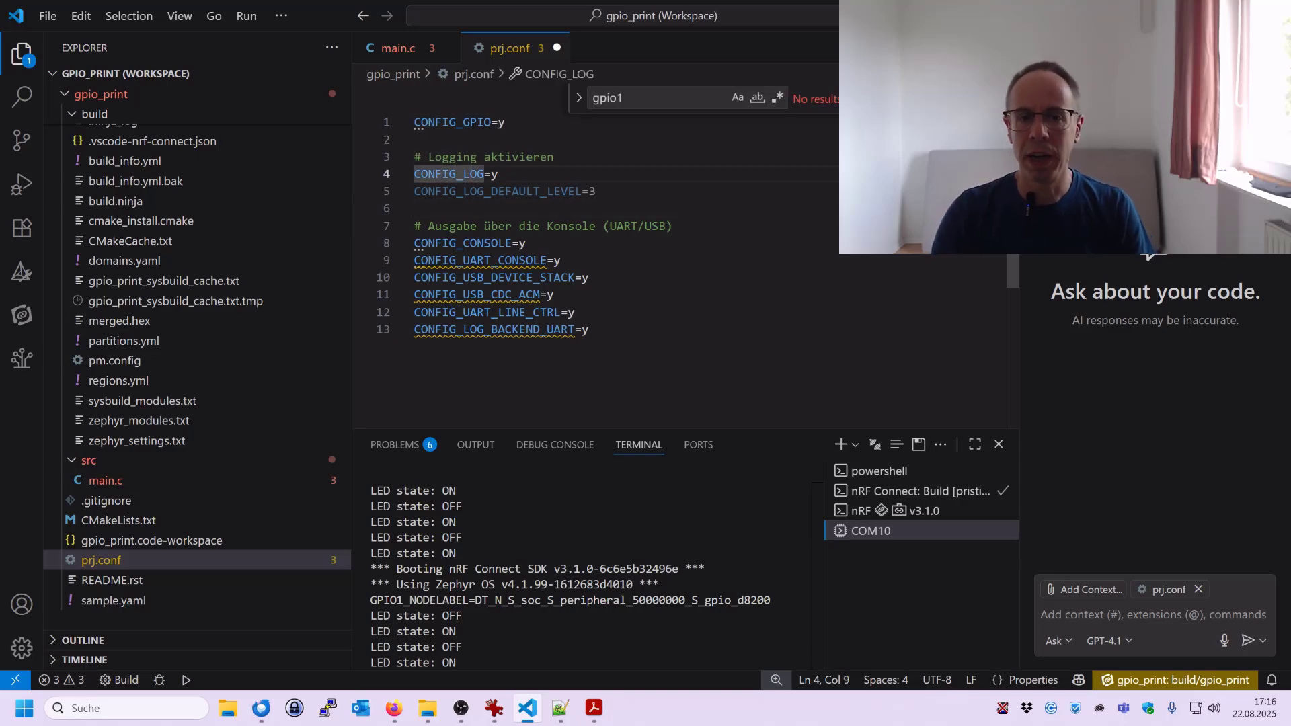
{"action": "mouse_move", "coordinate": [501, 191]}
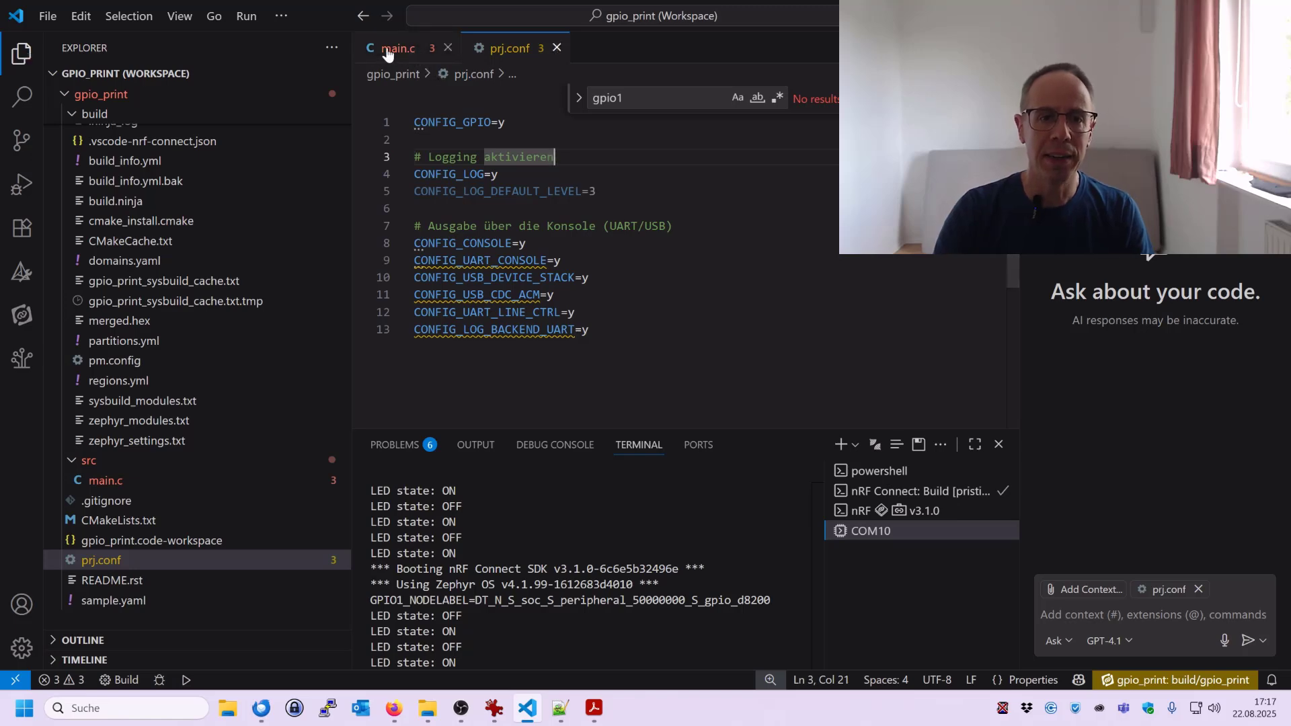
Step: Add #include <zephyr/logging/log.h> and LOG_MODULE_REGISTER(myapp, LOG_LEVEL_DBG); to main.c
{"action": "left_click", "coordinate": [396, 48]}
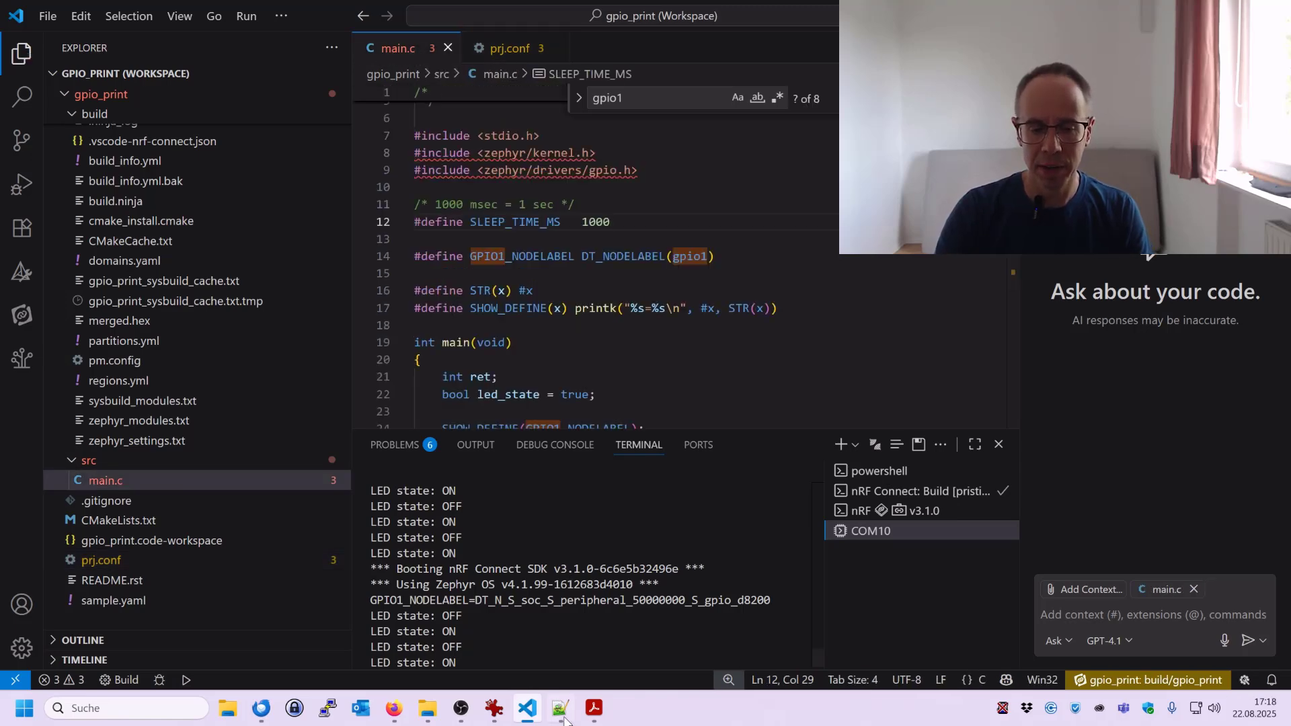
{"action": "left_click", "coordinate": [558, 707]}
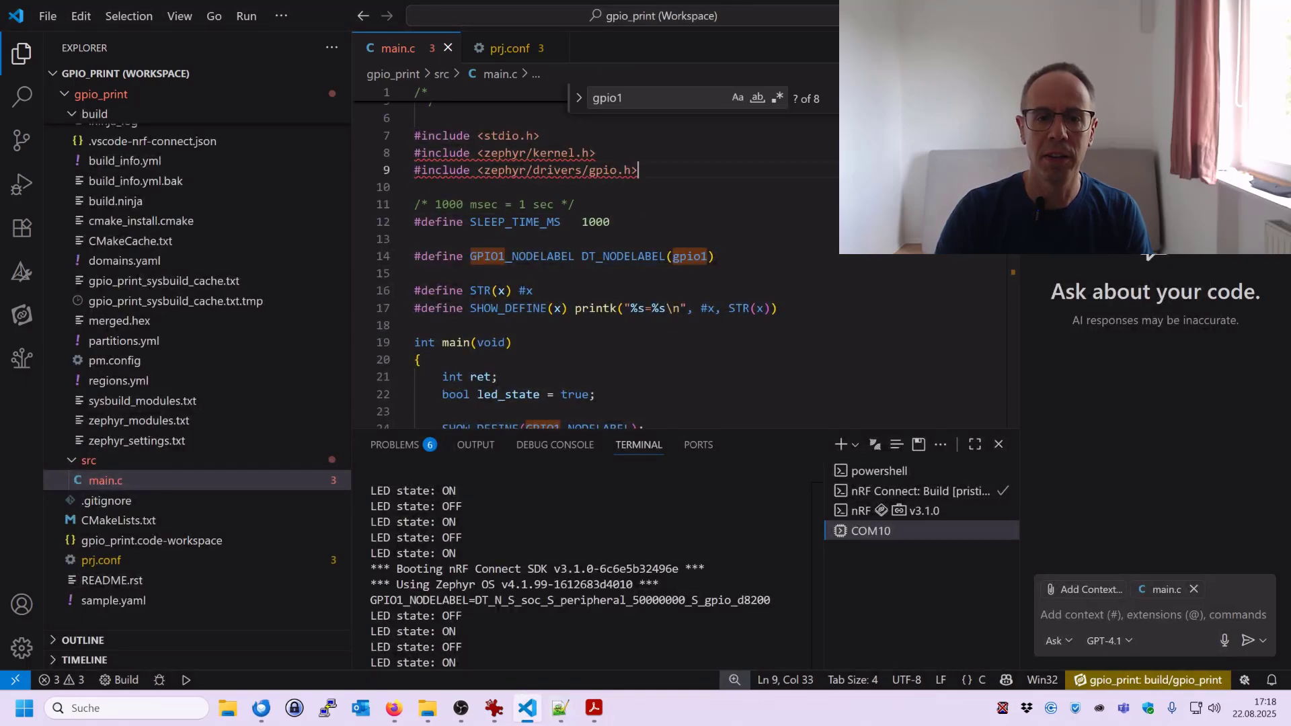
{"action": "type", "text": "#include <zephyr/logging/log.h>"}
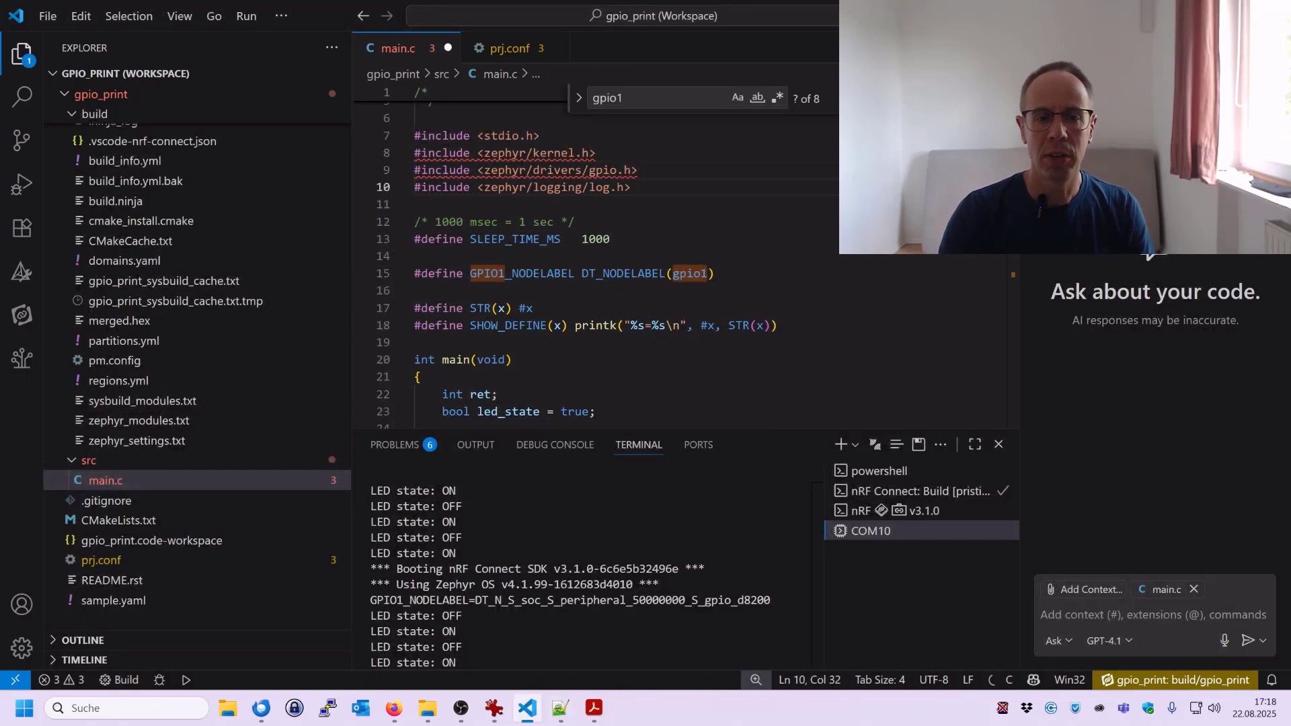
{"action": "left_click", "coordinate": [560, 707]}
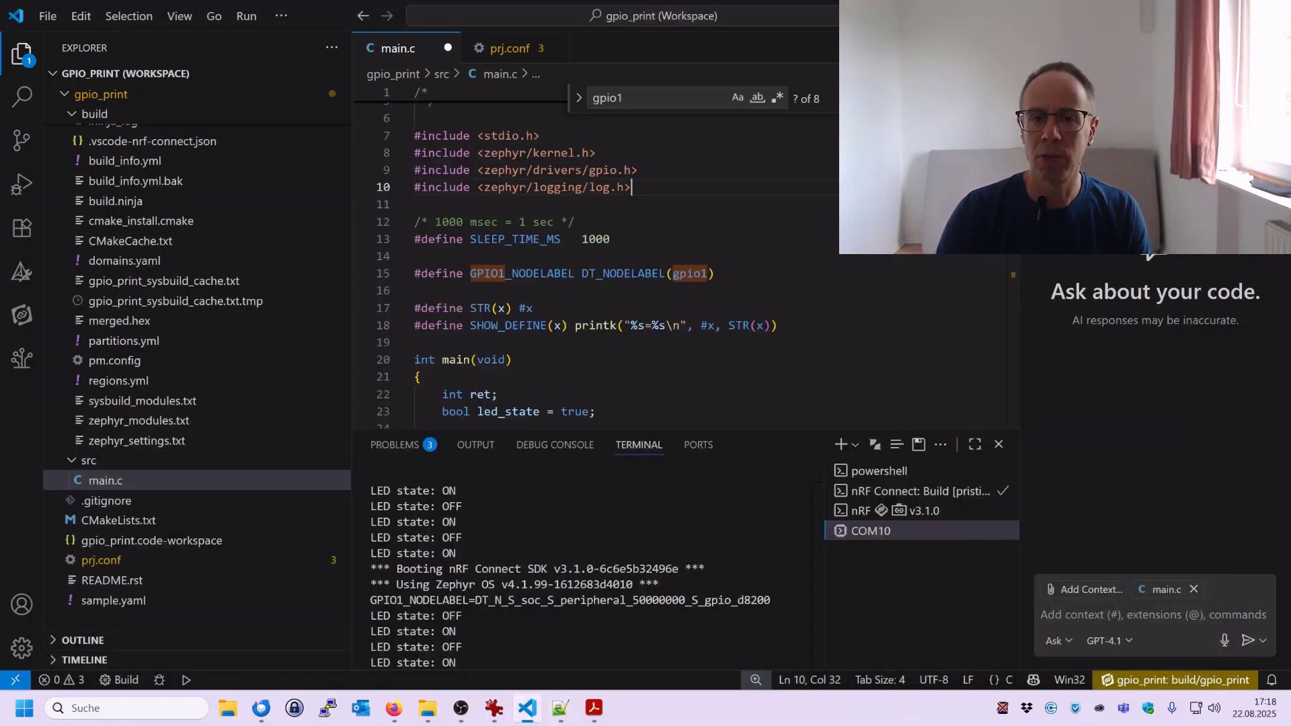
{"action": "key", "text": "Enter"}
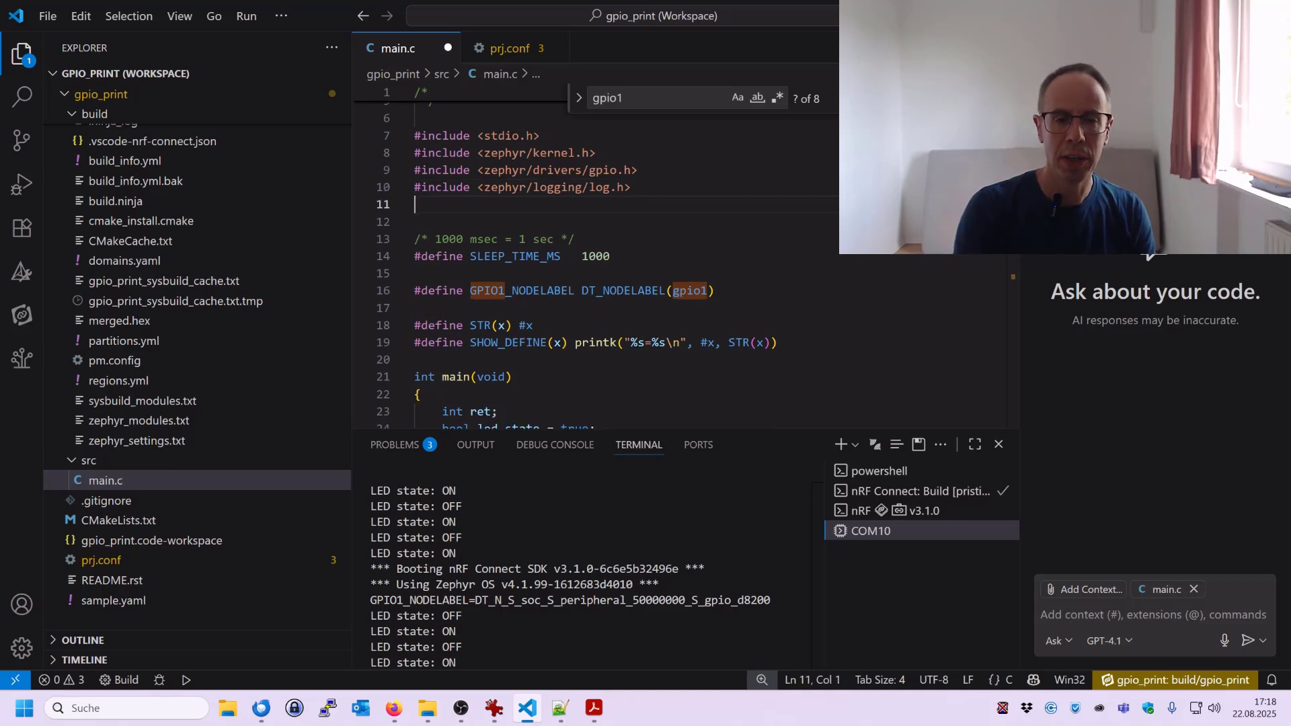
{"action": "type", "text": "LOG_MODULE_REGISTER(myapp, LOG_LEVEL_DBG);"}
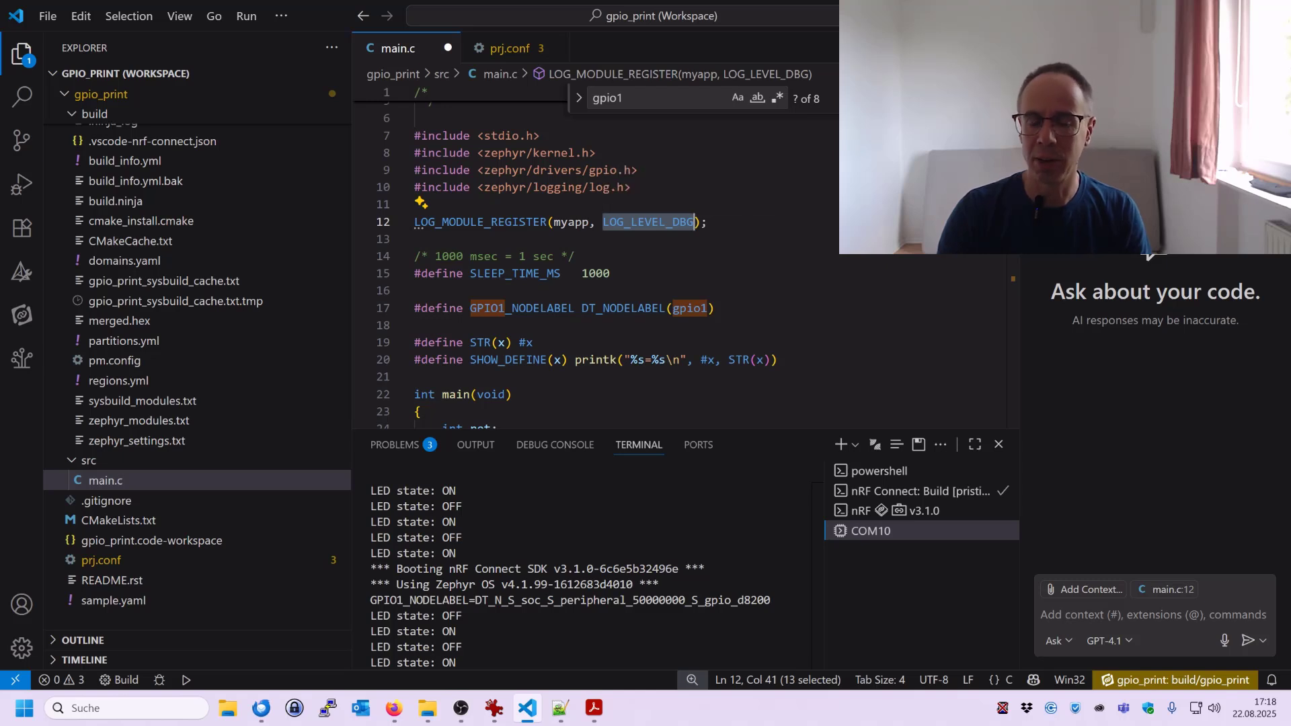
{"action": "mouse_move", "coordinate": [527, 86]}
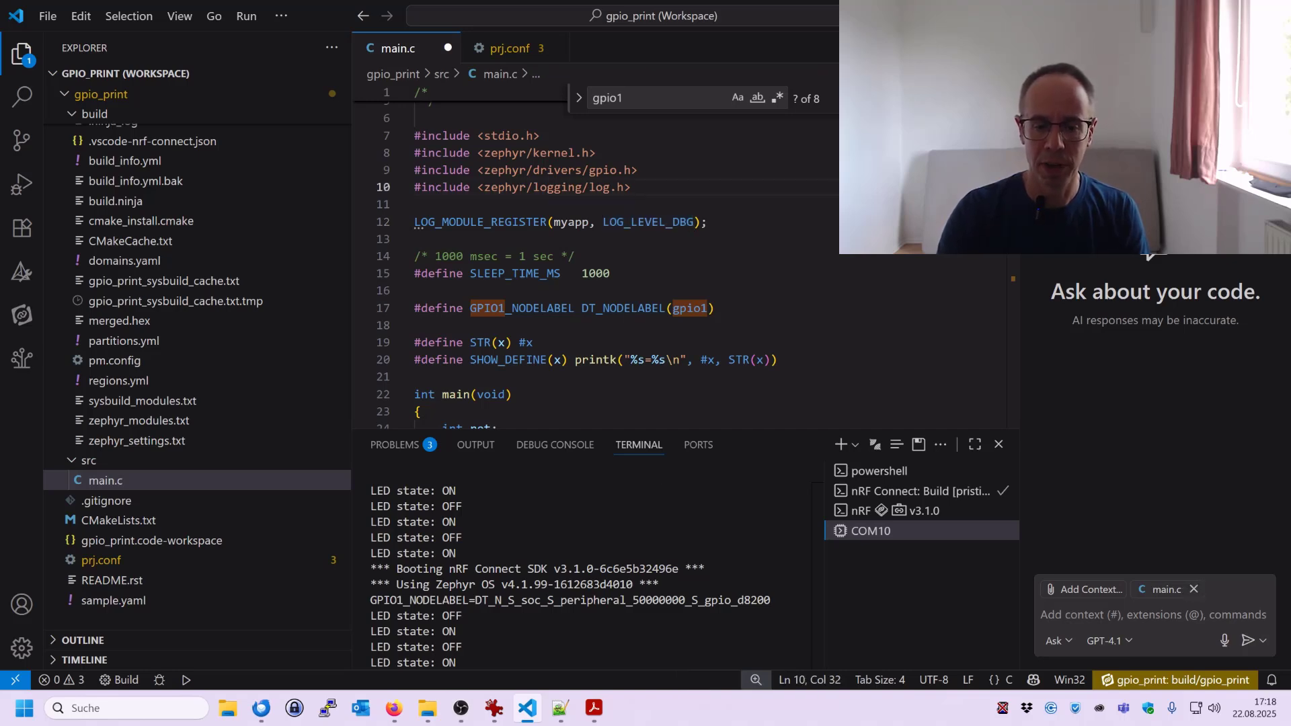
Step: Add LOG_INF and LOG_ERR at main's start and LOG_DBG("Heartbeat"); inside the while loop
{"action": "left_click", "coordinate": [560, 707]}
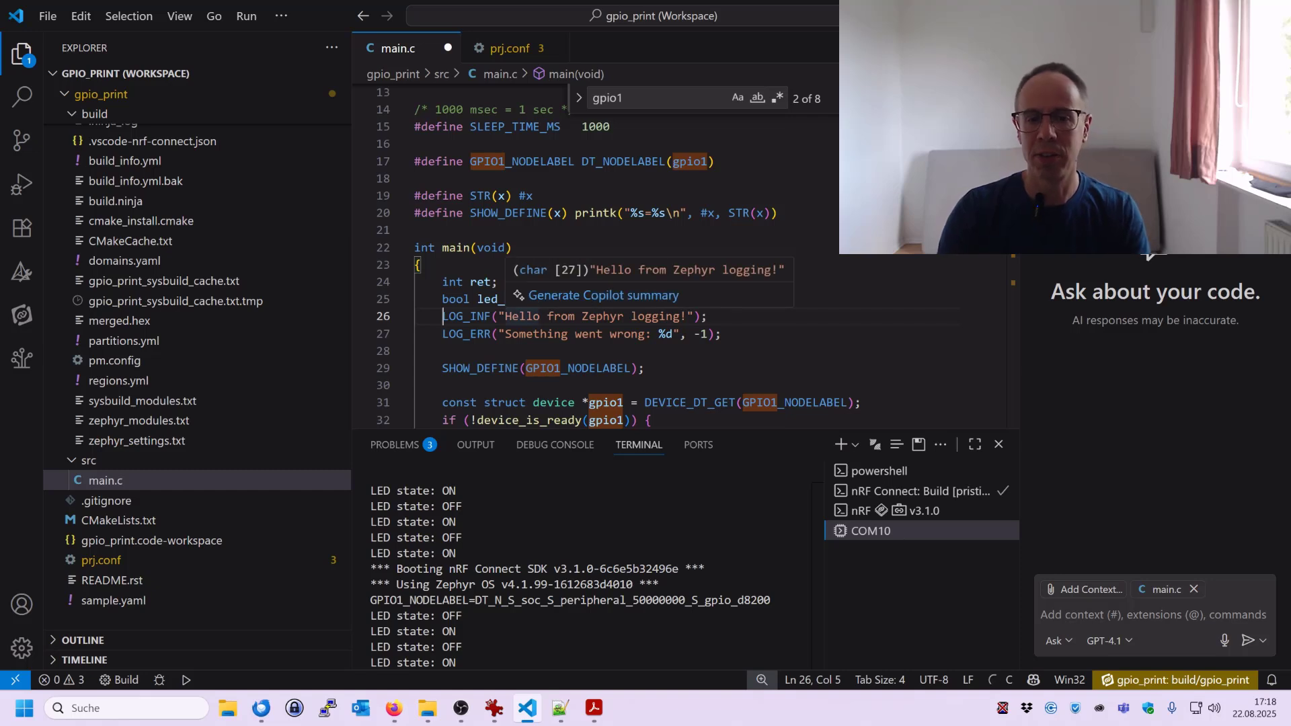
{"action": "mouse_move", "coordinate": [468, 316]}
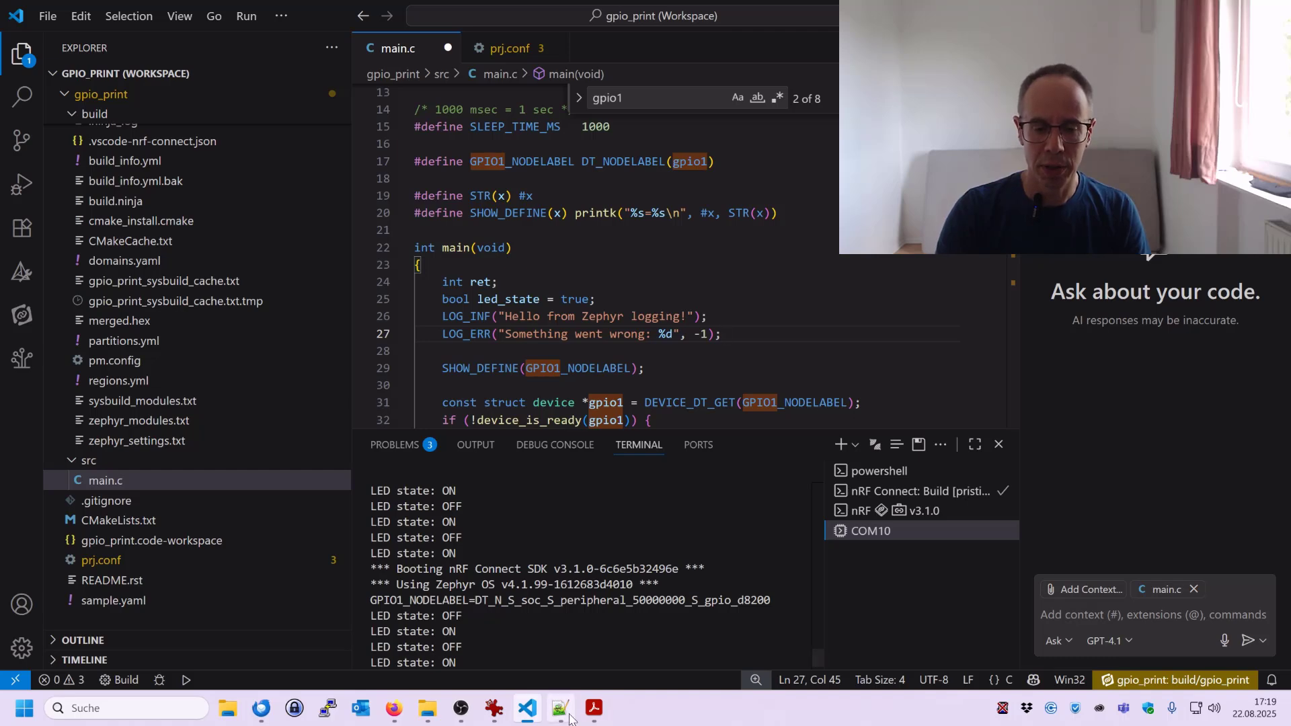
{"action": "left_click", "coordinate": [557, 707]}
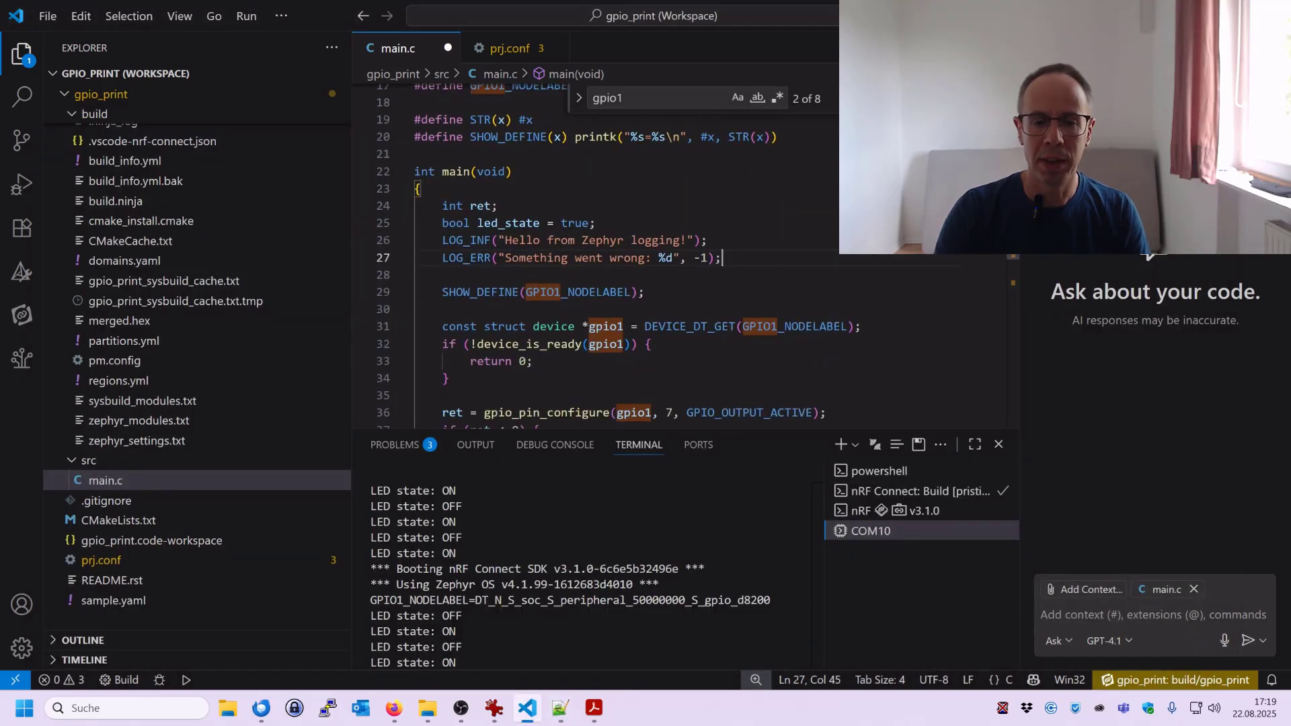
{"action": "scroll", "scroll_direction": "down", "scroll_amount": 3}
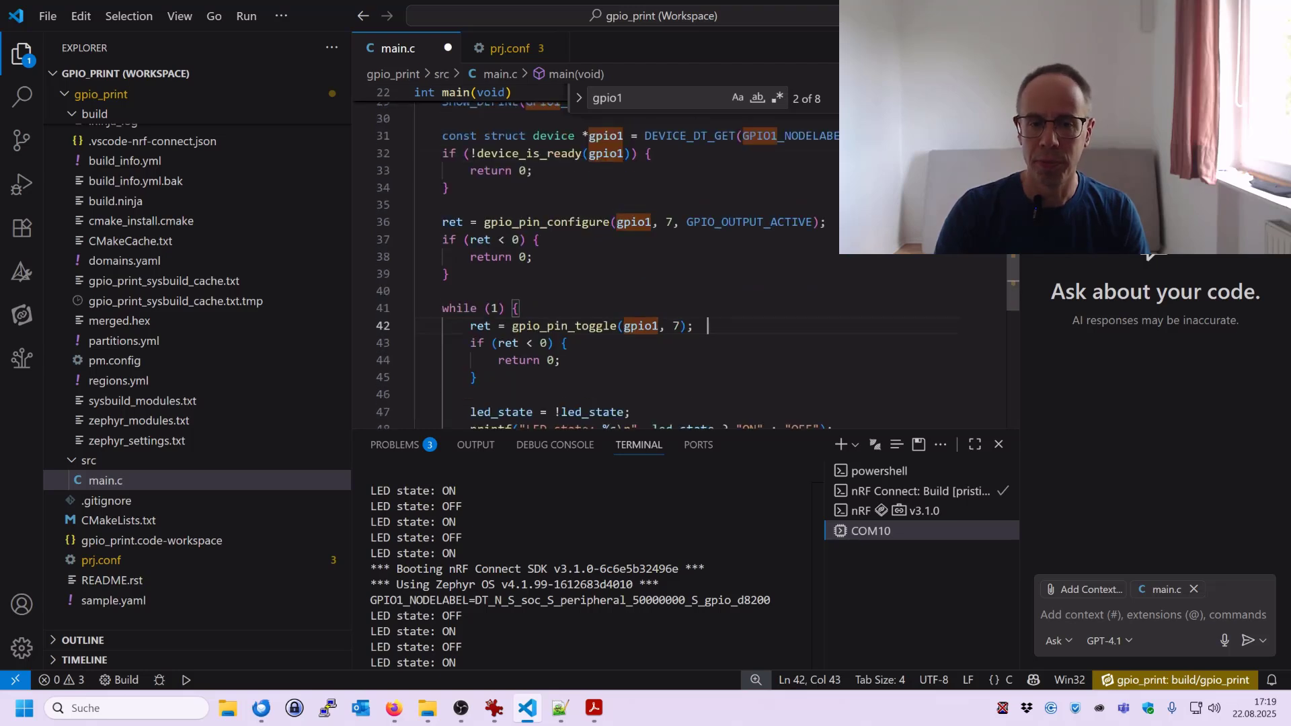
{"action": "type", "text": "LOG_DBG(\"Heartbeat\");"}
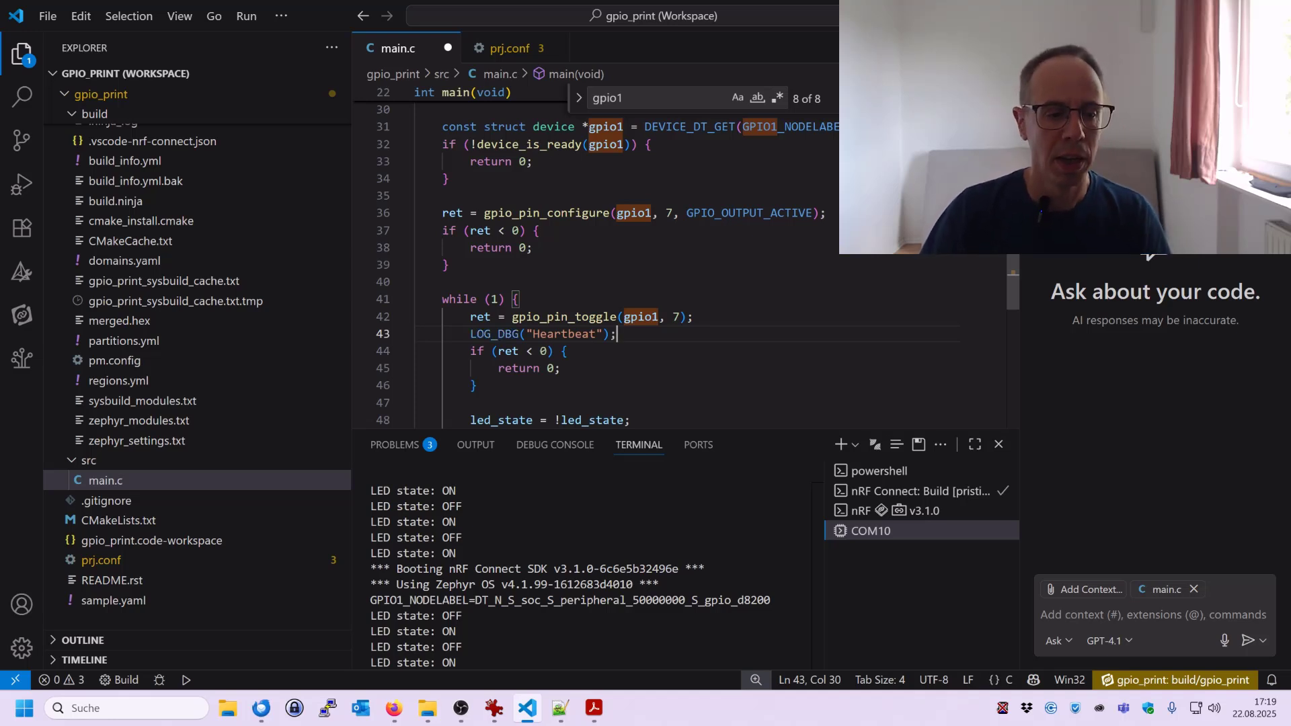
{"action": "mouse_move", "coordinate": [22, 315]}
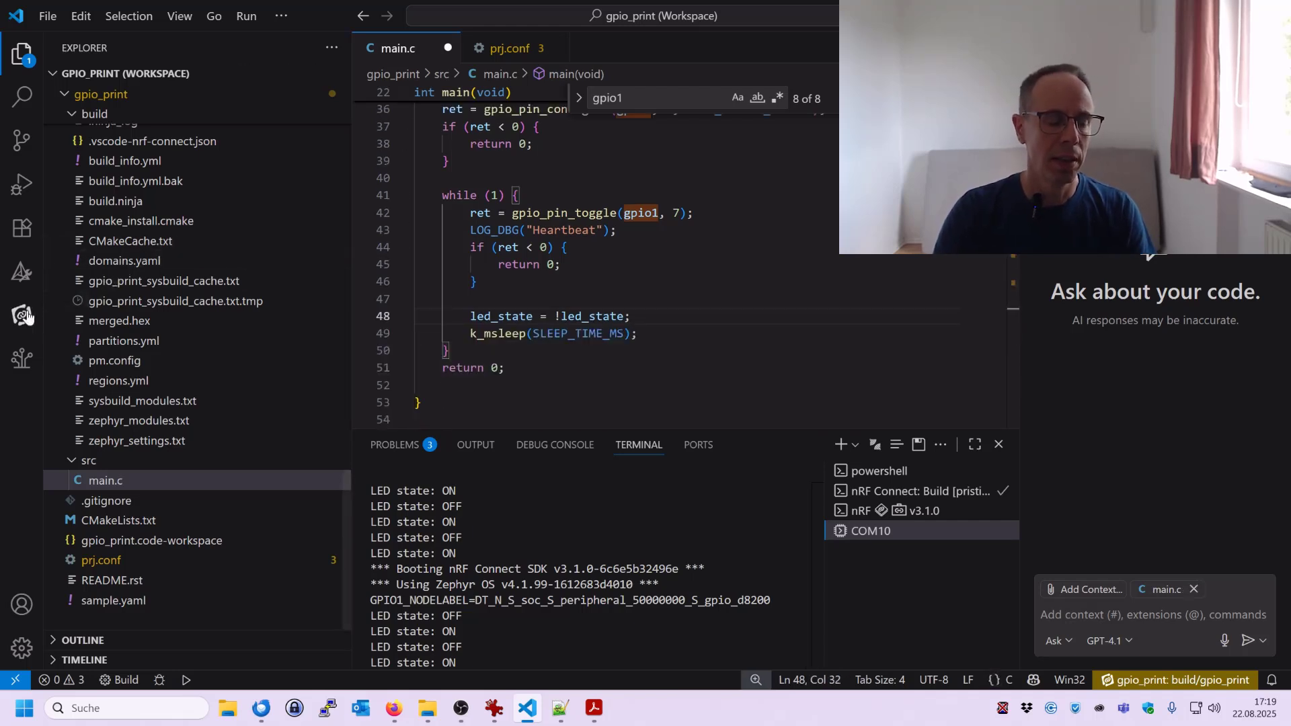
{"action": "left_click", "coordinate": [23, 314]}
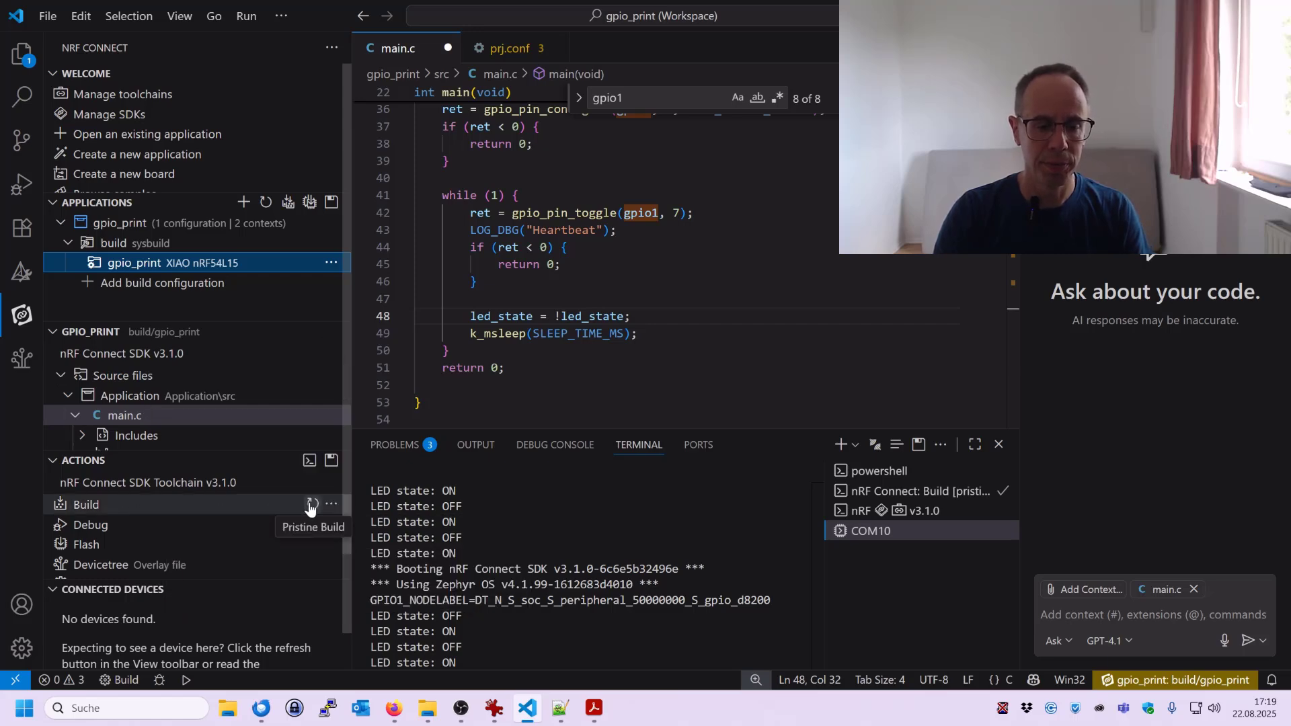
Step: Pristine-rebuild gpio_print and flash it to the board with west flash
{"action": "left_click", "coordinate": [310, 504]}
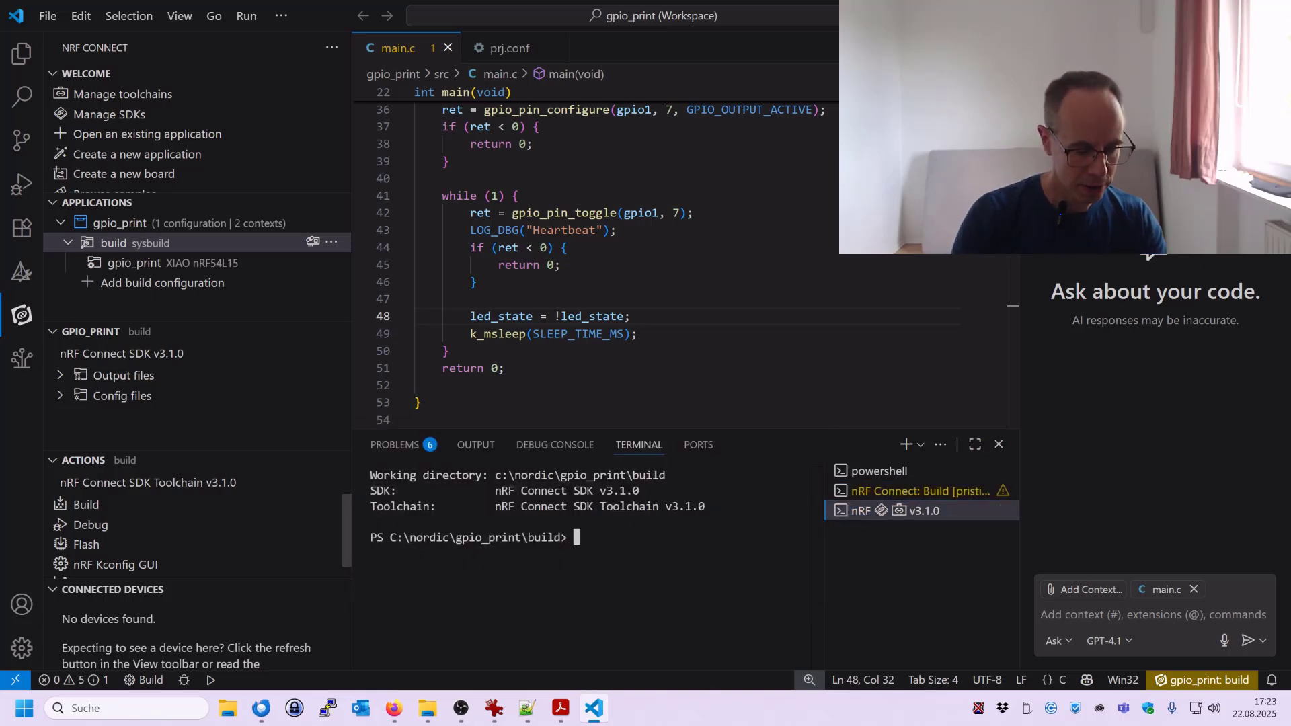
{"action": "type", "text": "west flash"}
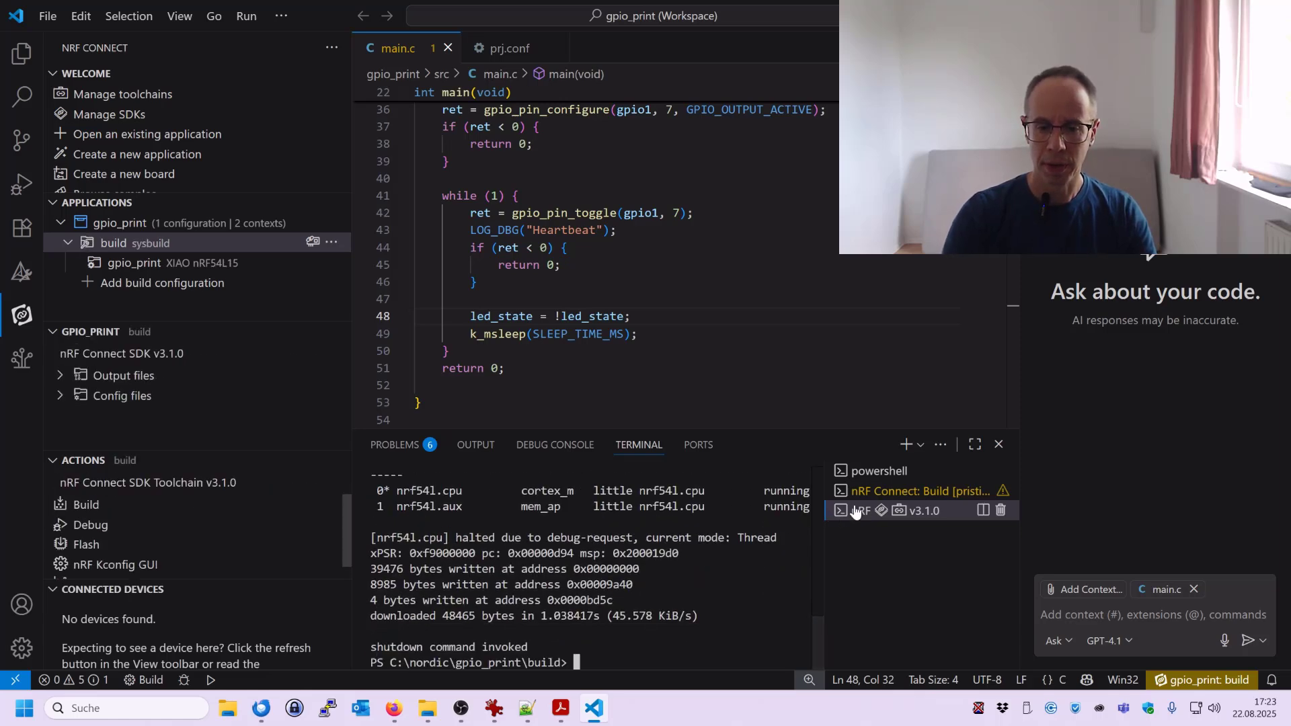
{"action": "left_click", "coordinate": [920, 445]}
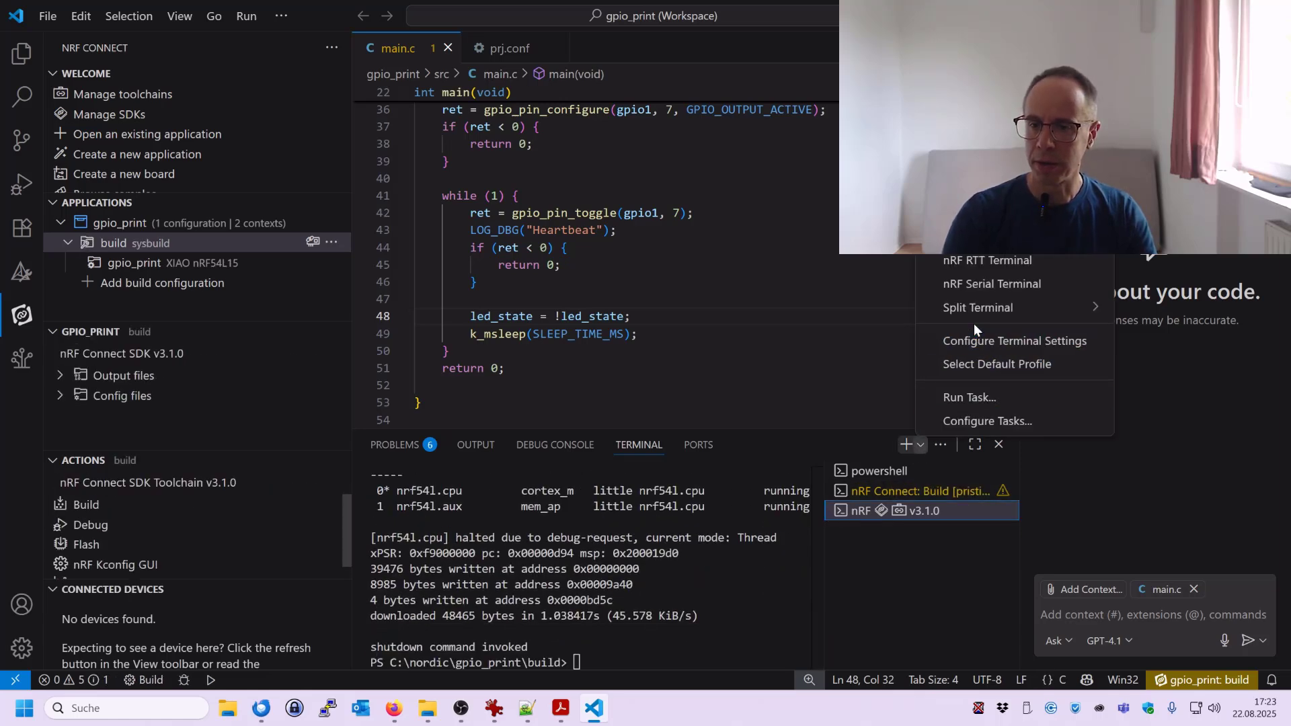
{"action": "mouse_move", "coordinate": [991, 283]}
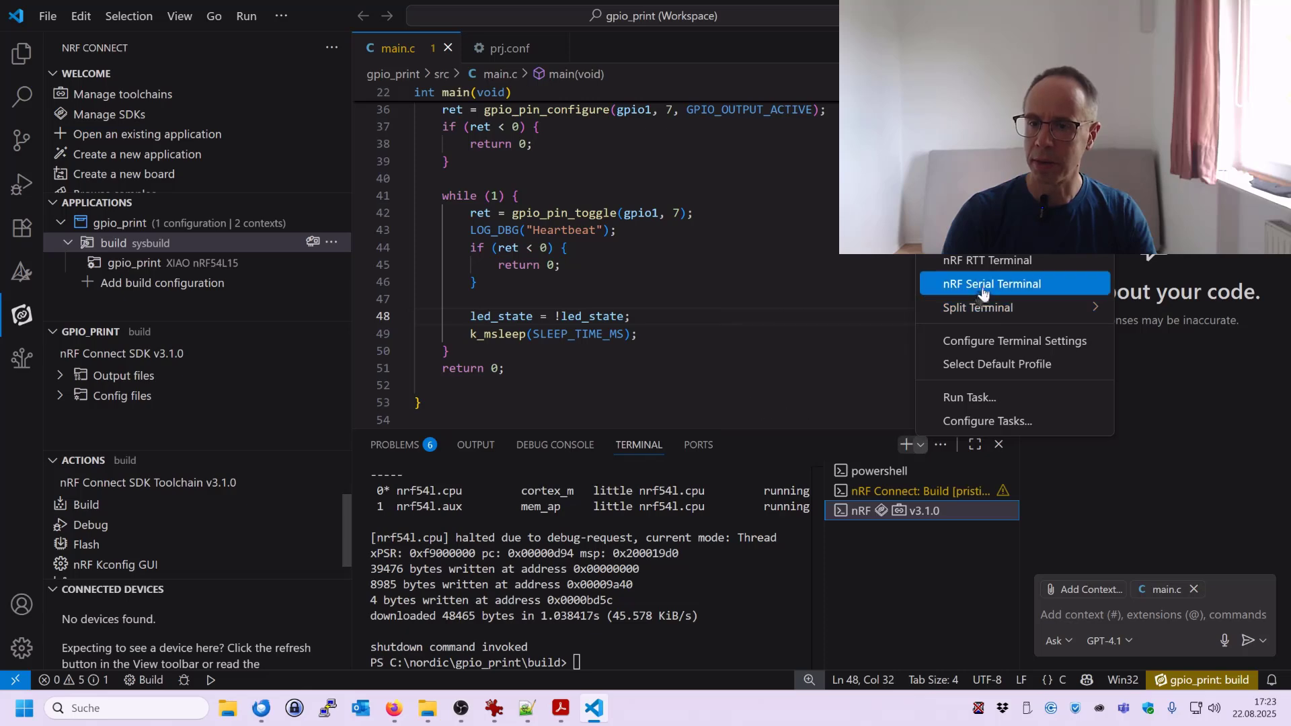
Step: Connect an nRF Serial Terminal to COM10 and watch the myapp Heartbeat debug logs arrive each second
{"action": "left_click", "coordinate": [991, 283]}
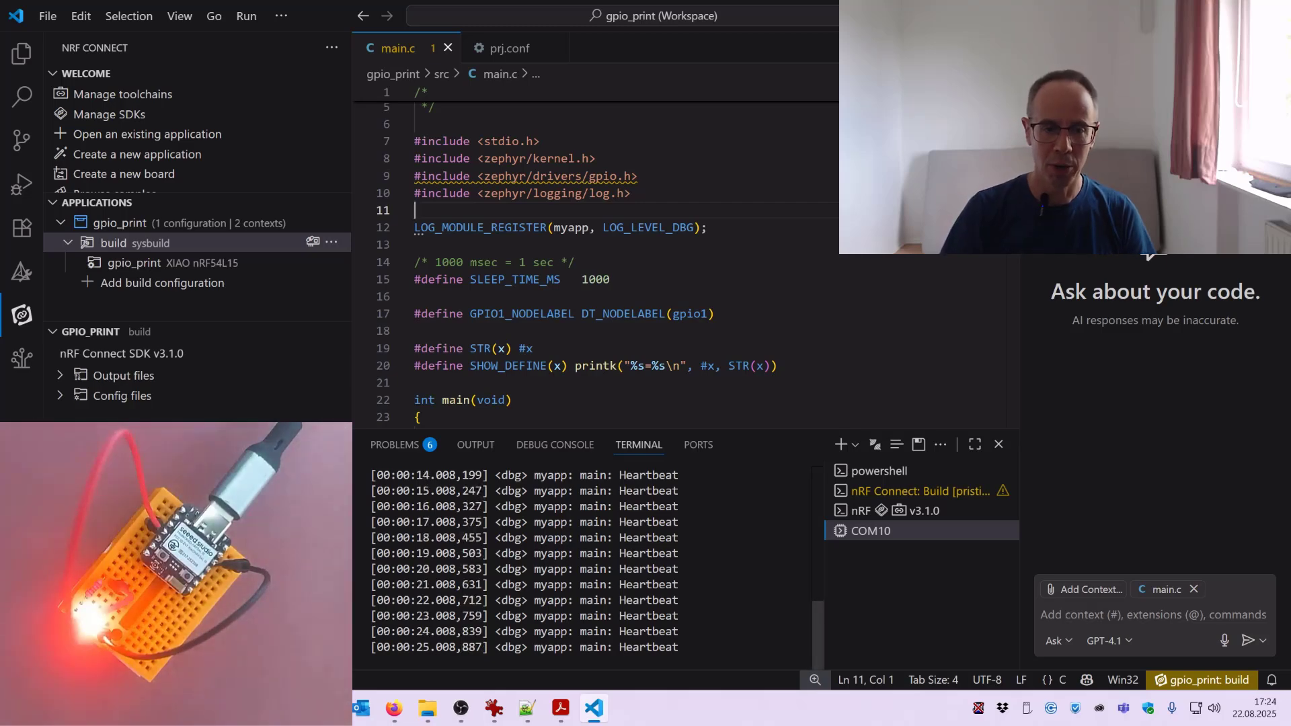
{"action": "scroll", "scroll_direction": "down", "scroll_amount": 3}
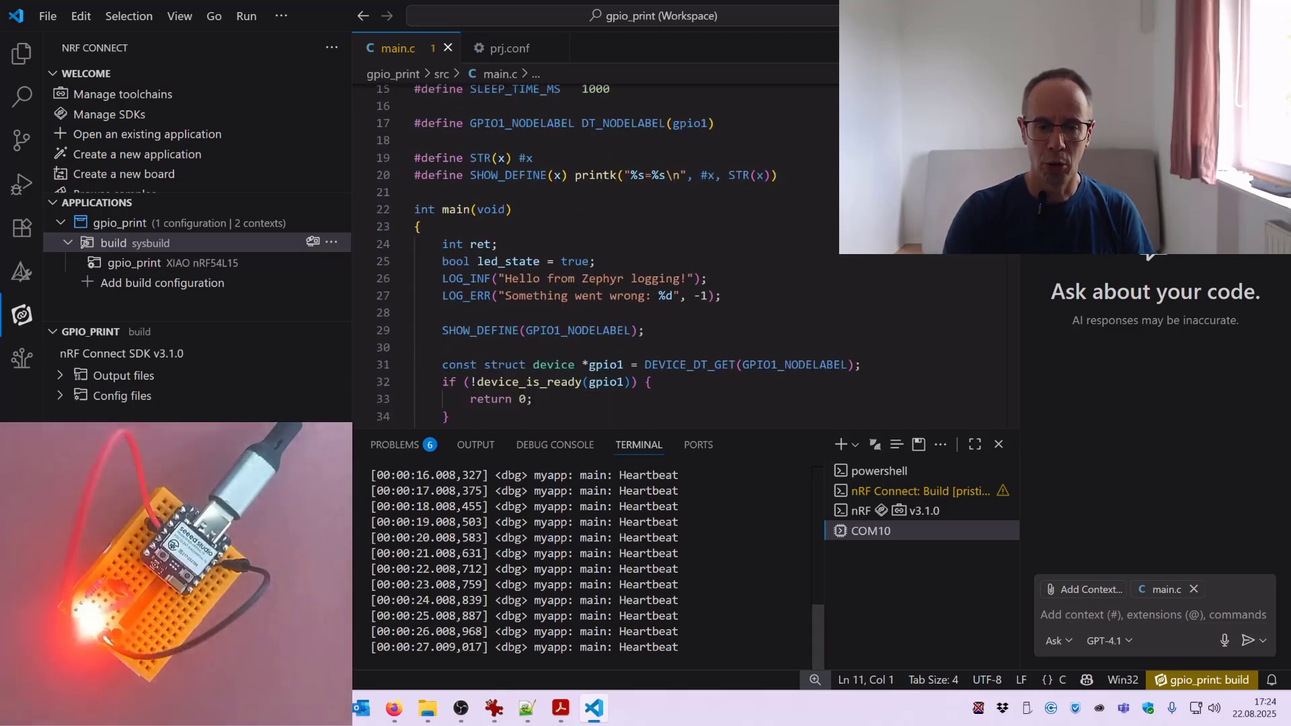
{"action": "scroll", "scroll_direction": "down", "scroll_amount": 3}
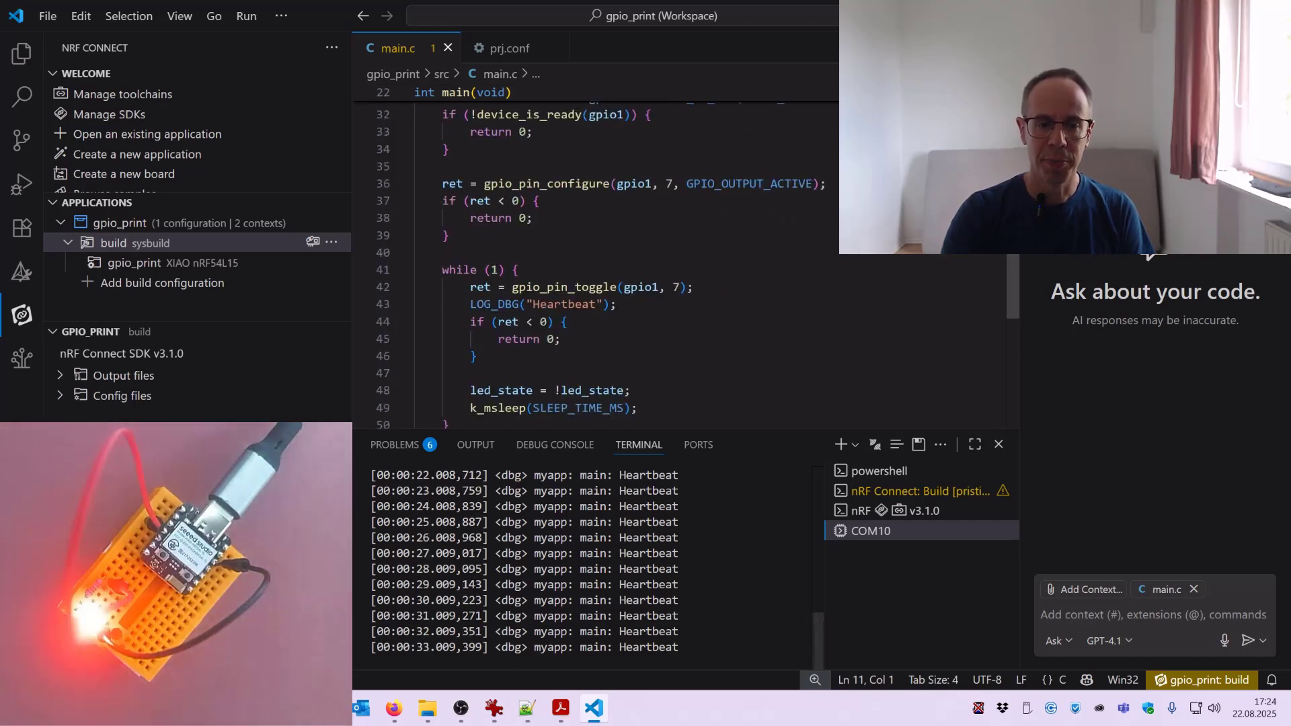
{"action": "scroll", "scroll_direction": "up", "scroll_amount": 3}
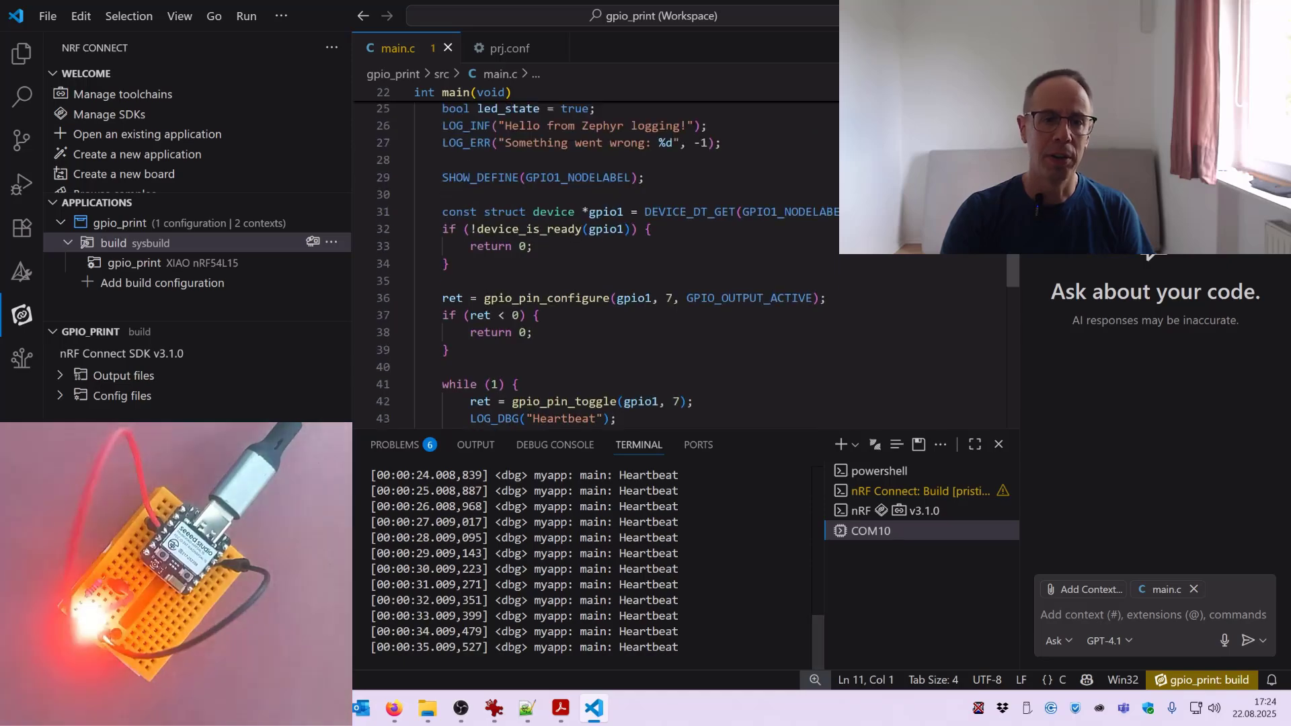